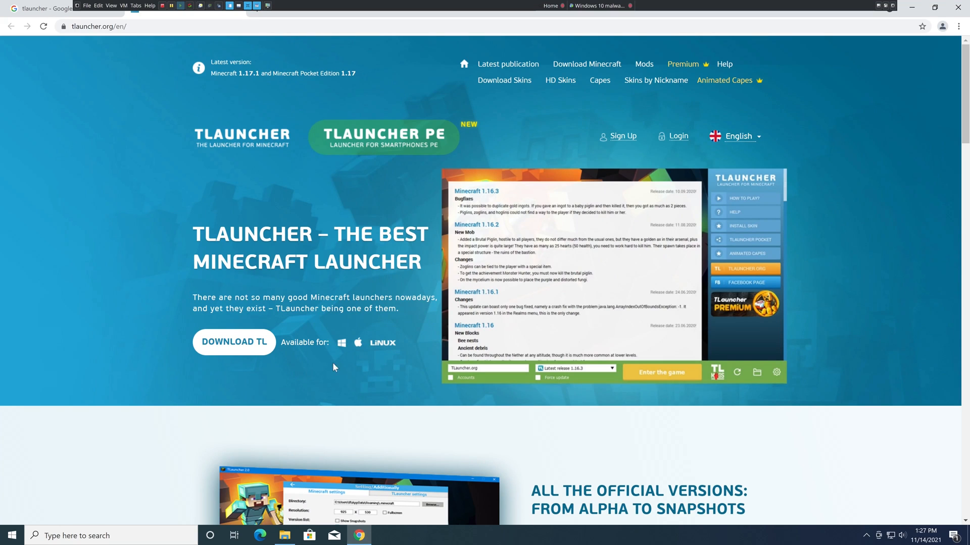
# Scroll through the TLauncher download page, dismissing the exclusive mode question.
pyautogui.scroll(-3)
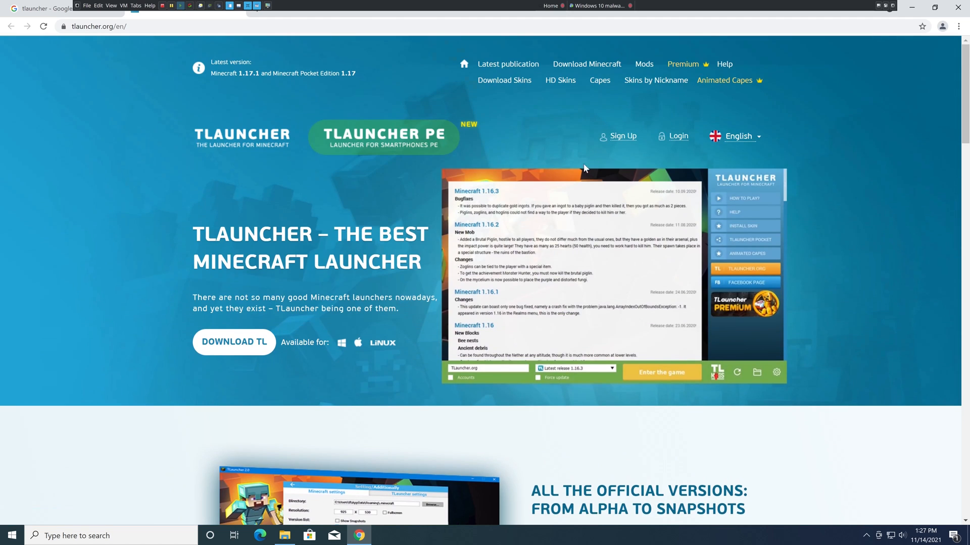
pyautogui.scroll(-3)
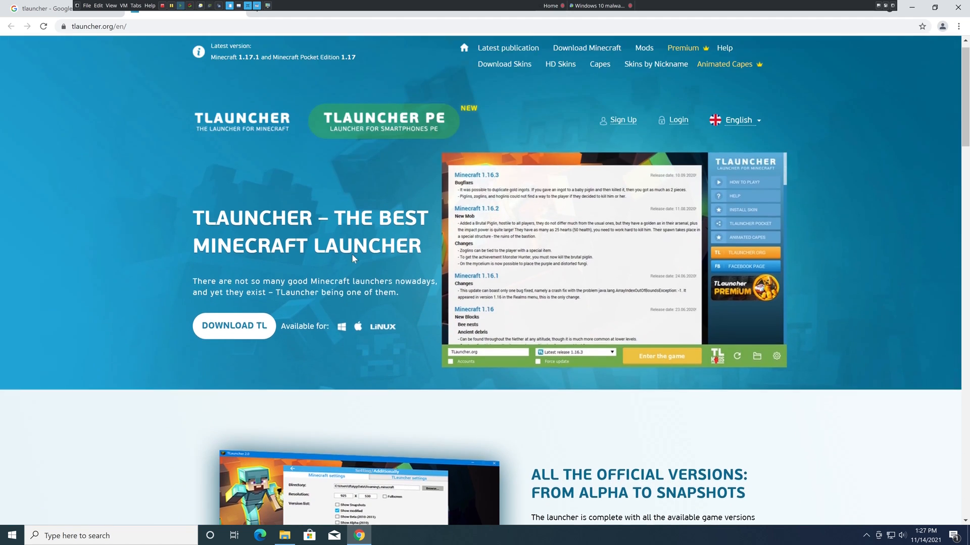
pyautogui.scroll(-3)
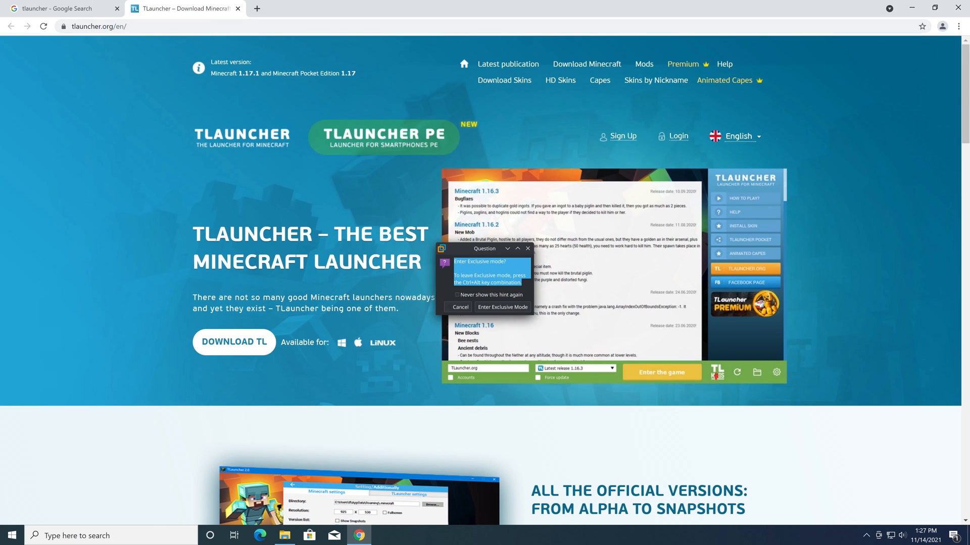
pyautogui.click(461, 307)
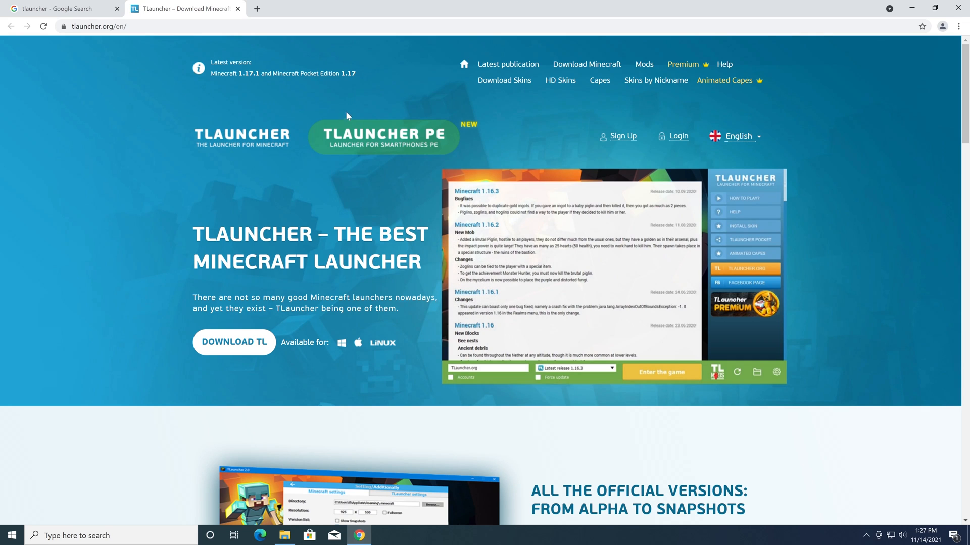
pyautogui.scroll(-3)
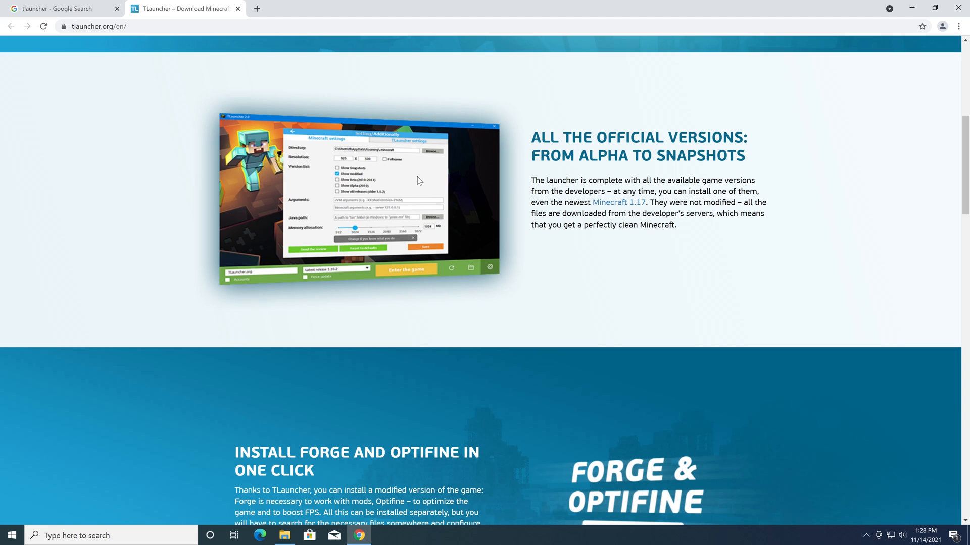
# Search YouTube for 'tlauncher' videos in a new tab, then return to the TLauncher site.
pyautogui.write('youtube.com')
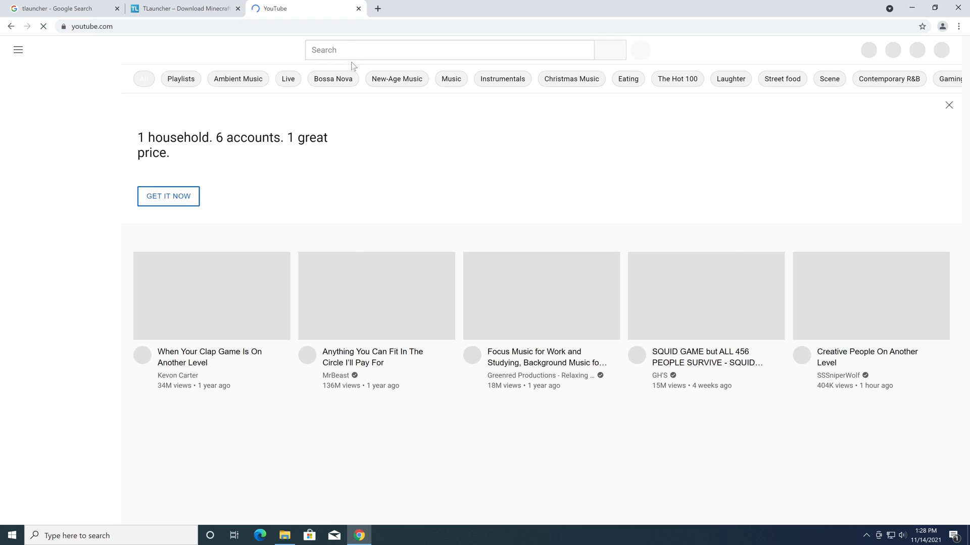
pyautogui.write('tlauncher')
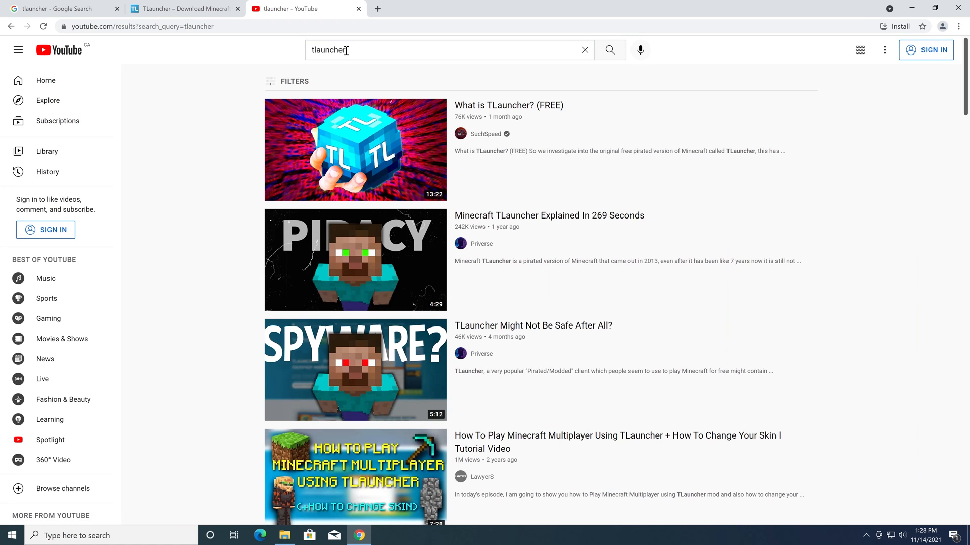
pyautogui.moveTo(549, 184)
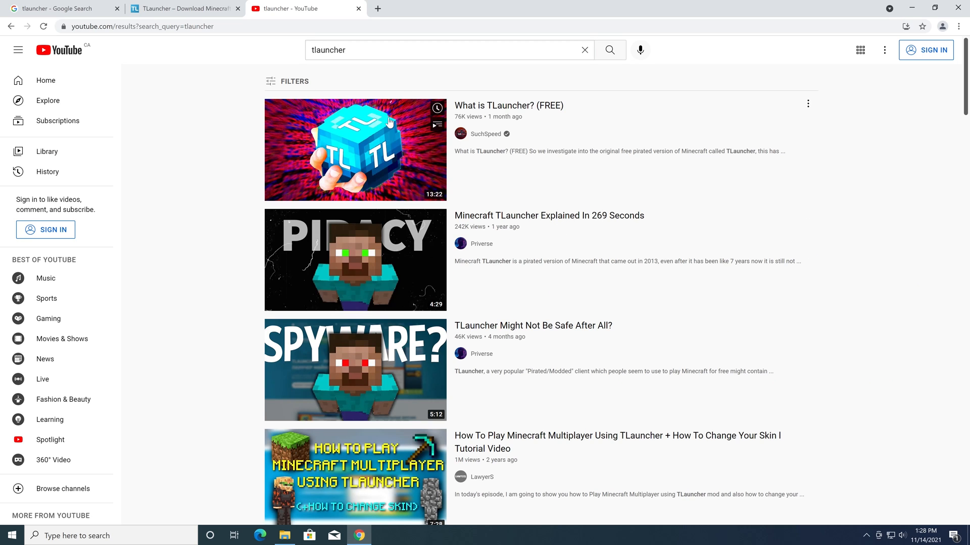
pyautogui.moveTo(544, 367)
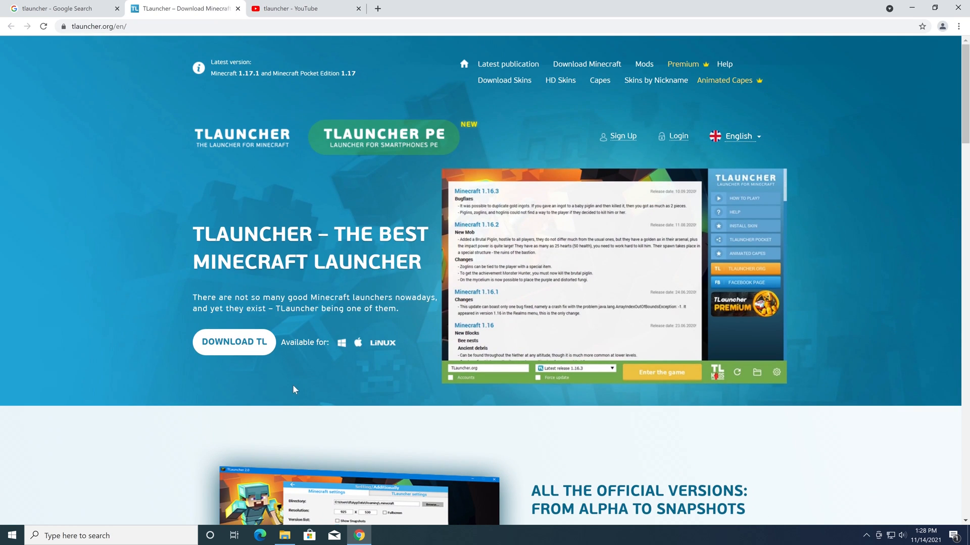
# Download the Windows TLauncher installer via DOWNLOAD TL and run the downloaded exe.
pyautogui.click(233, 343)
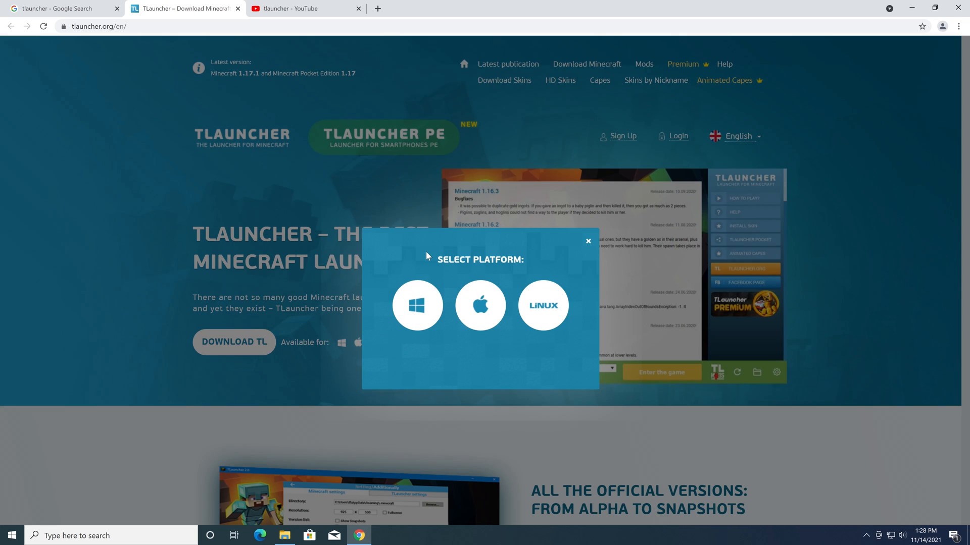
pyautogui.moveTo(453, 258)
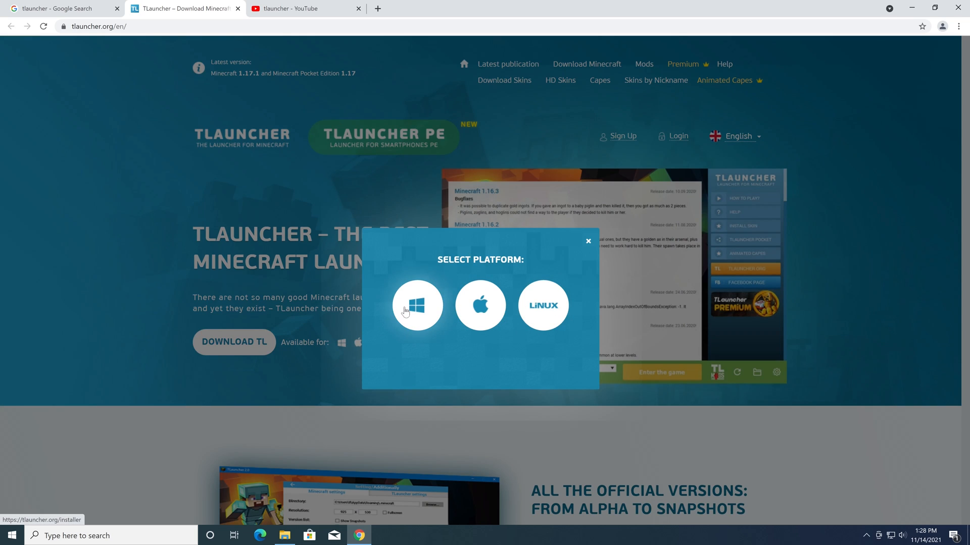
pyautogui.click(418, 305)
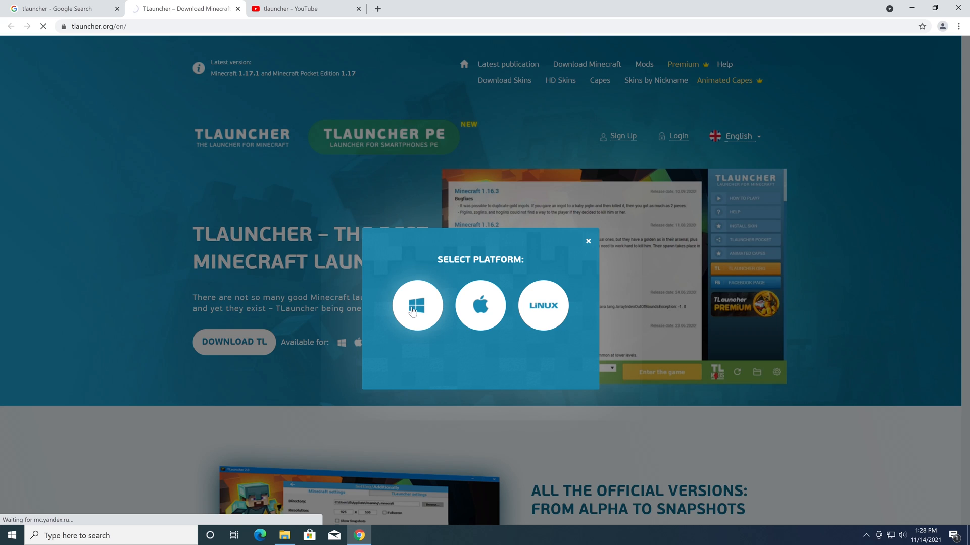
pyautogui.click(417, 306)
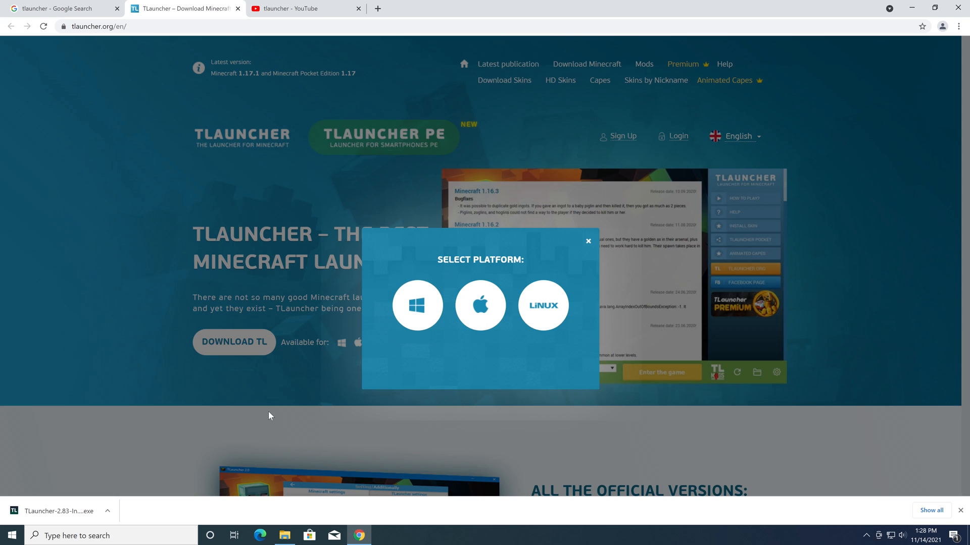
pyautogui.moveTo(90, 457)
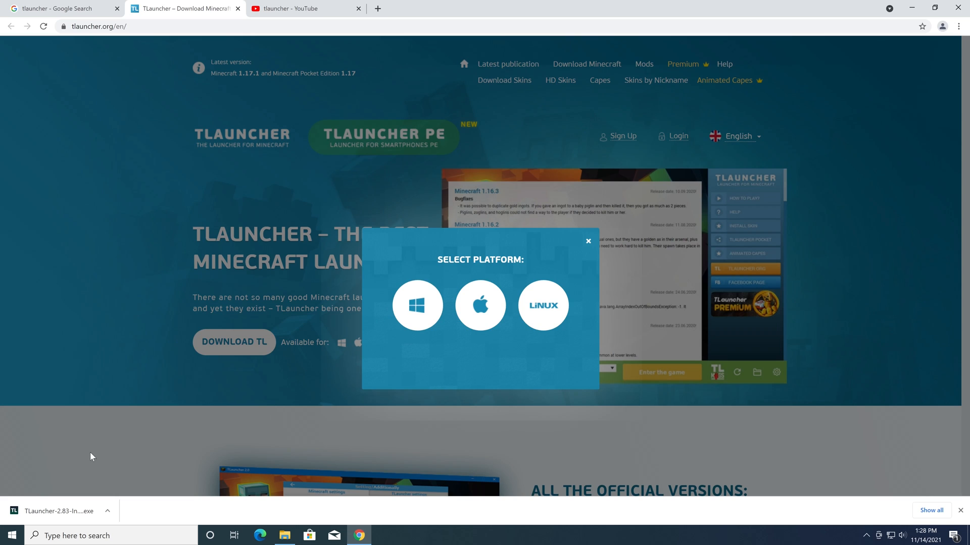
pyautogui.moveTo(49, 461)
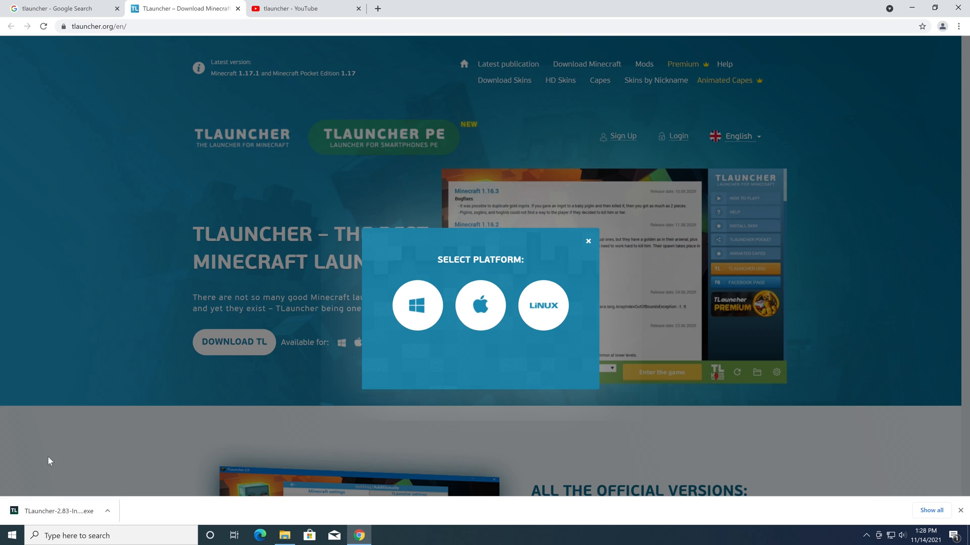
pyautogui.moveTo(127, 481)
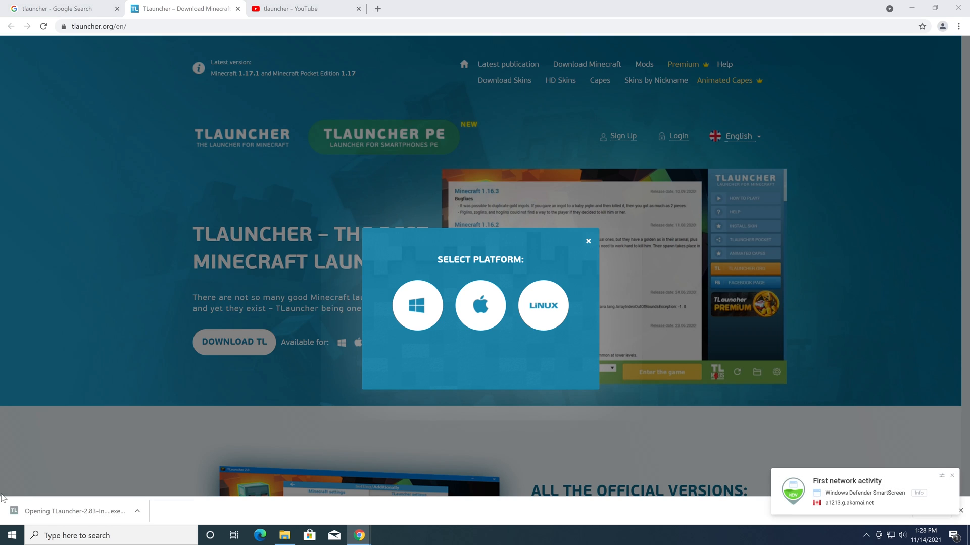
pyautogui.moveTo(527, 422)
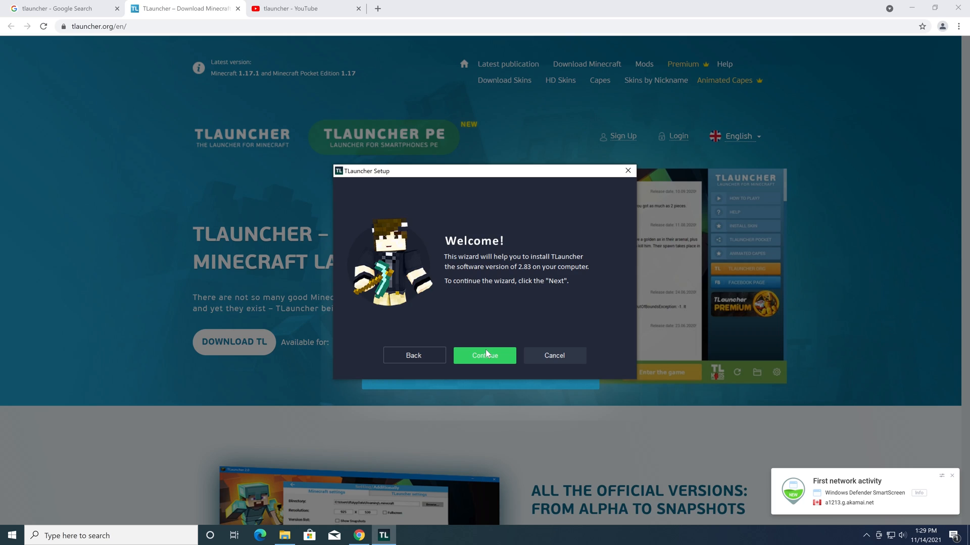
# Continue through the setup wizard, accepting the license and default folder, and begin installing with Java.
pyautogui.click(484, 354)
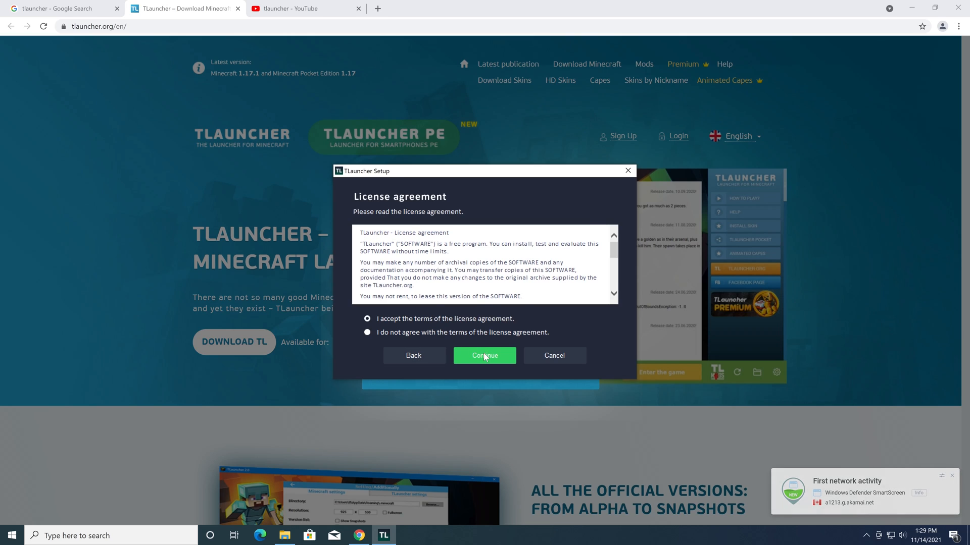
pyautogui.click(484, 356)
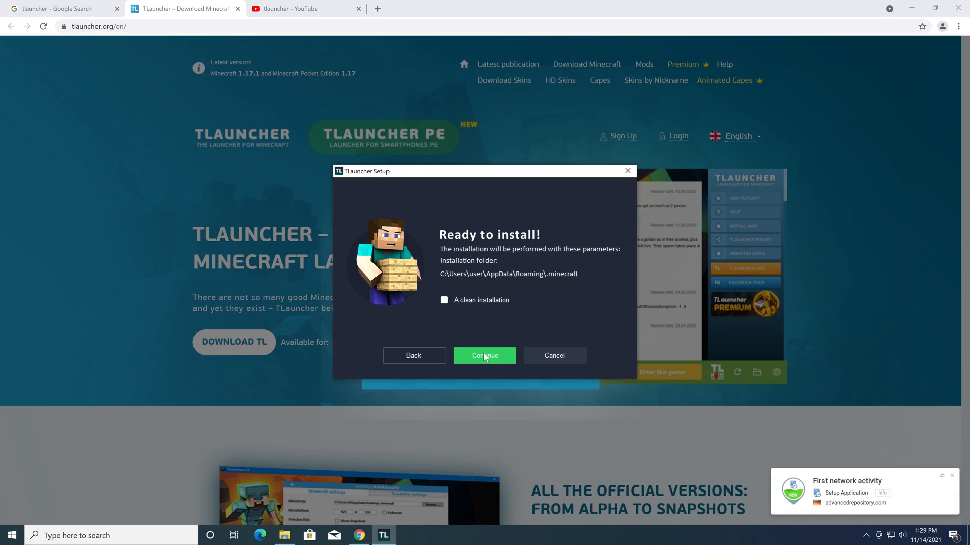
pyautogui.click(484, 355)
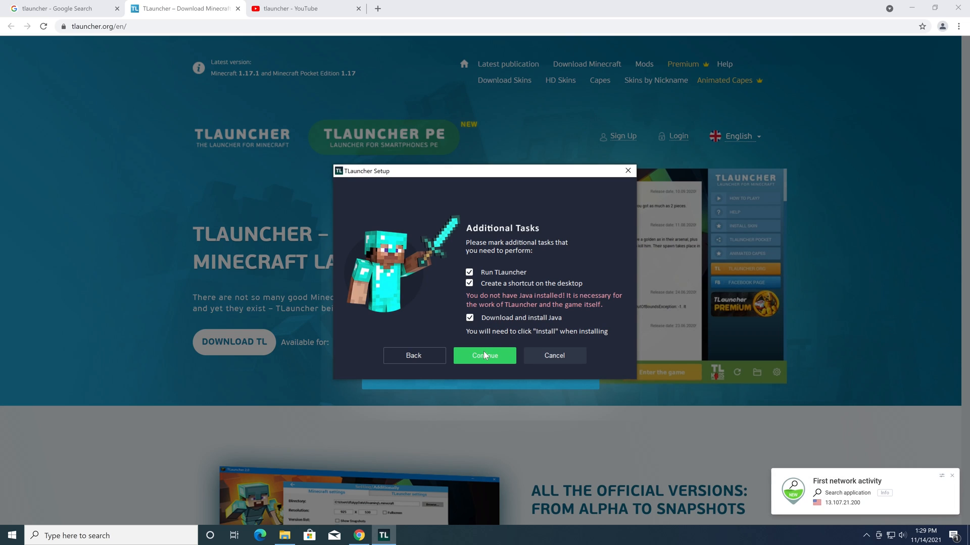
pyautogui.click(484, 354)
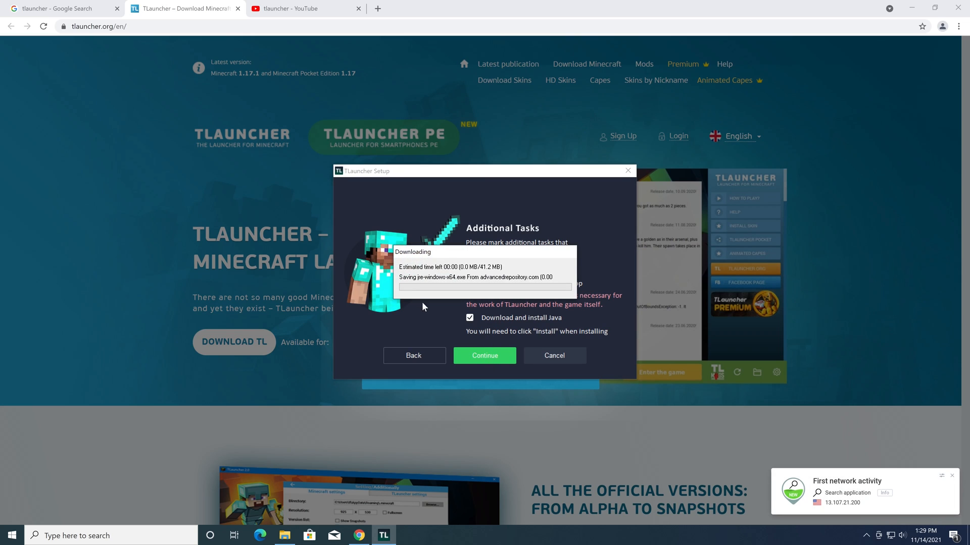
pyautogui.moveTo(597, 284)
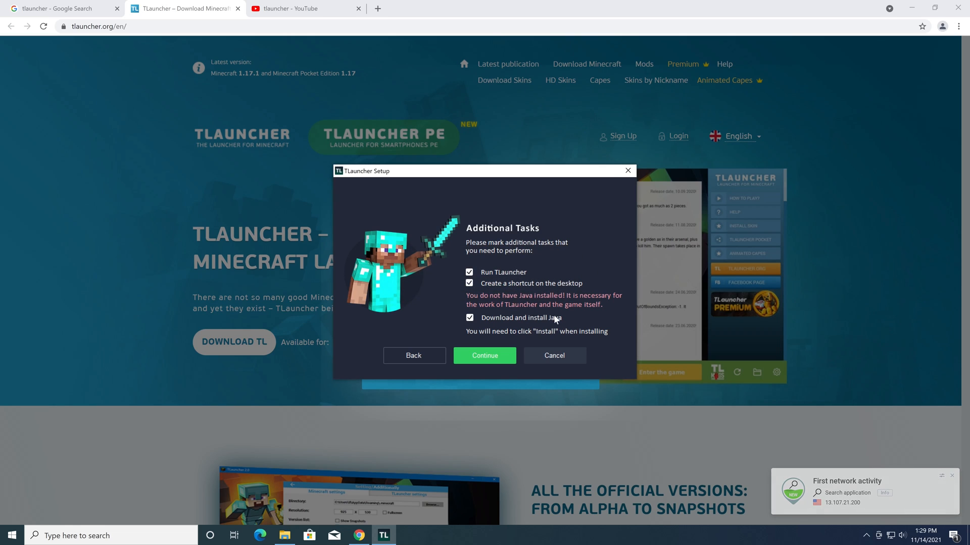
# Install Java through Java Setup and close its completion confirmation.
pyautogui.click(484, 355)
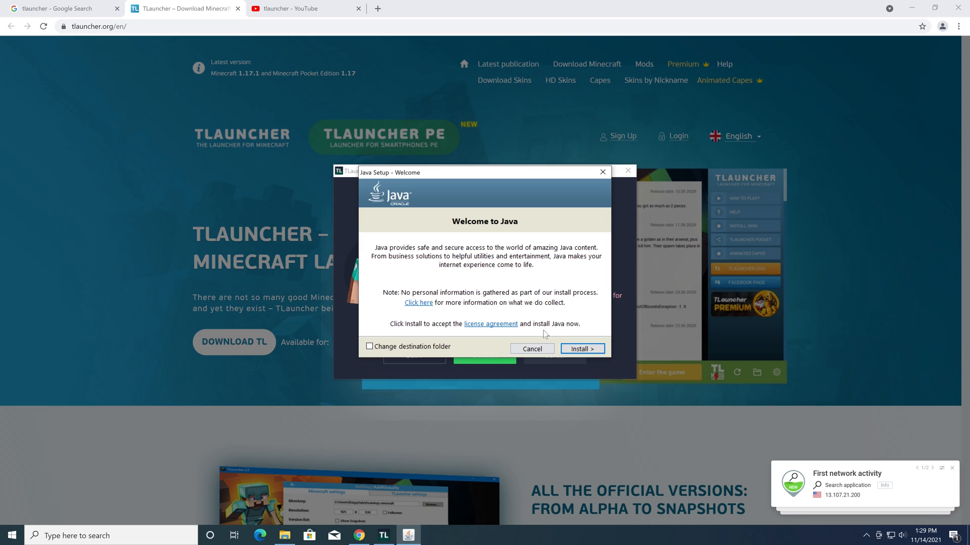
pyautogui.click(581, 348)
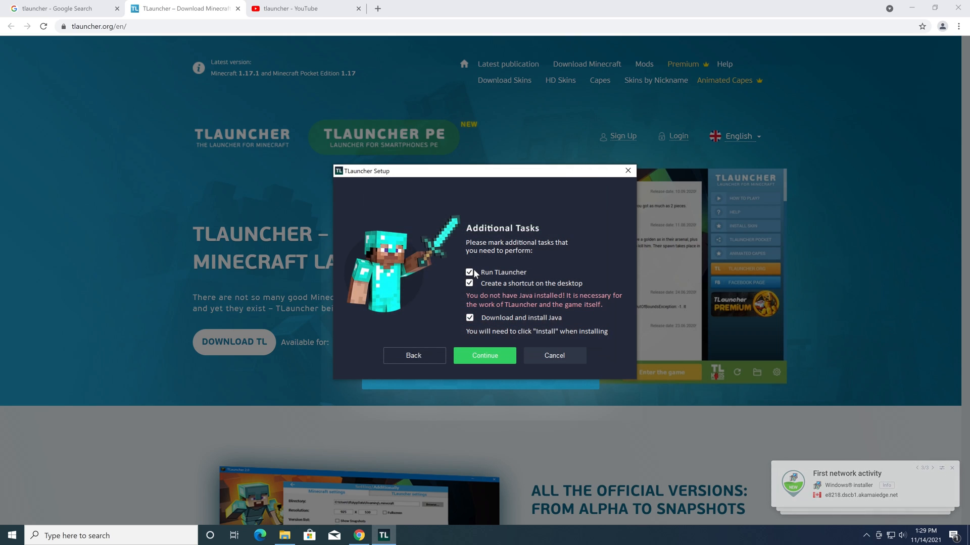
pyautogui.click(469, 272)
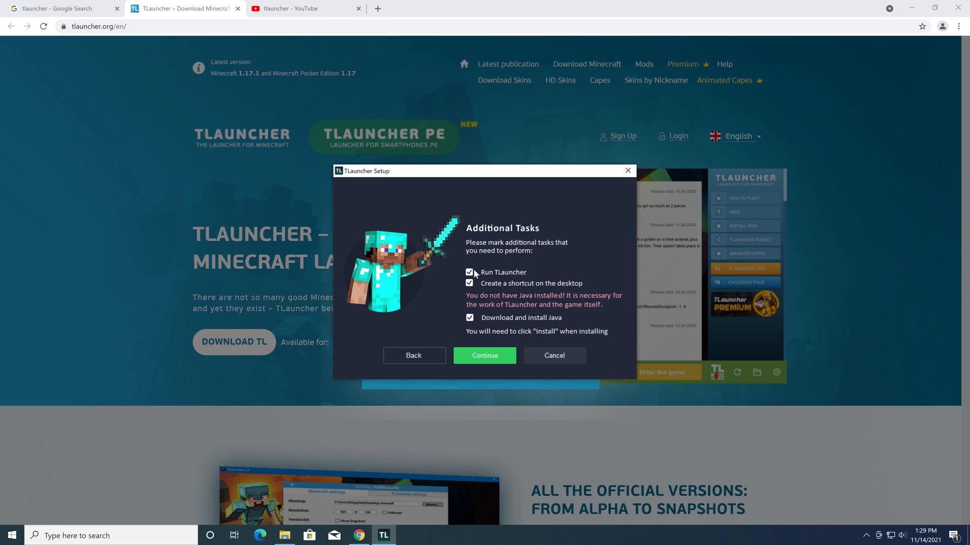
pyautogui.click(483, 354)
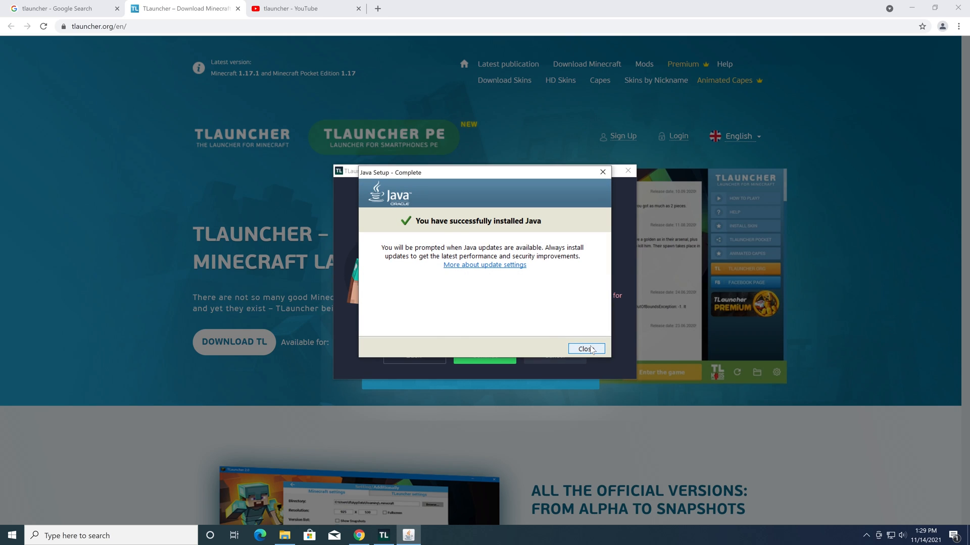
pyautogui.click(585, 348)
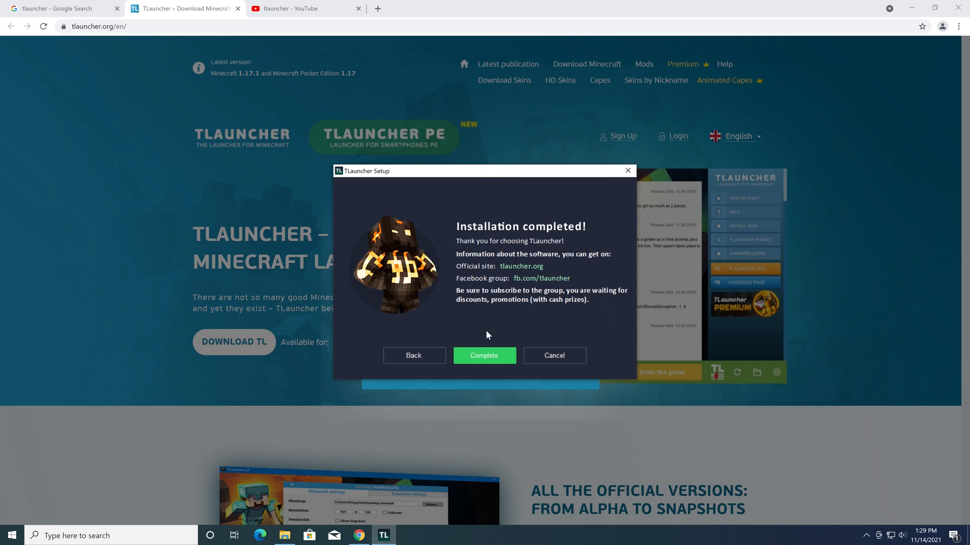
# Finish the TLauncher installation, then review GlassWire's Usage breakdown and the tlauncher.org host entry.
pyautogui.click(484, 355)
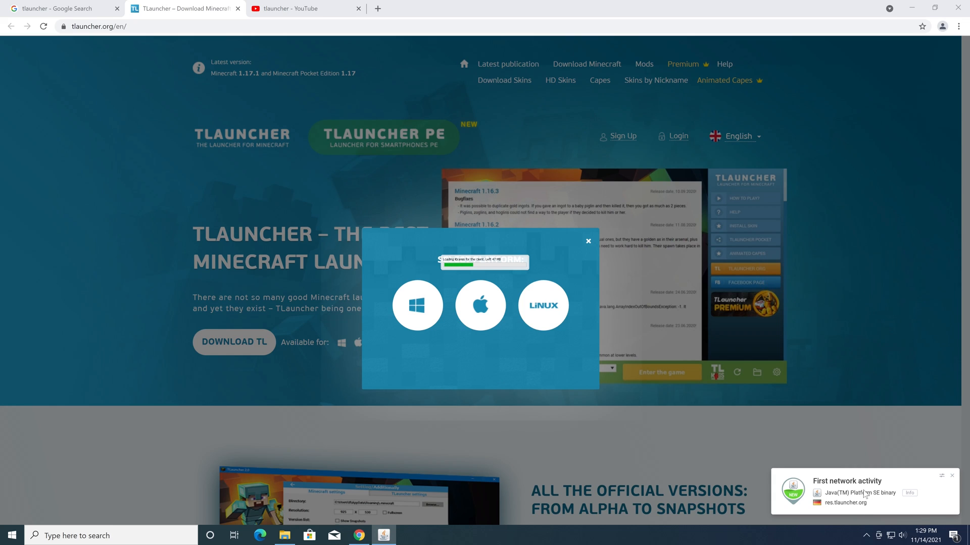
pyautogui.moveTo(929, 506)
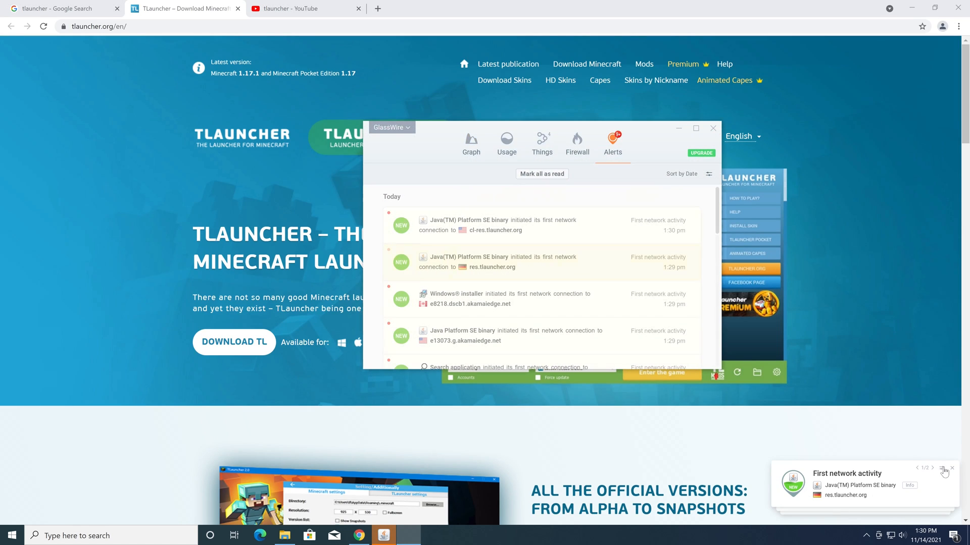
pyautogui.click(934, 468)
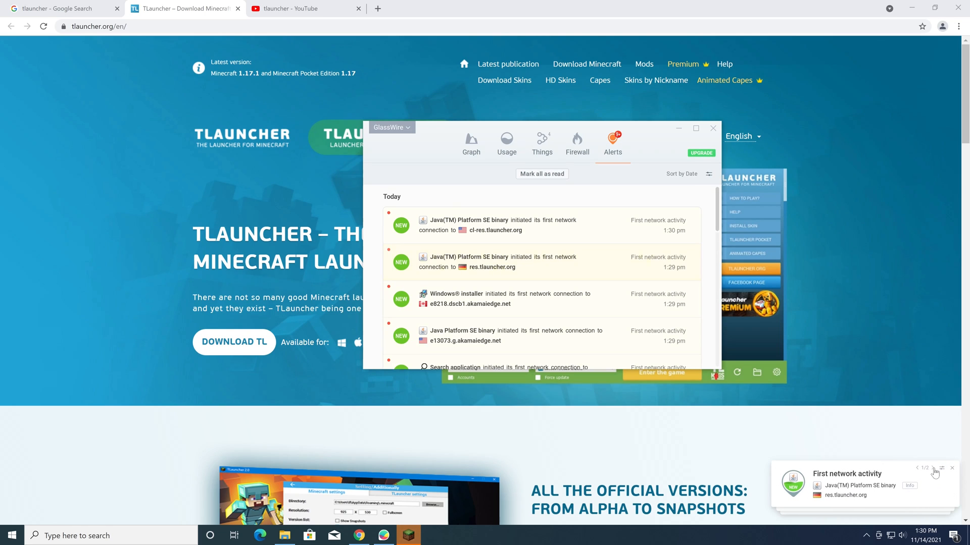
pyautogui.moveTo(952, 473)
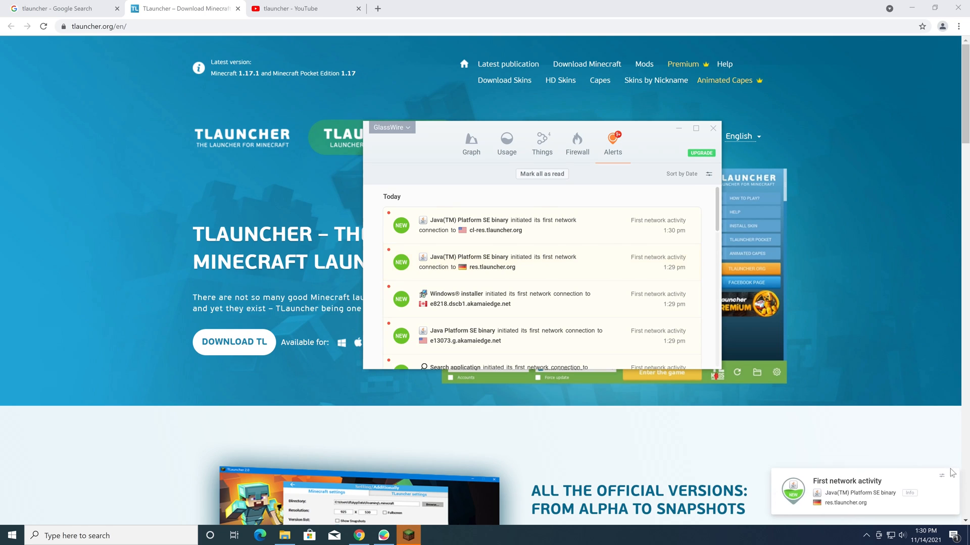
pyautogui.click(506, 143)
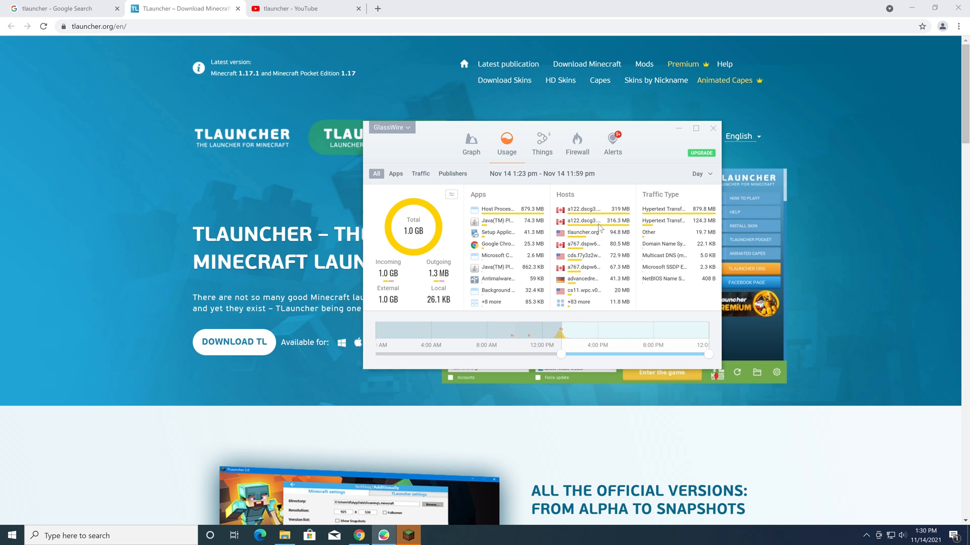
pyautogui.click(407, 535)
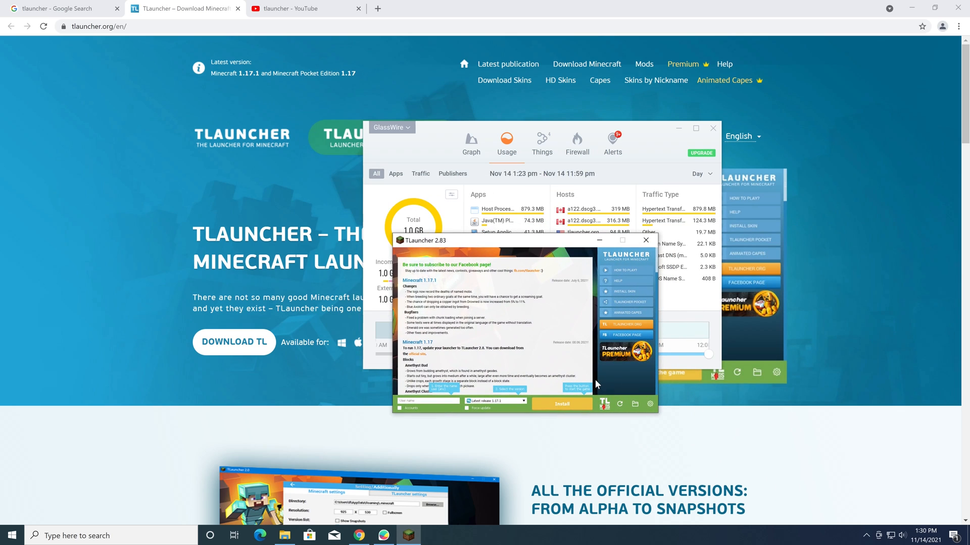
pyautogui.moveTo(468, 407)
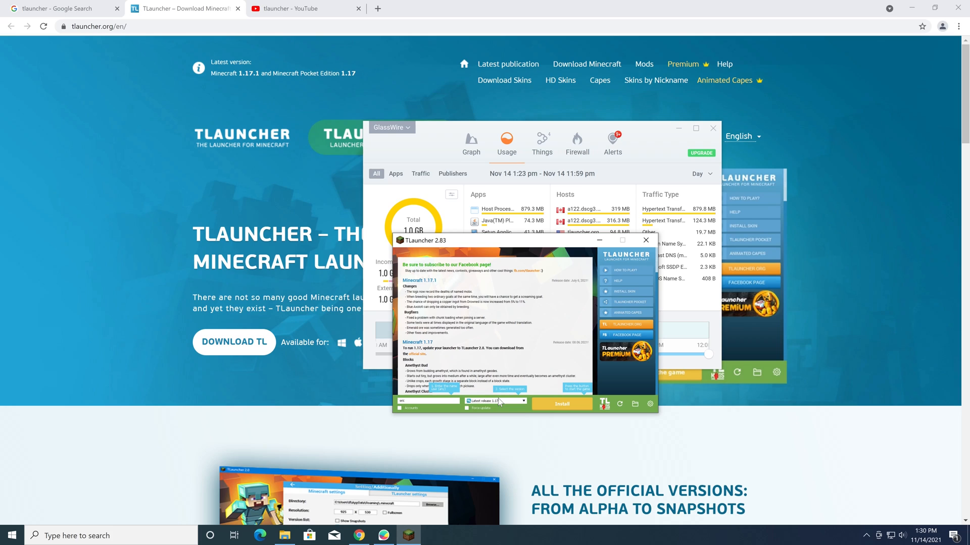
# Install the latest Minecraft release 1.17.1 with a username entered.
pyautogui.click(522, 401)
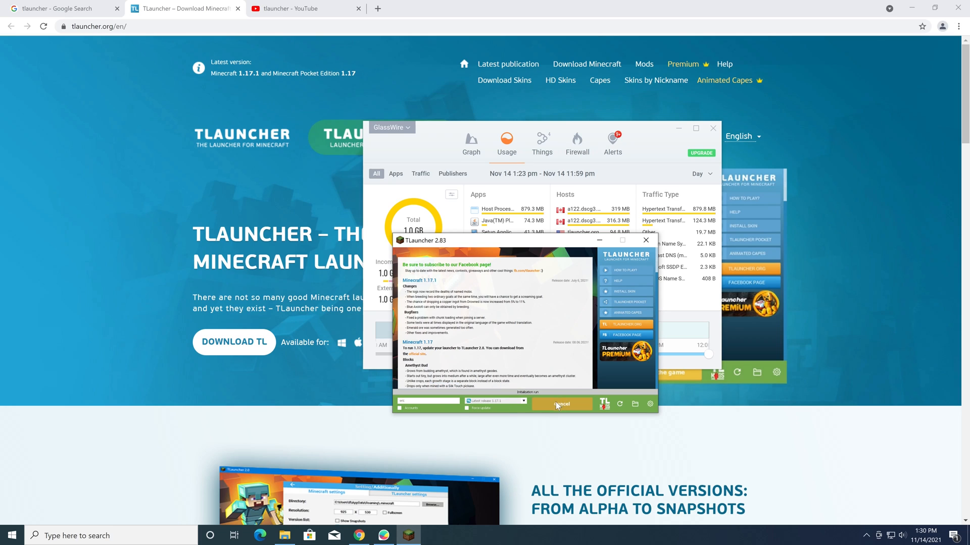
pyautogui.moveTo(561, 391)
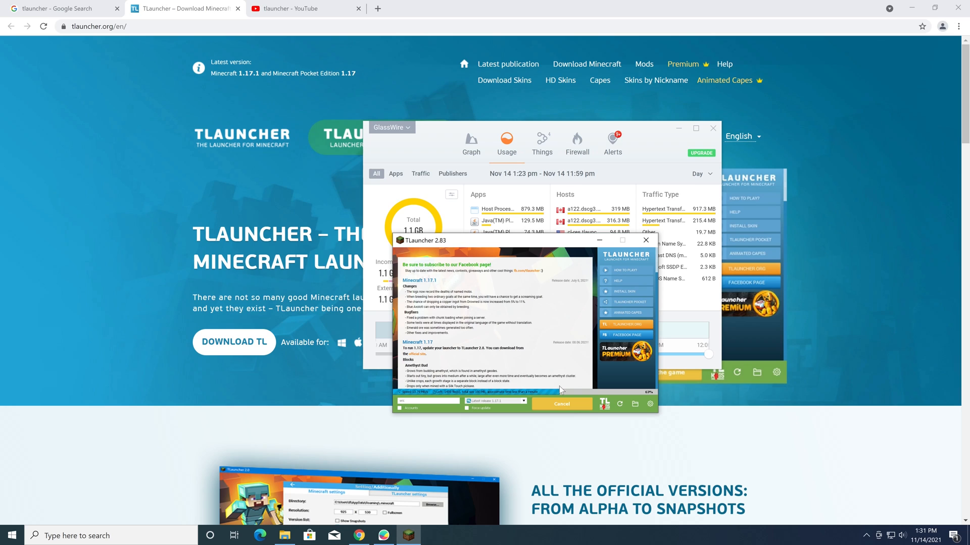
pyautogui.moveTo(474, 230)
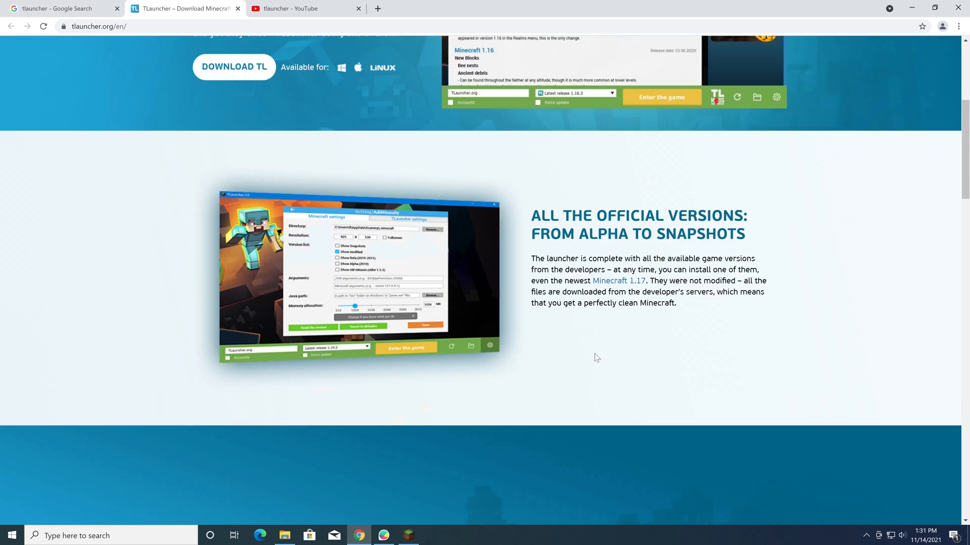
# Dismiss the 'Set your skin' notice and enter the game with Minecraft 1.17.1.
pyautogui.scroll(3)
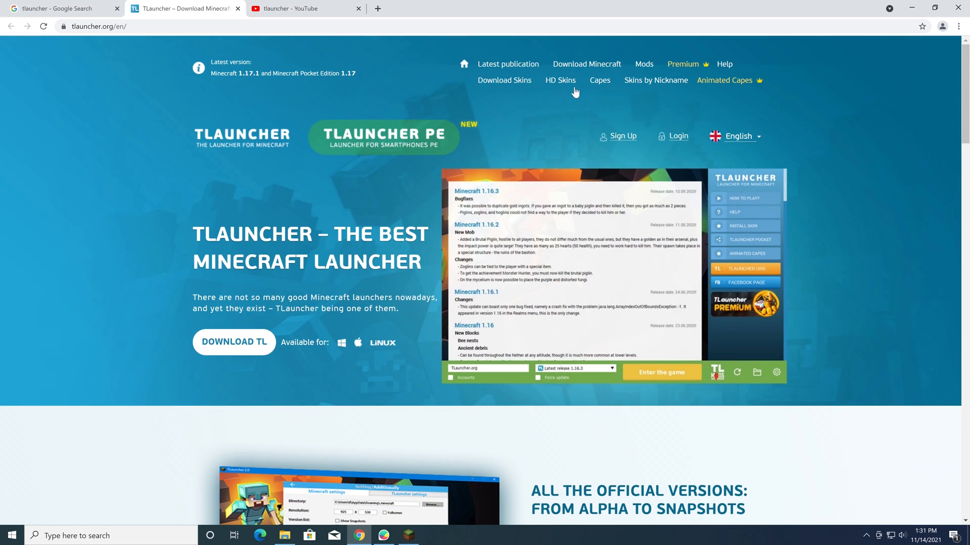
pyautogui.scroll(-3)
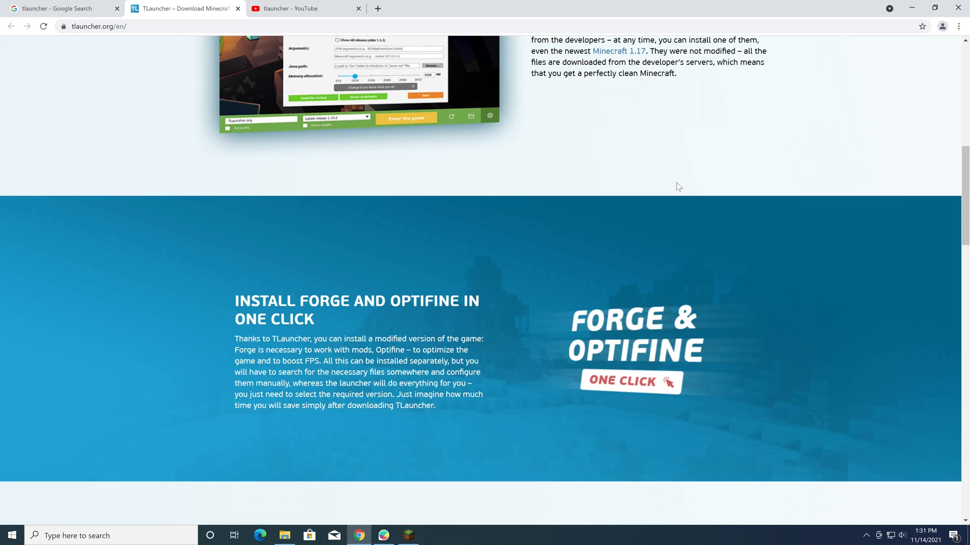
pyautogui.scroll(-3)
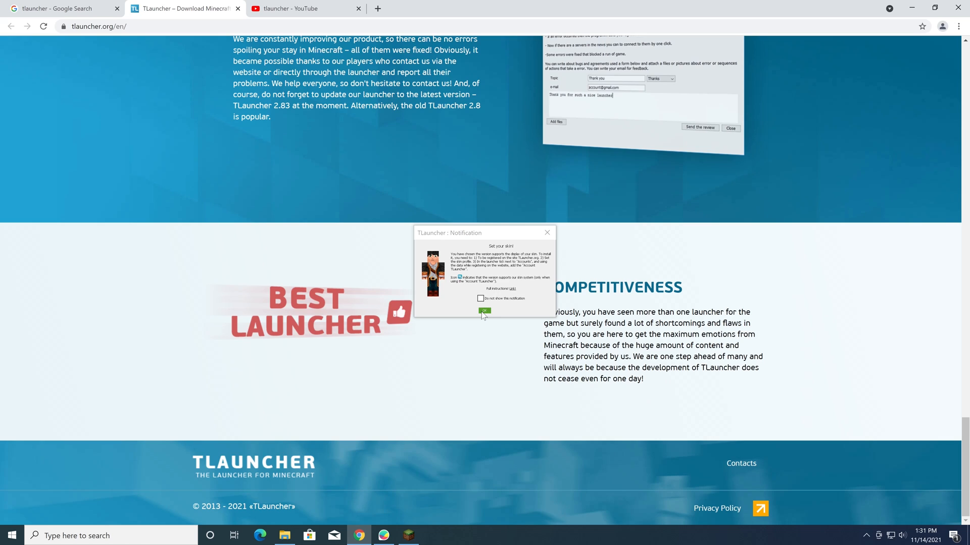
pyautogui.click(484, 311)
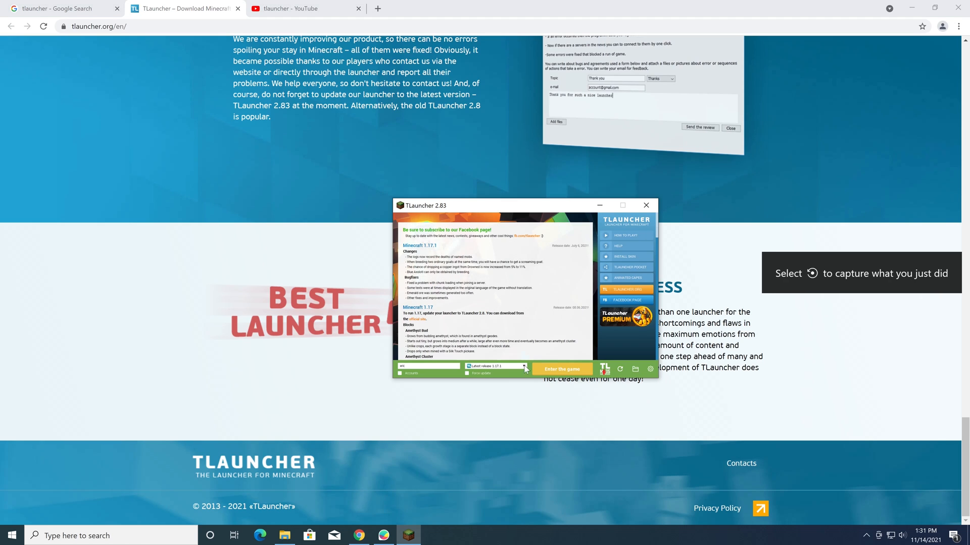
pyautogui.click(561, 370)
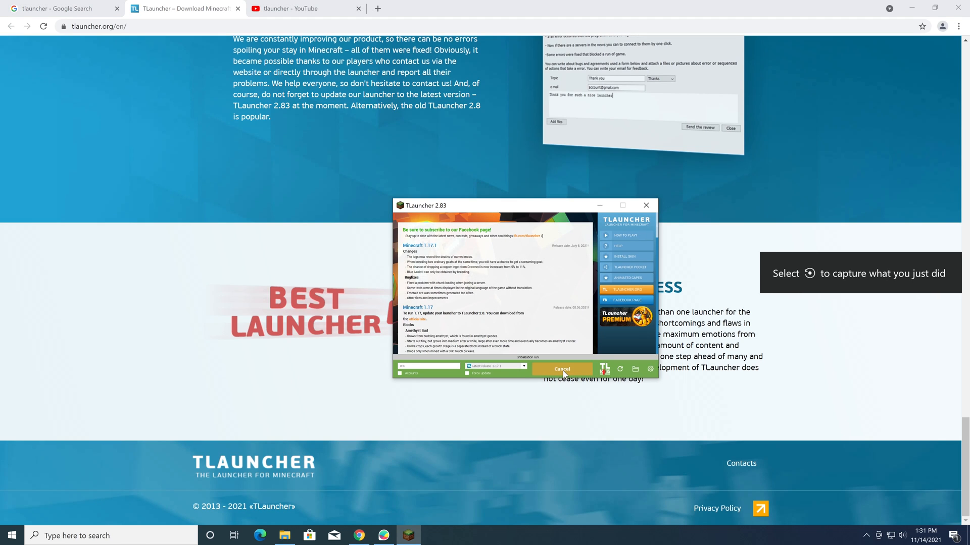
pyautogui.click(561, 369)
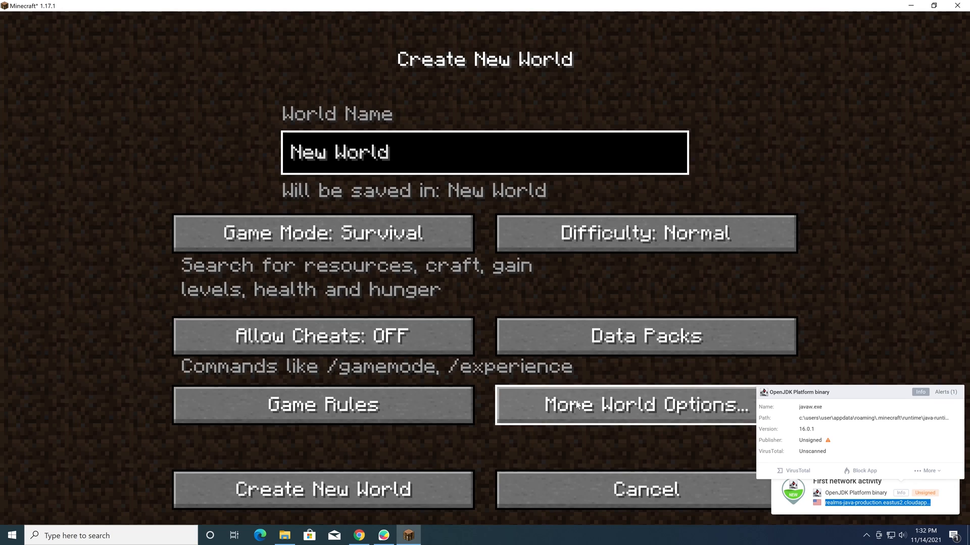
# Create a new Creative-mode world with cheats, cancelling the VirusTotal settings dialog unchanged.
pyautogui.click(323, 233)
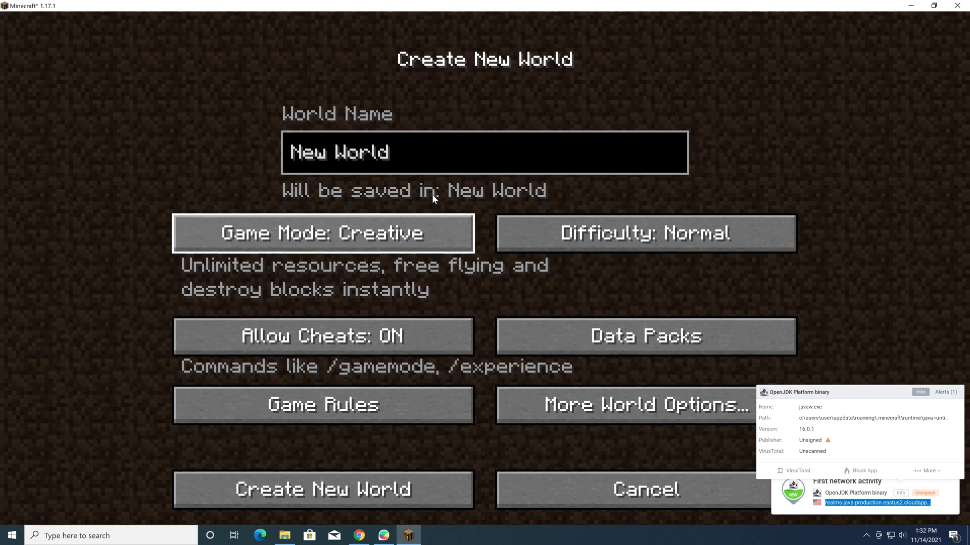
pyautogui.click(323, 489)
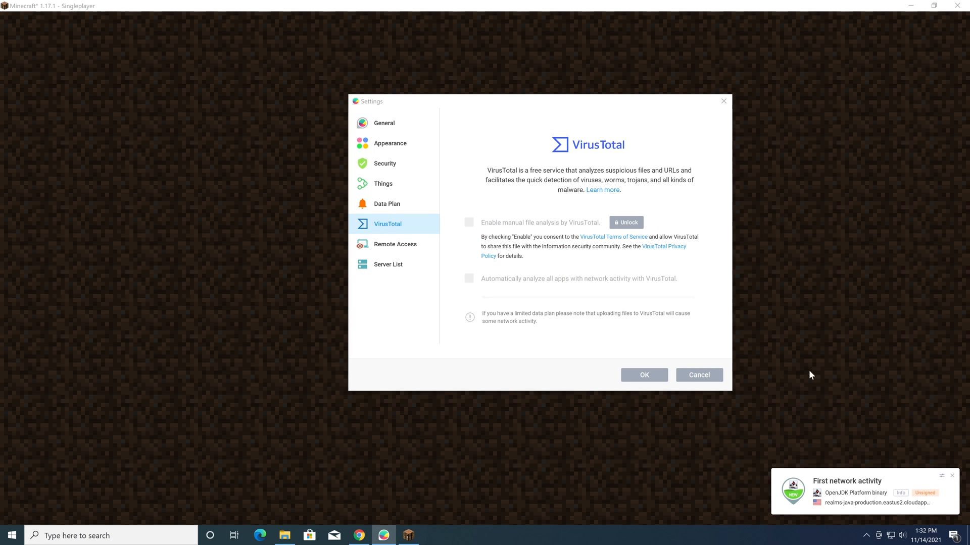
pyautogui.click(698, 375)
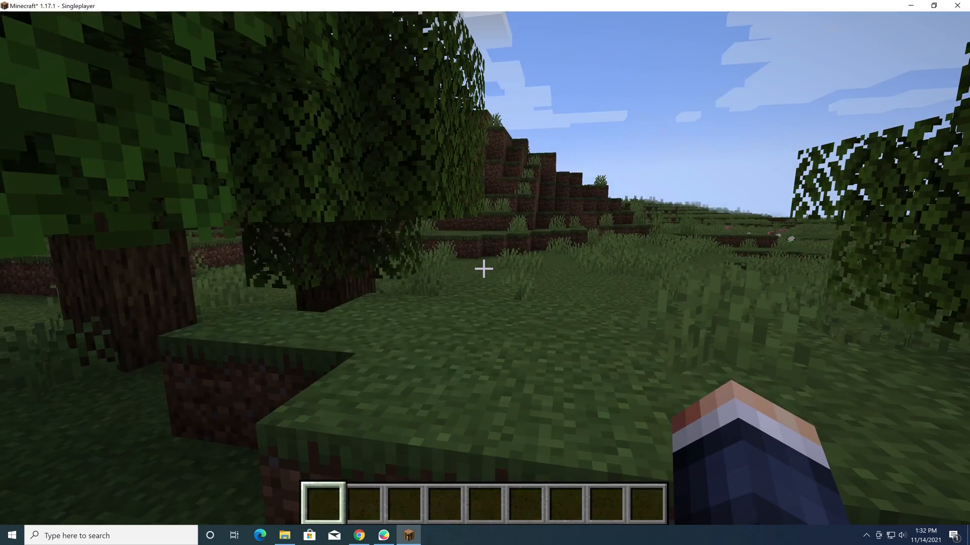
# Toggle the F3 debug overlay while walking around, pause at the game menu, and bring up File Explorer.
pyautogui.press('F3')
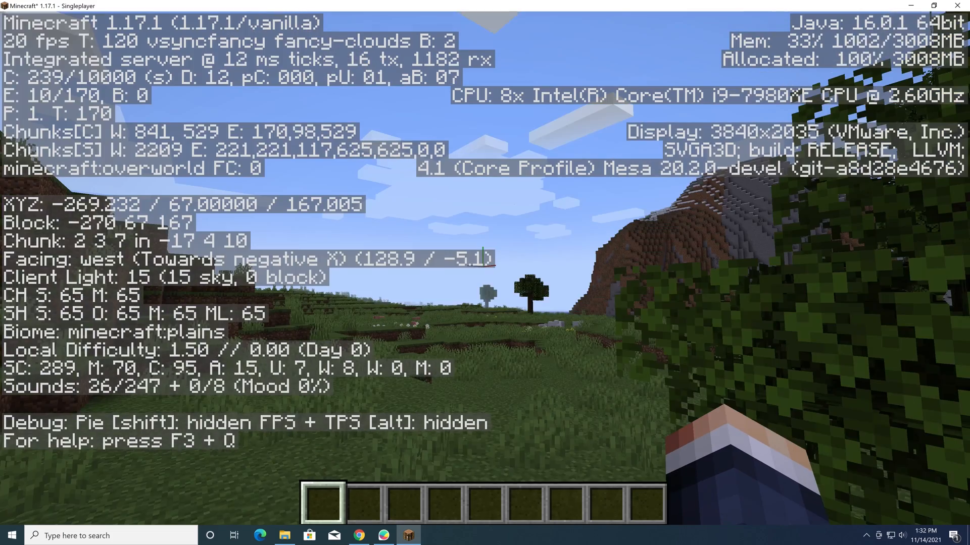
pyautogui.press('F3')
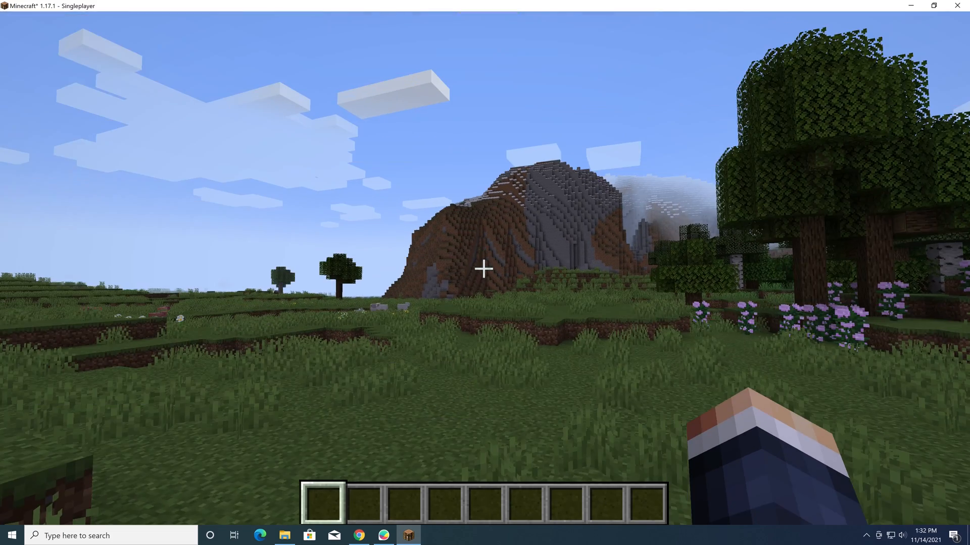
pyautogui.press('F3')
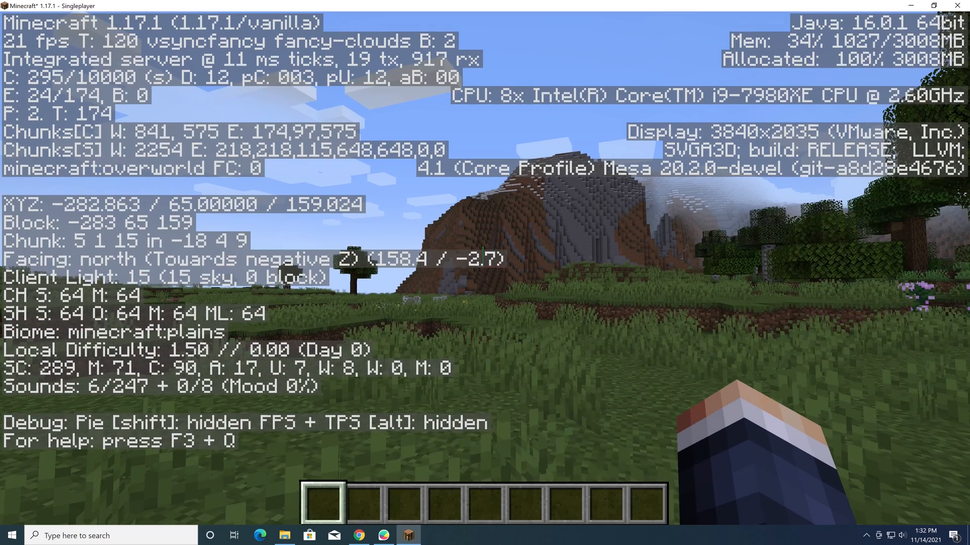
pyautogui.press('w')
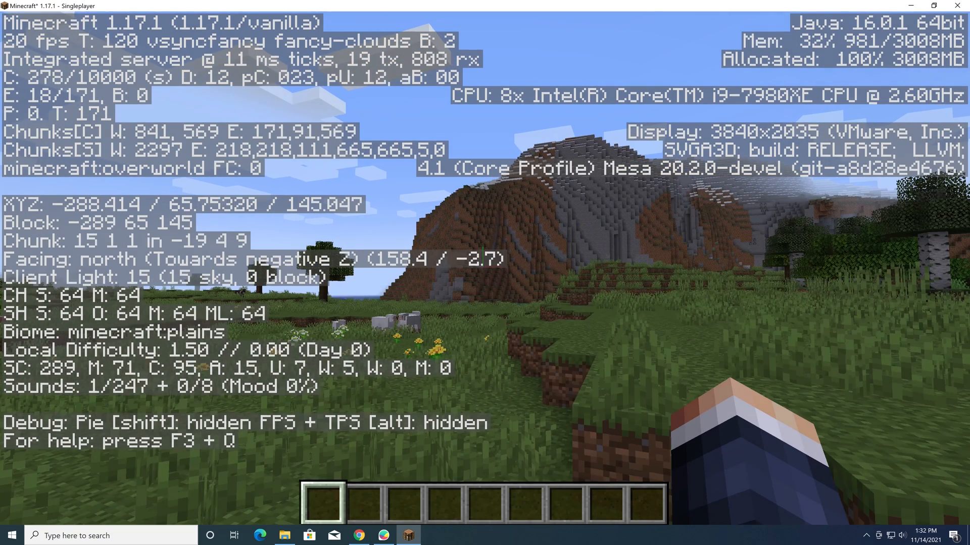
pyautogui.press('f3')
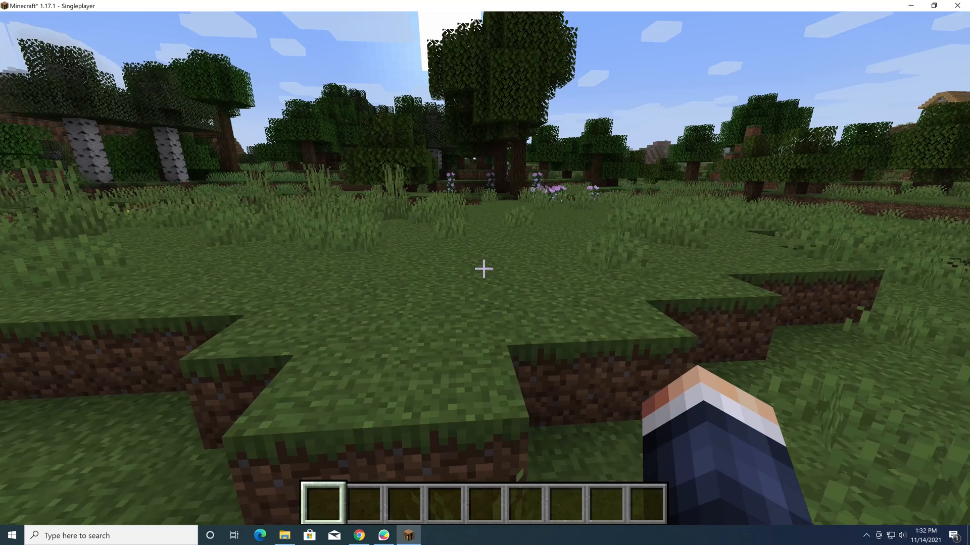
pyautogui.press('Escape')
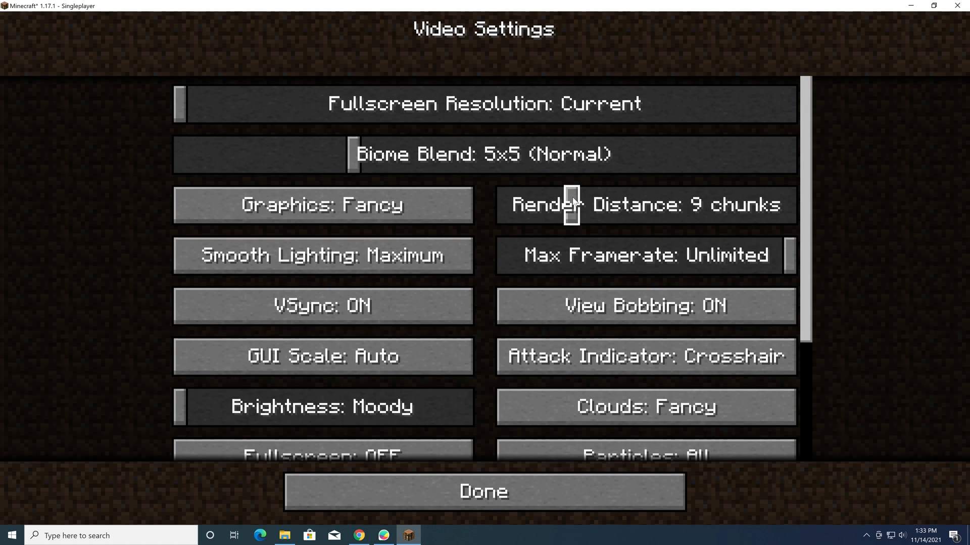
pyautogui.click(284, 536)
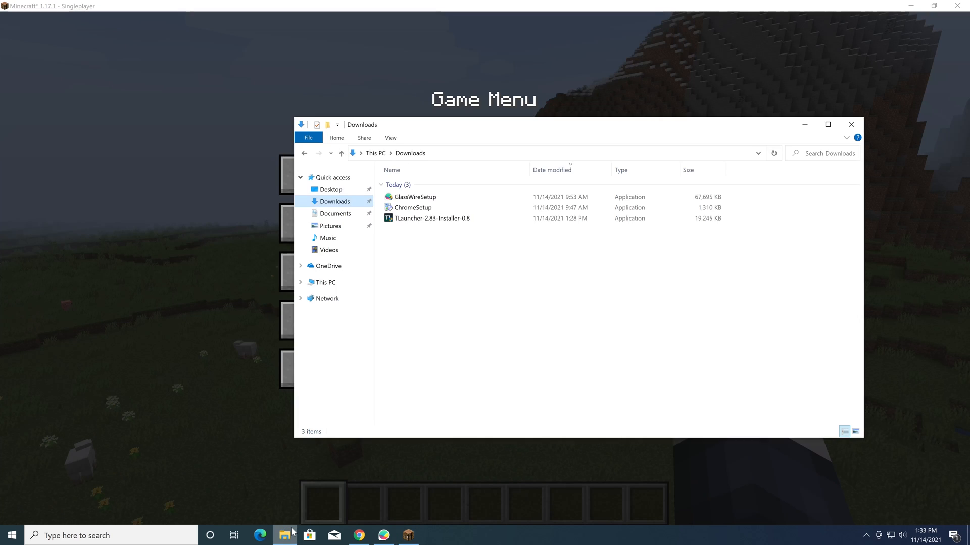
# Navigate from %appdata% through .minecraft and java-runtime-alpha into the bin folder and right-click javaw.
pyautogui.write('%app')
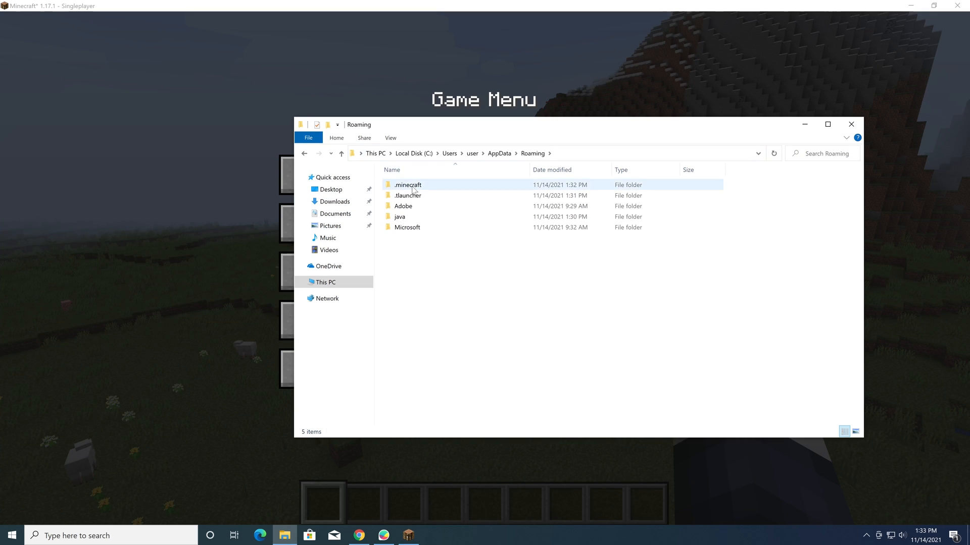
pyautogui.doubleClick(407, 185)
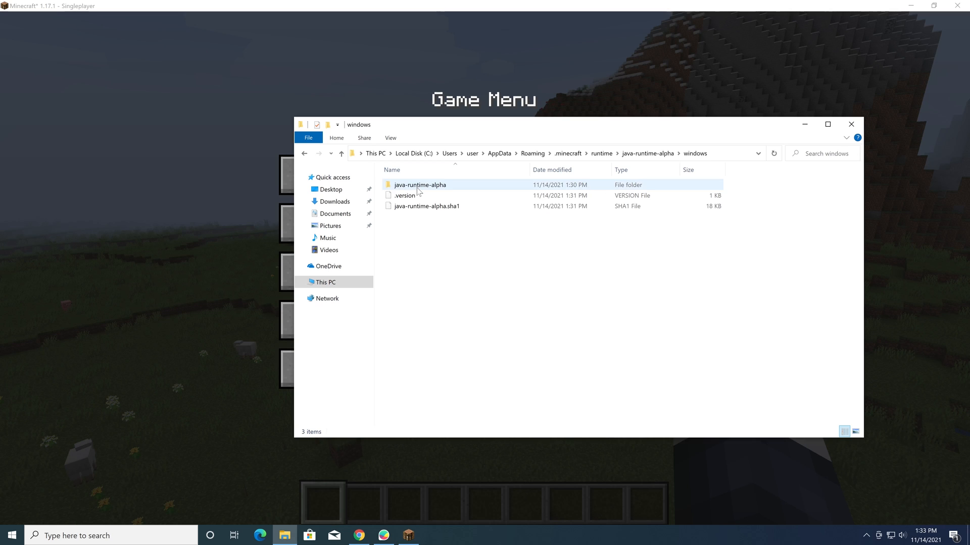
pyautogui.doubleClick(420, 184)
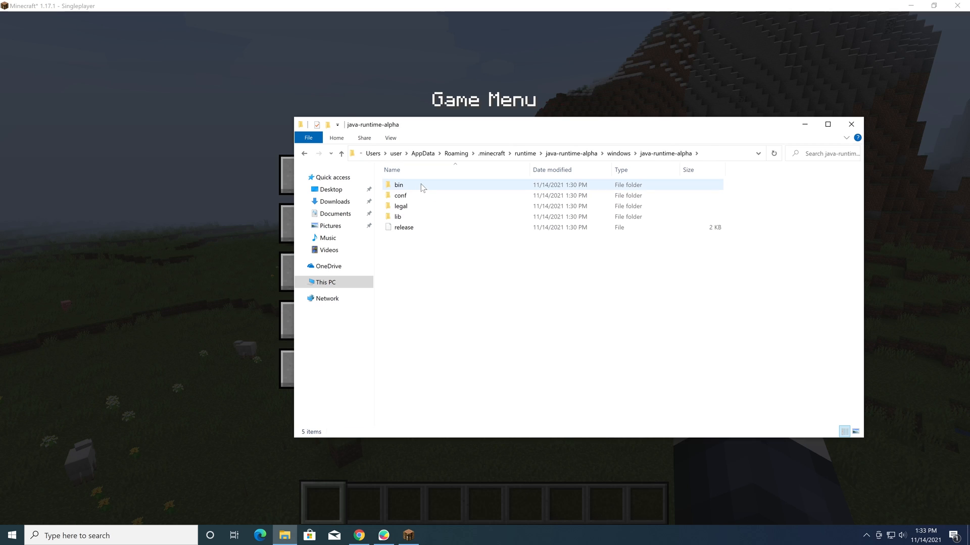
pyautogui.doubleClick(401, 206)
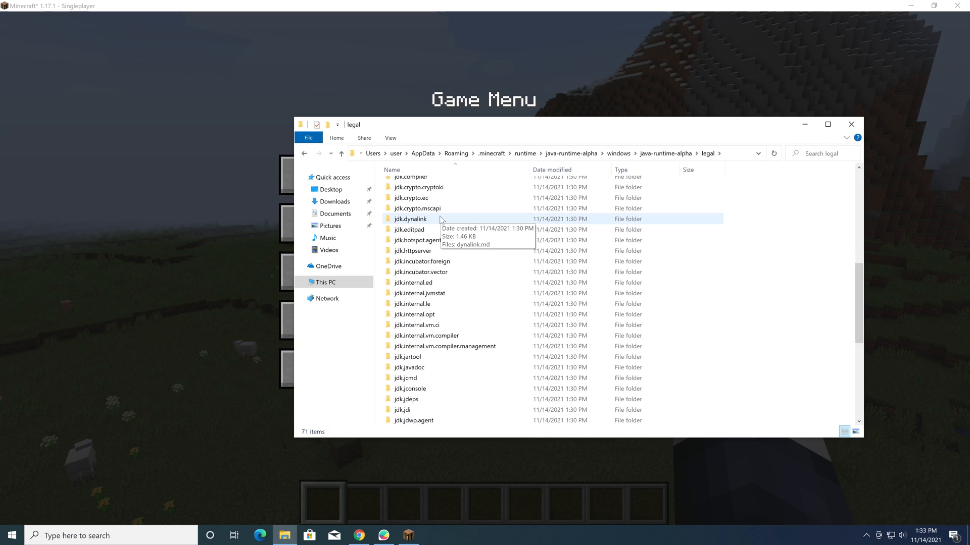
pyautogui.click(341, 153)
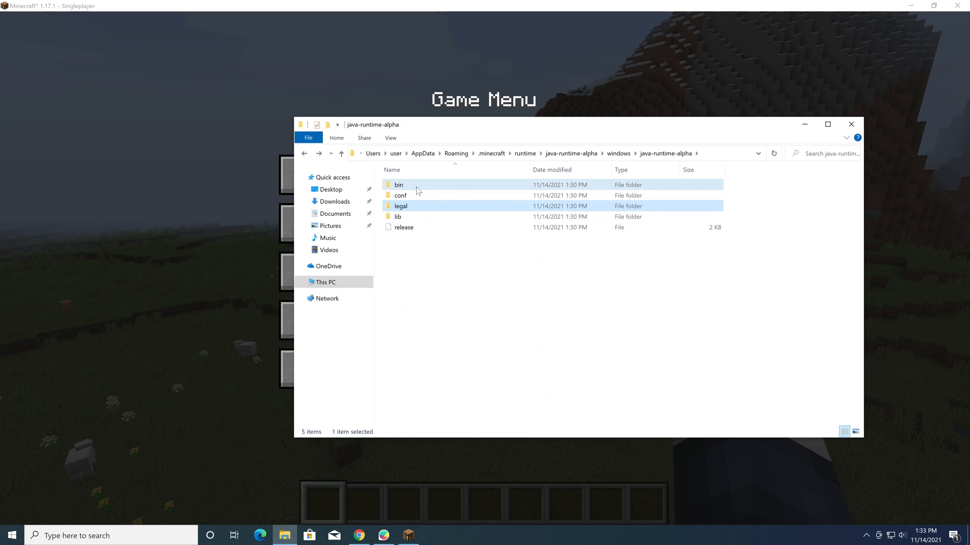
pyautogui.doubleClick(398, 183)
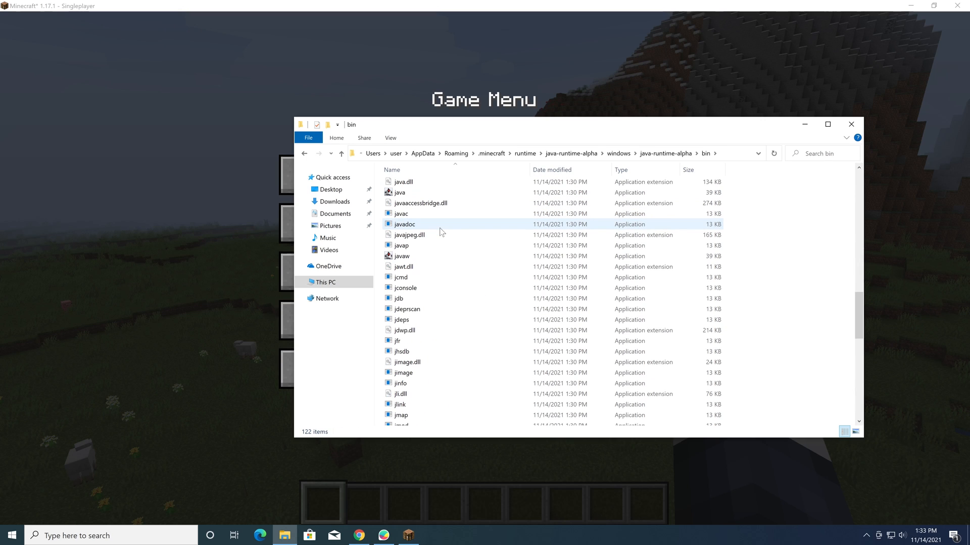
pyautogui.rightClick(440, 258)
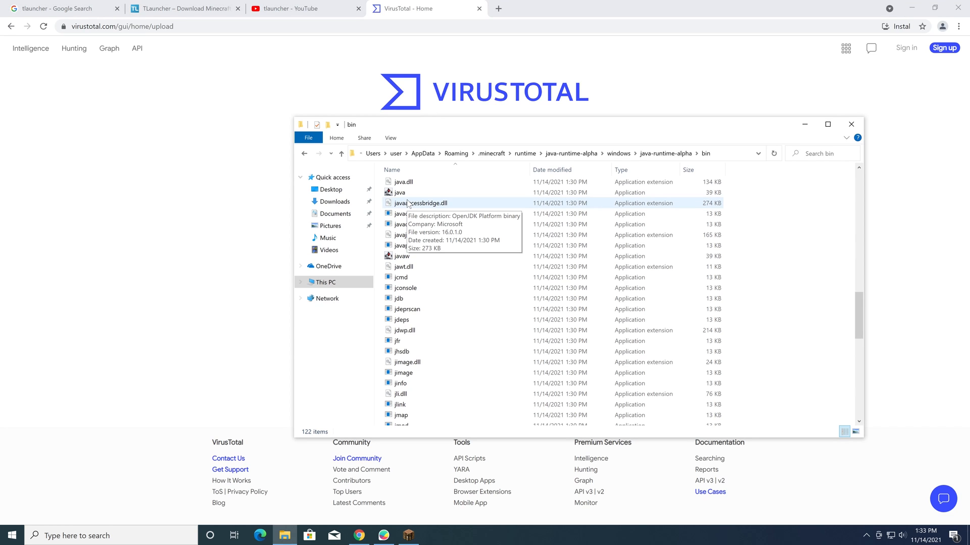
# Bring up javaw.exe's VirusTotal report and read its Community comments.
pyautogui.click(401, 255)
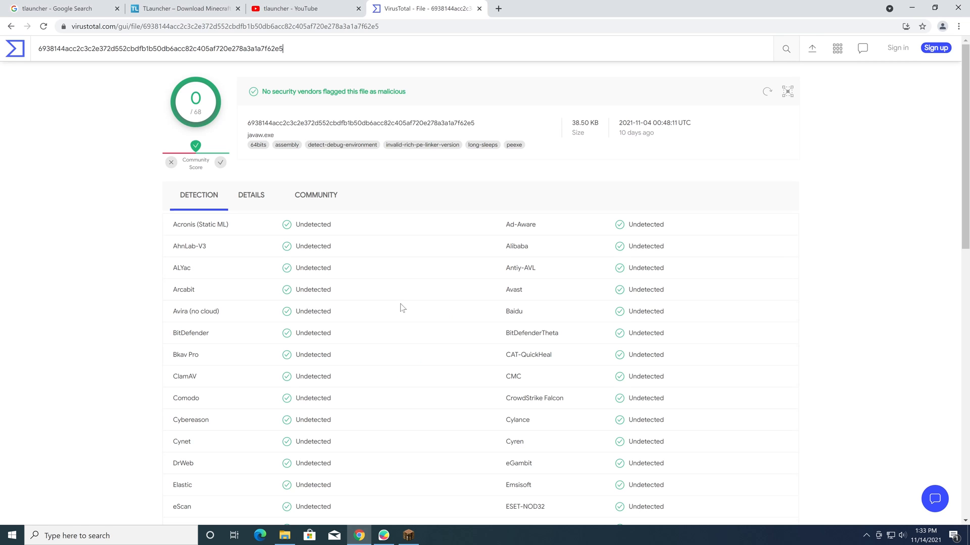
pyautogui.click(425, 195)
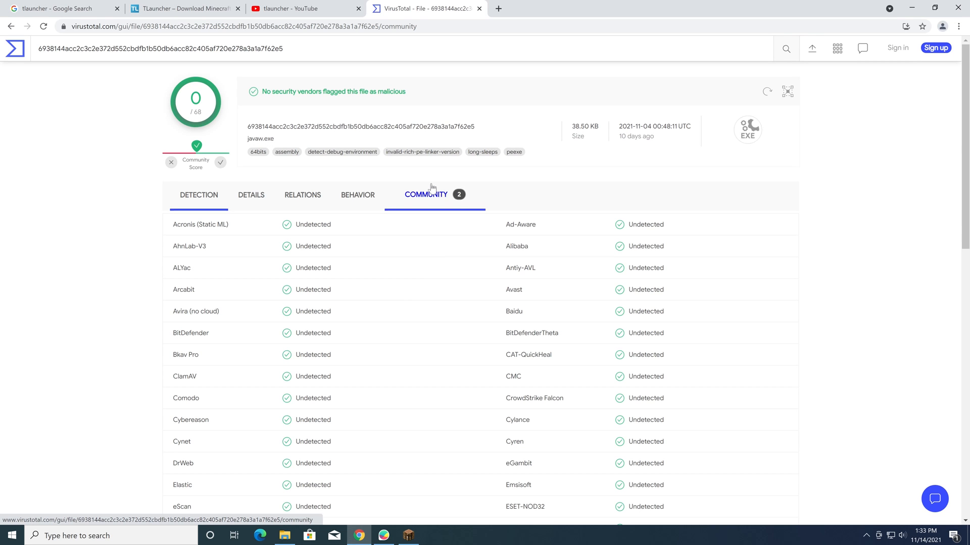
pyautogui.scroll(-3)
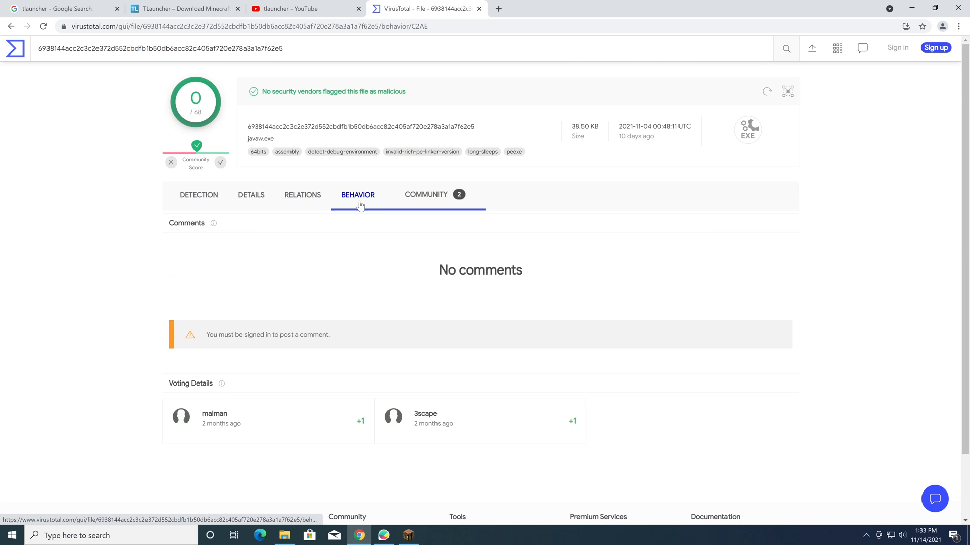
# Review the Behavior sandbox actions, then show Relations with contacted domains and IP addresses.
pyautogui.click(358, 195)
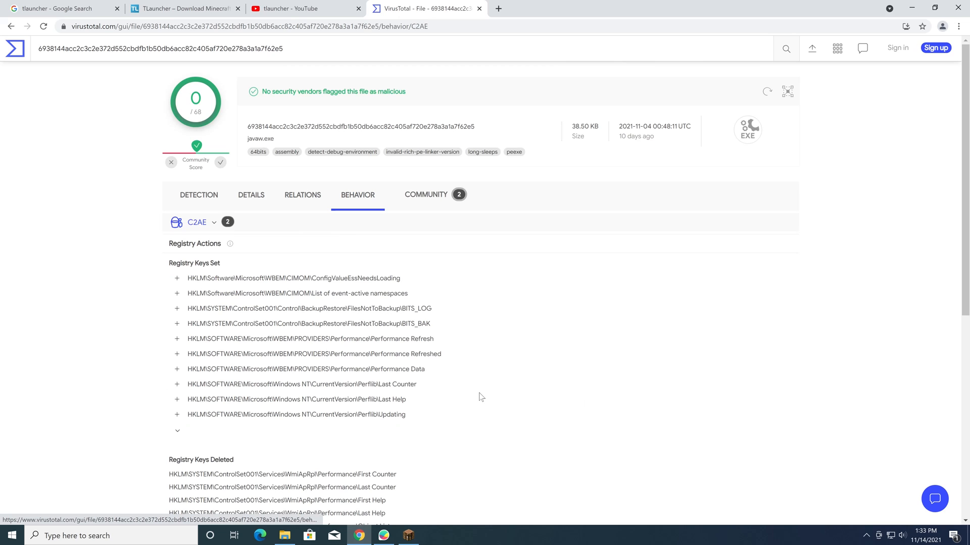
pyautogui.scroll(-3)
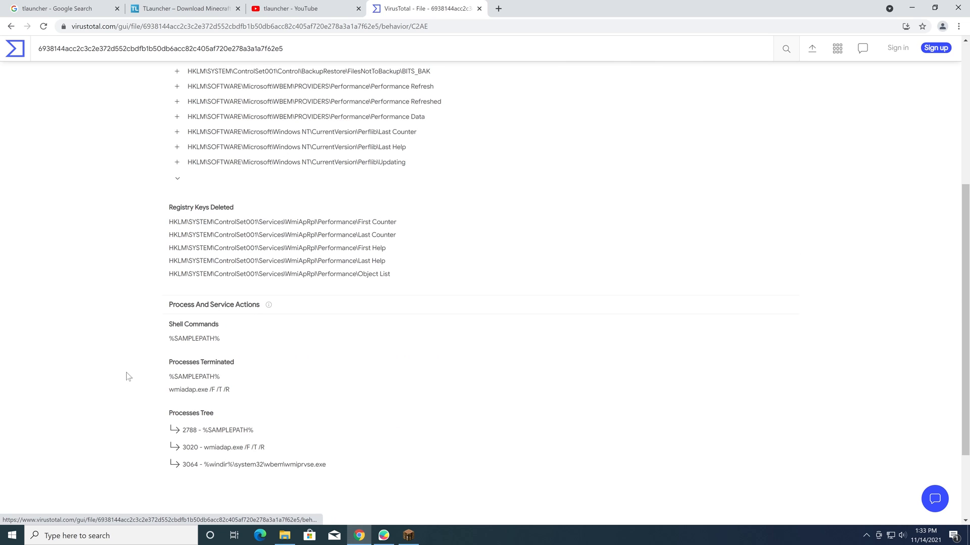
pyautogui.scroll(-3)
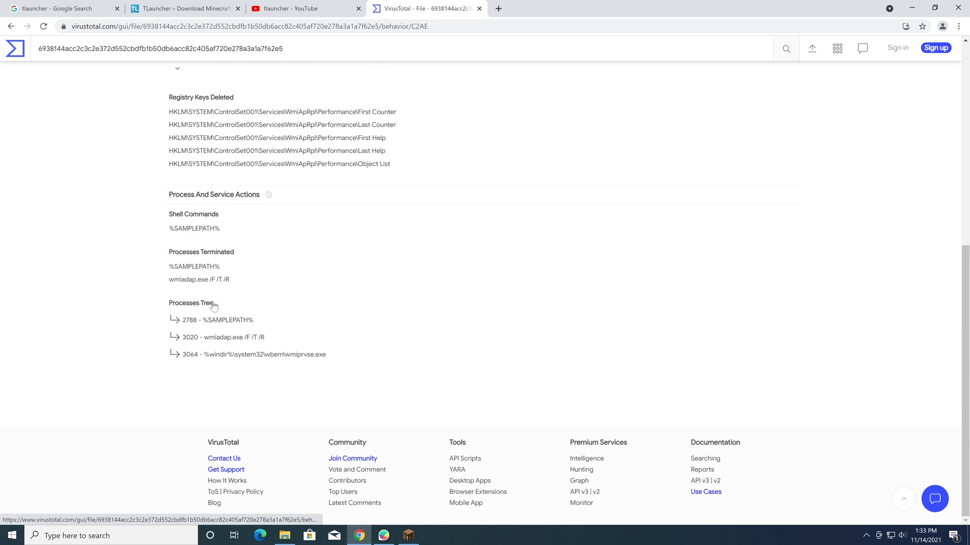
pyautogui.click(302, 195)
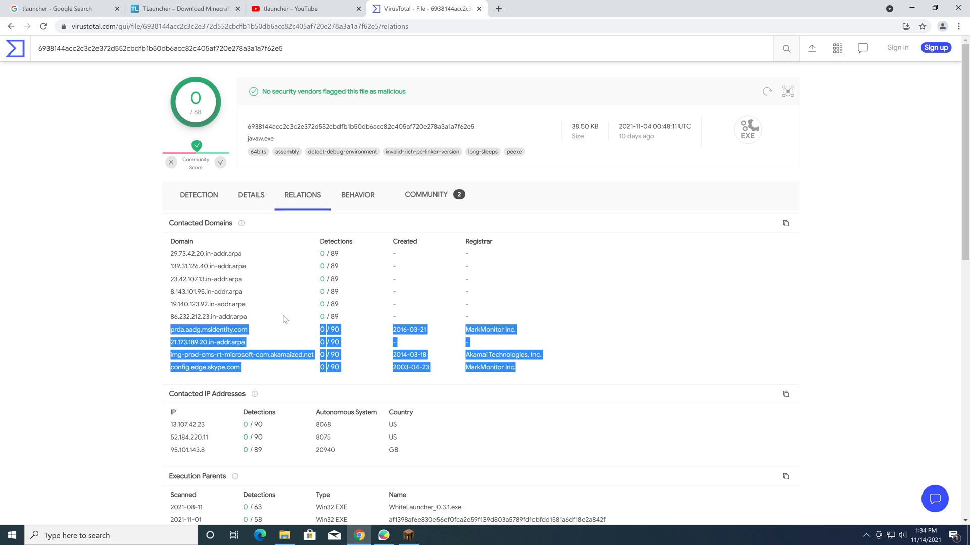
pyautogui.moveTo(205, 368)
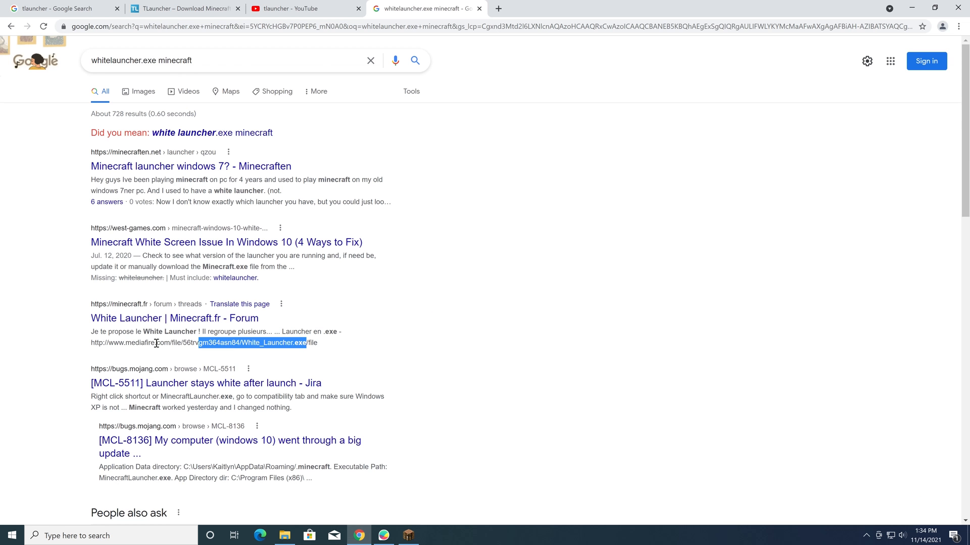
# Open the White_Launcher.exe MediaFire link in a new tab and return to the Minecraft.fr forum post.
pyautogui.rightClick(216, 342)
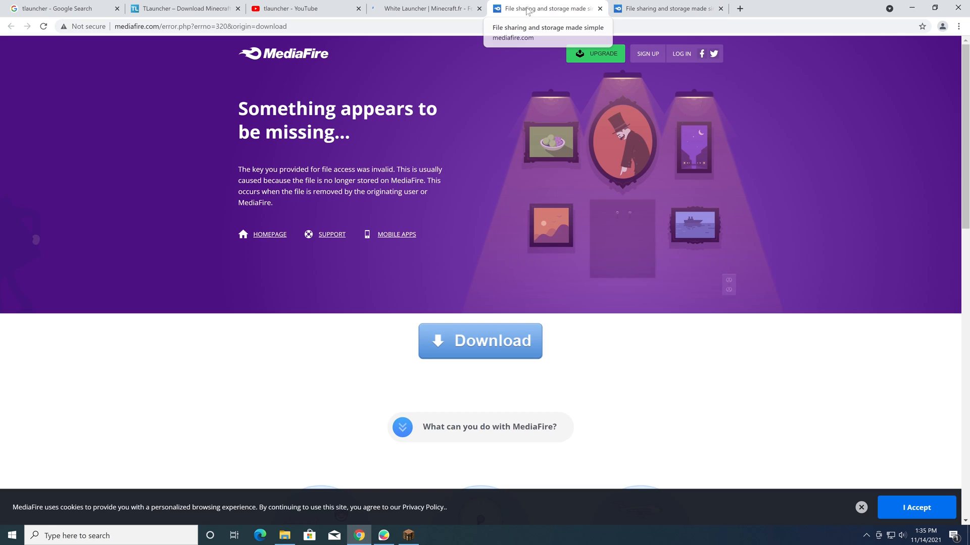
pyautogui.click(425, 9)
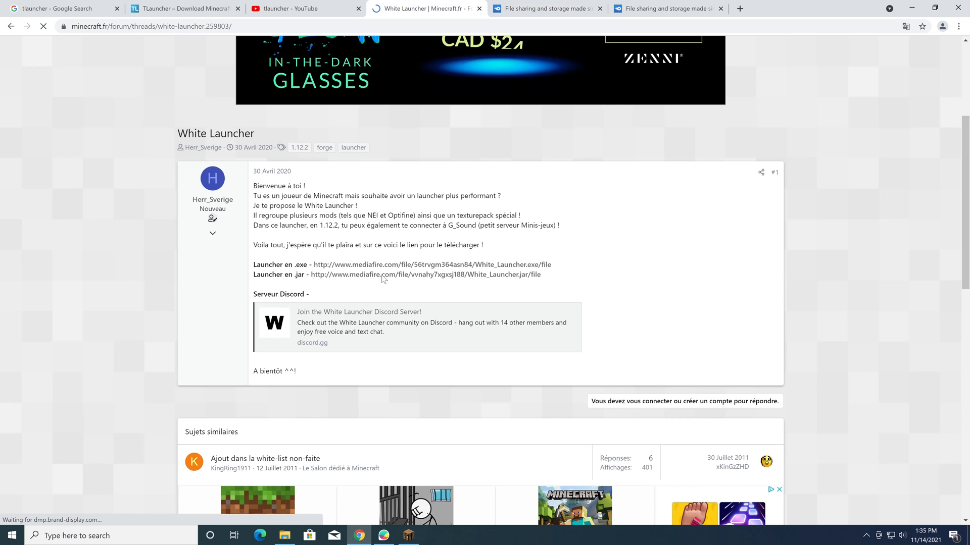
pyautogui.scroll(-3)
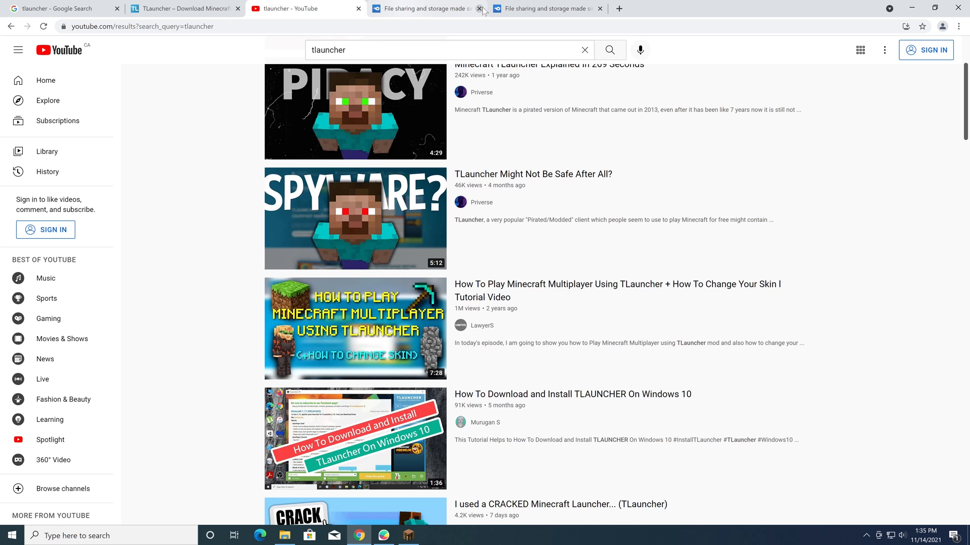
# Browse further down the tlauncher YouTube results, then switch to the TLauncher Guard article in Edge.
pyautogui.scroll(-3)
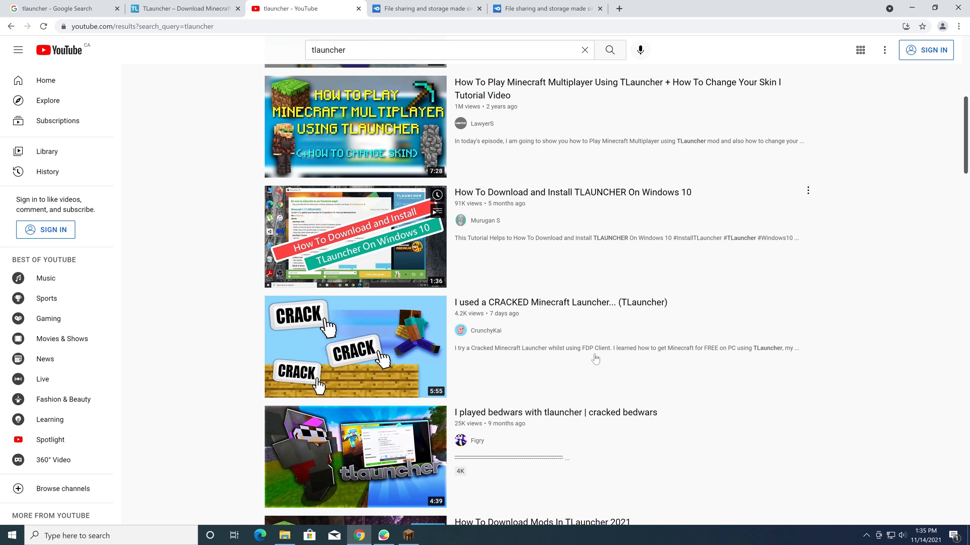
pyautogui.moveTo(882, 341)
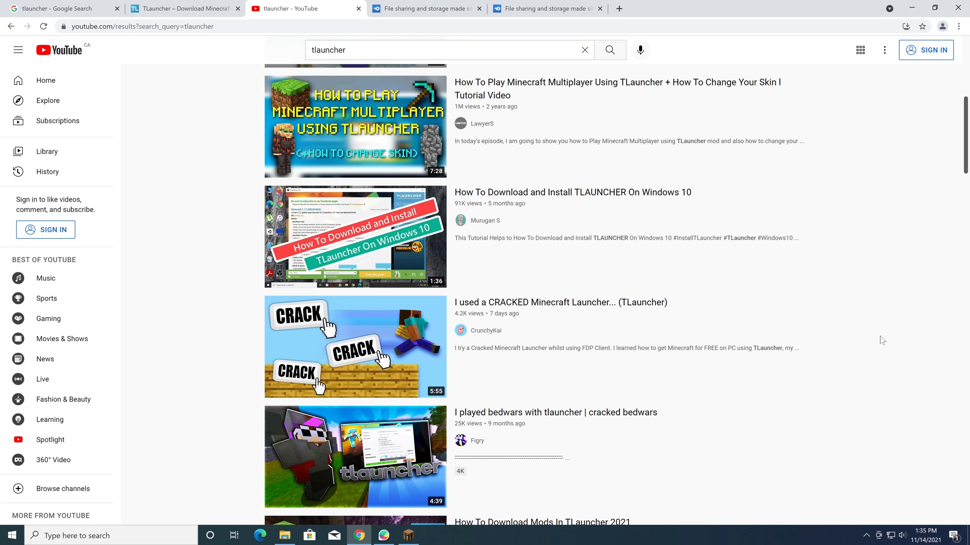
pyautogui.scroll(-3)
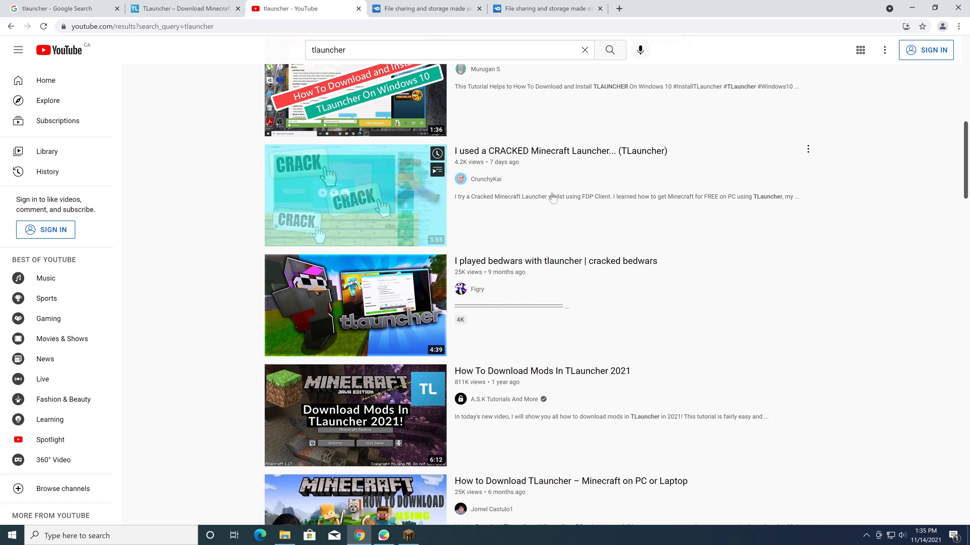
pyautogui.scroll(-3)
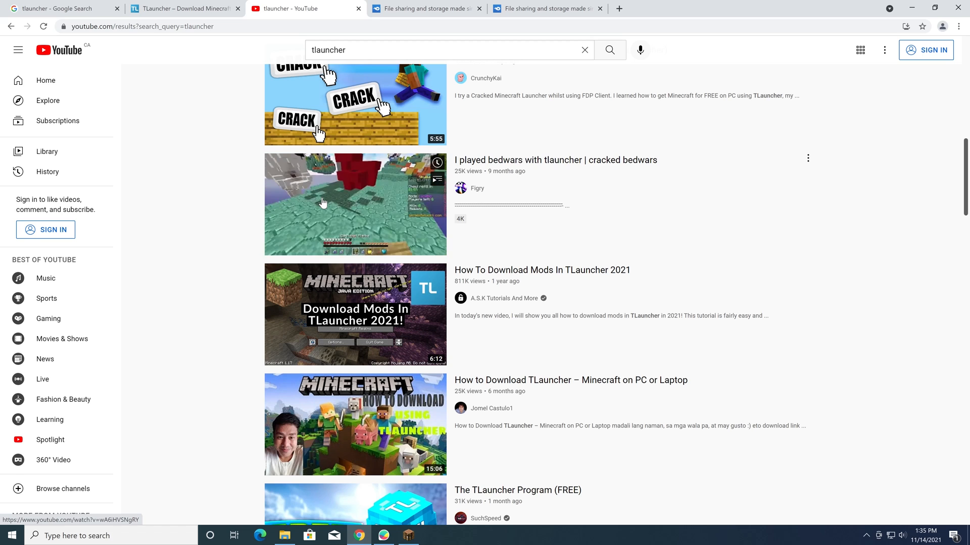
pyautogui.scroll(-3)
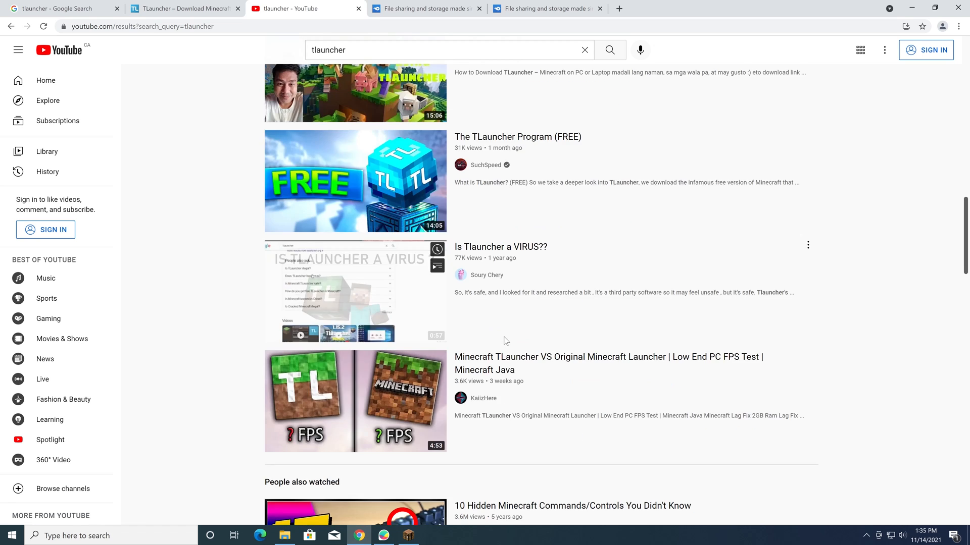
pyautogui.scroll(-3)
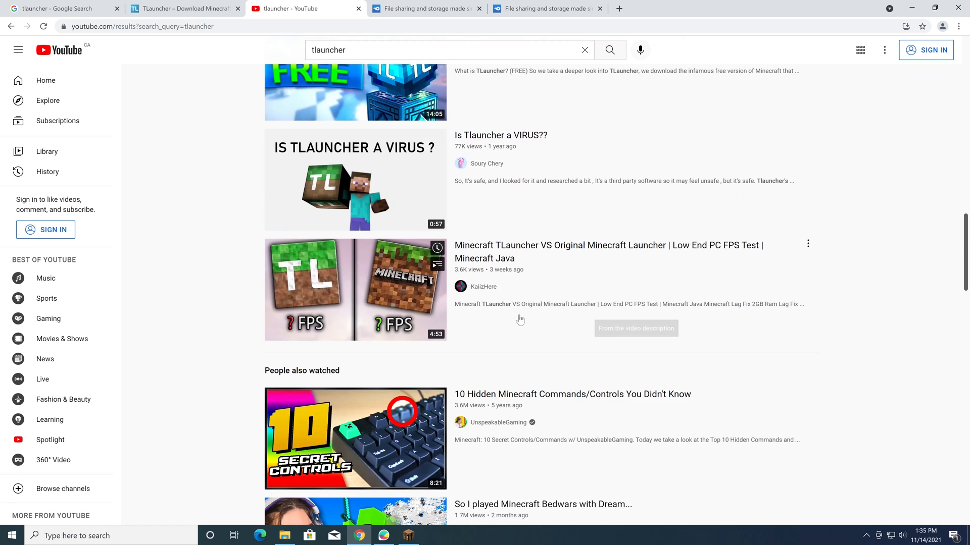
pyautogui.scroll(-3)
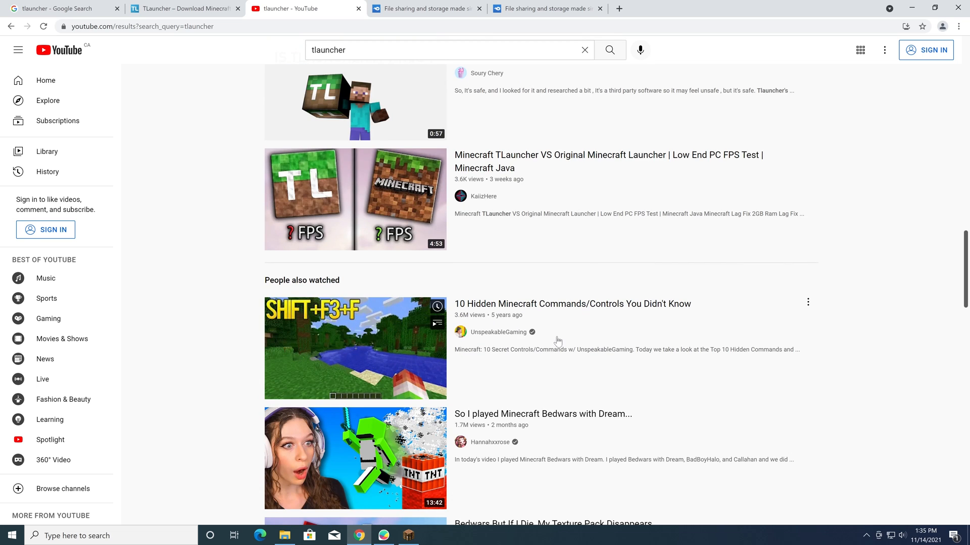
pyautogui.scroll(-3)
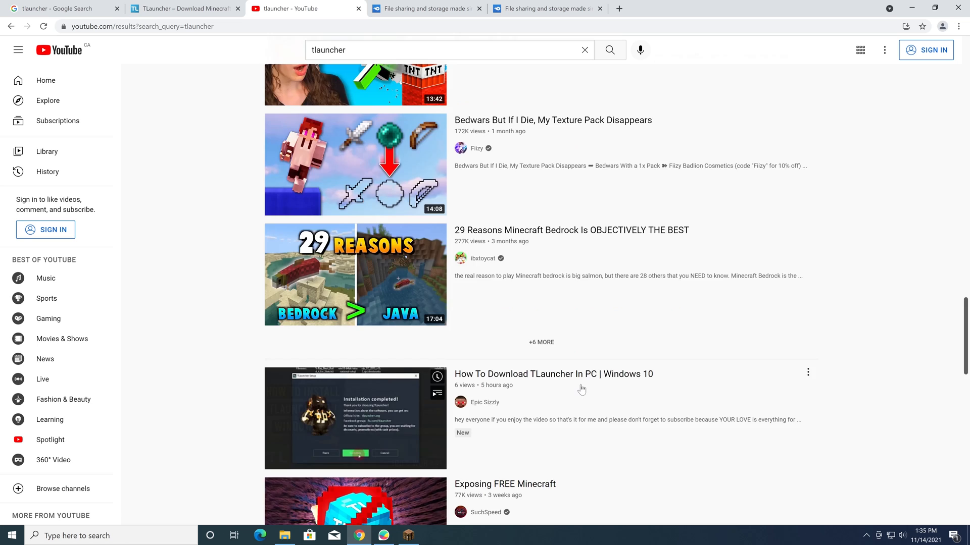
pyautogui.click(407, 535)
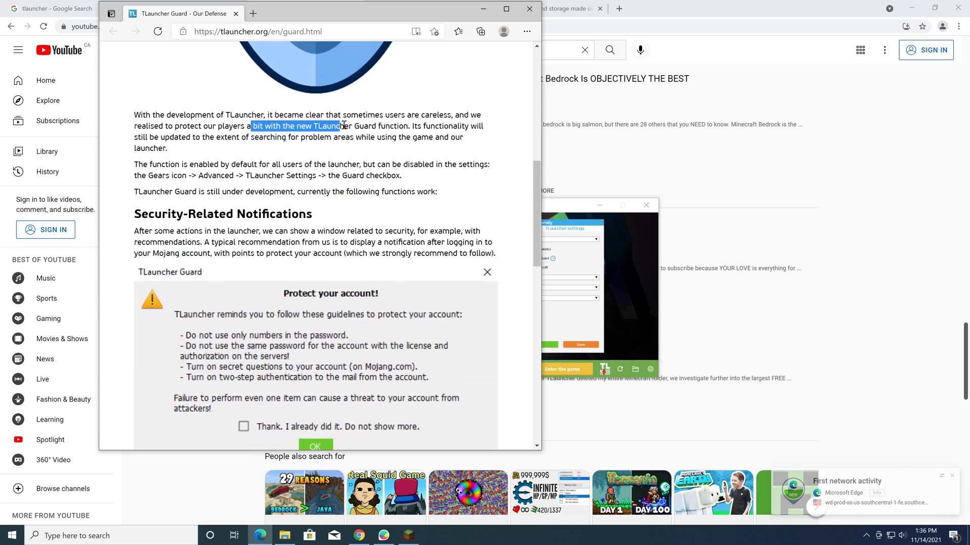
# Read down the TLauncher Guard article to the 'More protection with TL Guard' section.
pyautogui.click(390, 126)
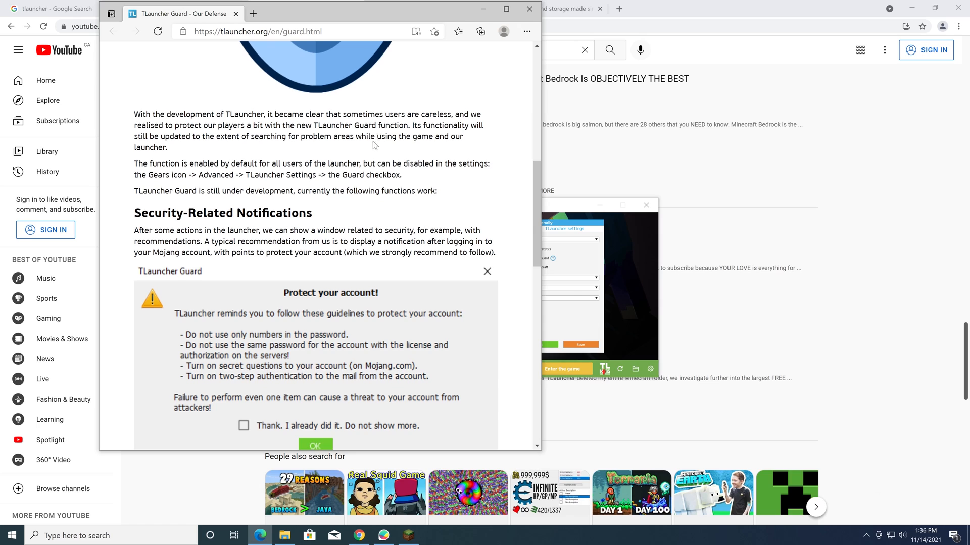
pyautogui.scroll(-3)
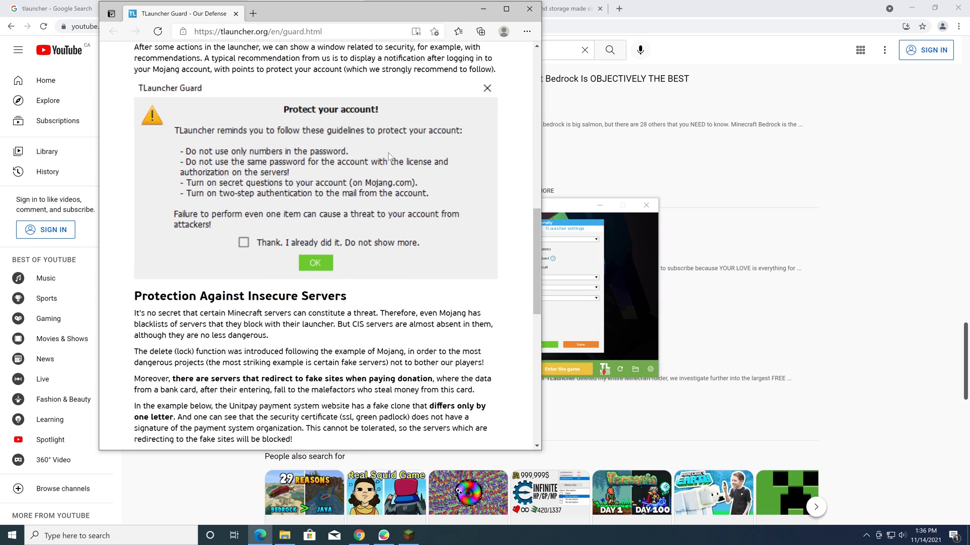
pyautogui.moveTo(399, 155)
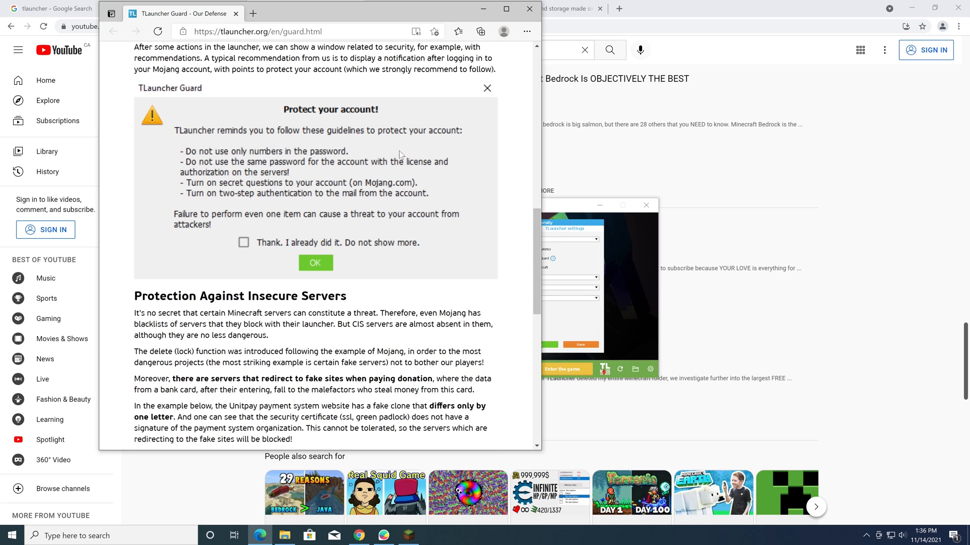
pyautogui.moveTo(369, 188)
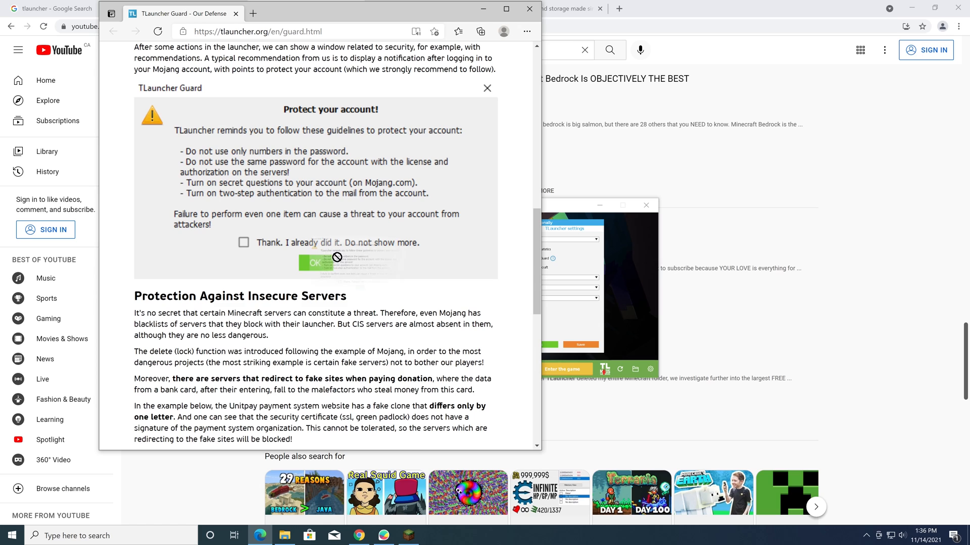
pyautogui.scroll(-3)
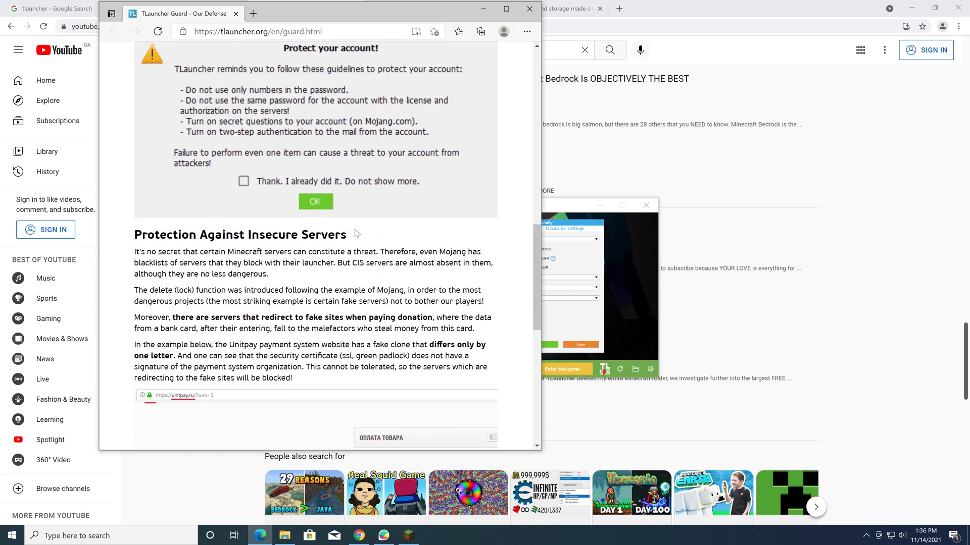
pyautogui.moveTo(352, 237)
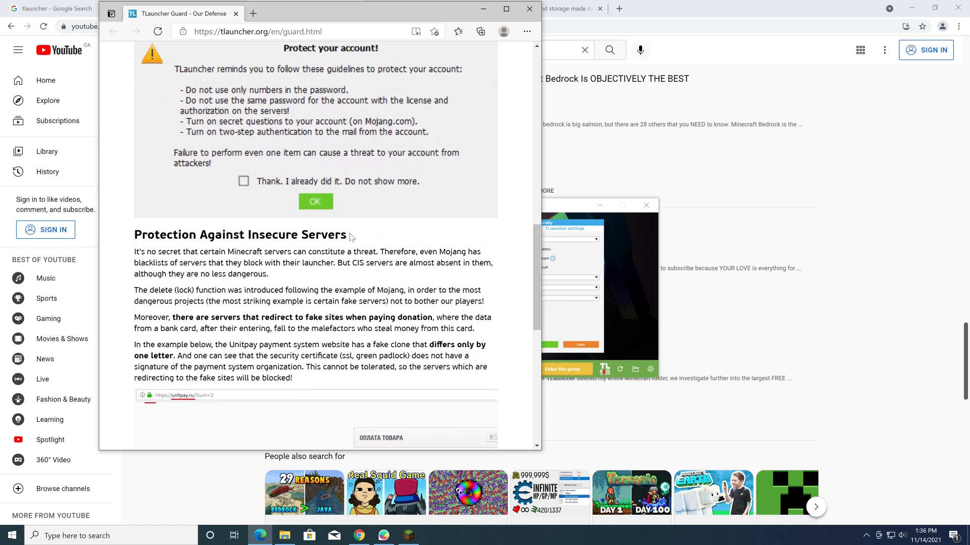
pyautogui.scroll(-3)
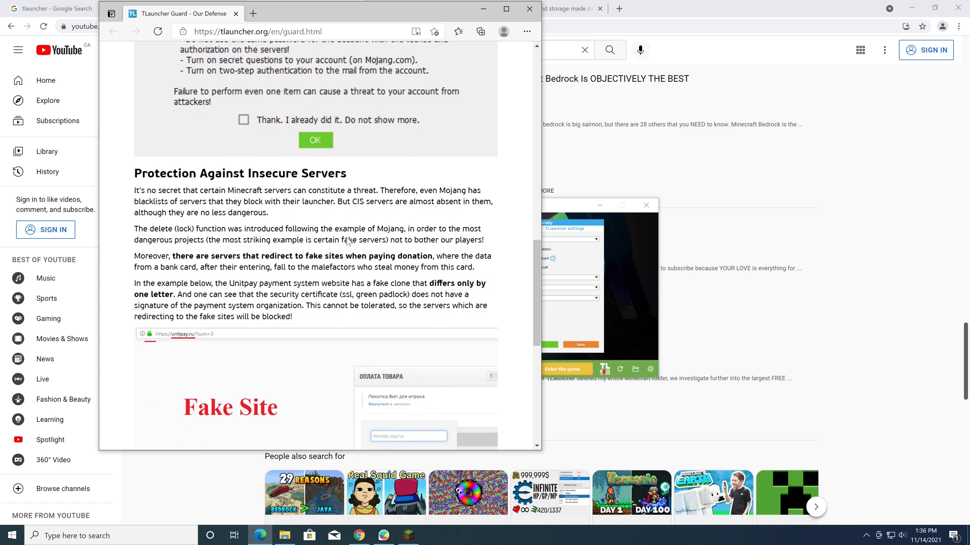
pyautogui.moveTo(368, 190); pyautogui.dragTo(349, 202)
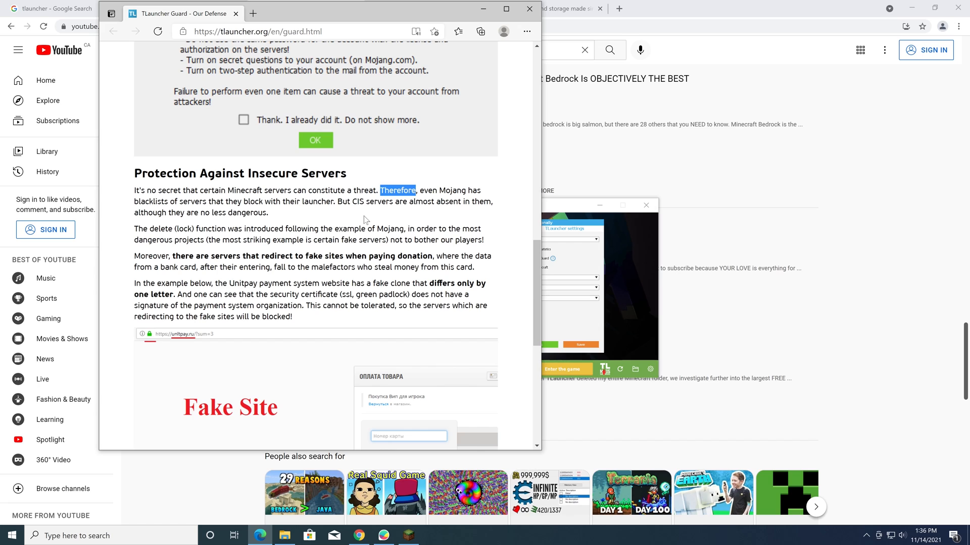
pyautogui.scroll(-3)
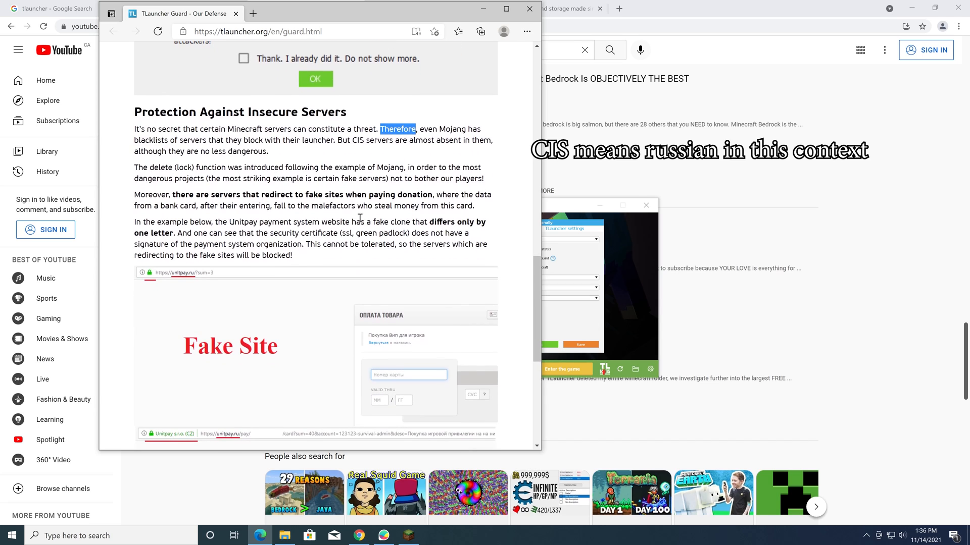
pyautogui.moveTo(186, 210)
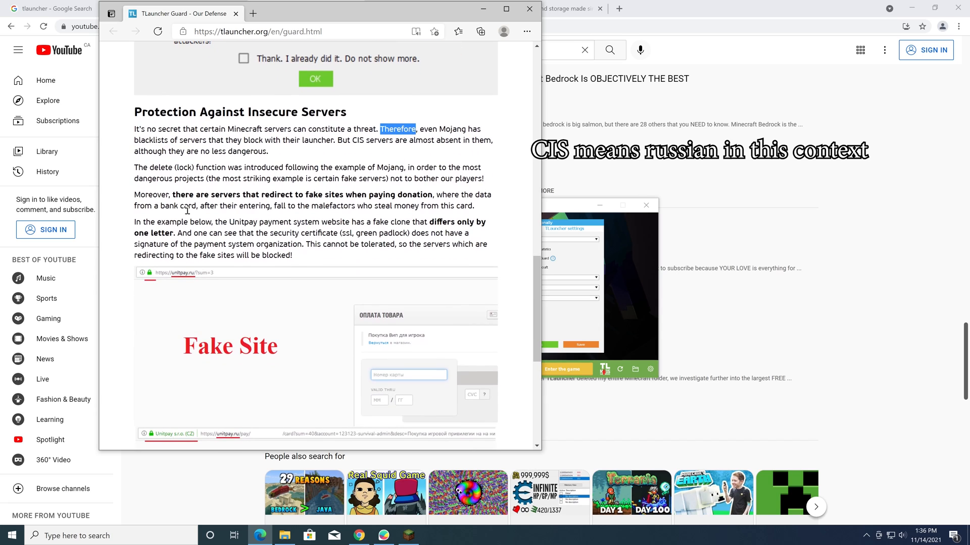
pyautogui.scroll(-3)
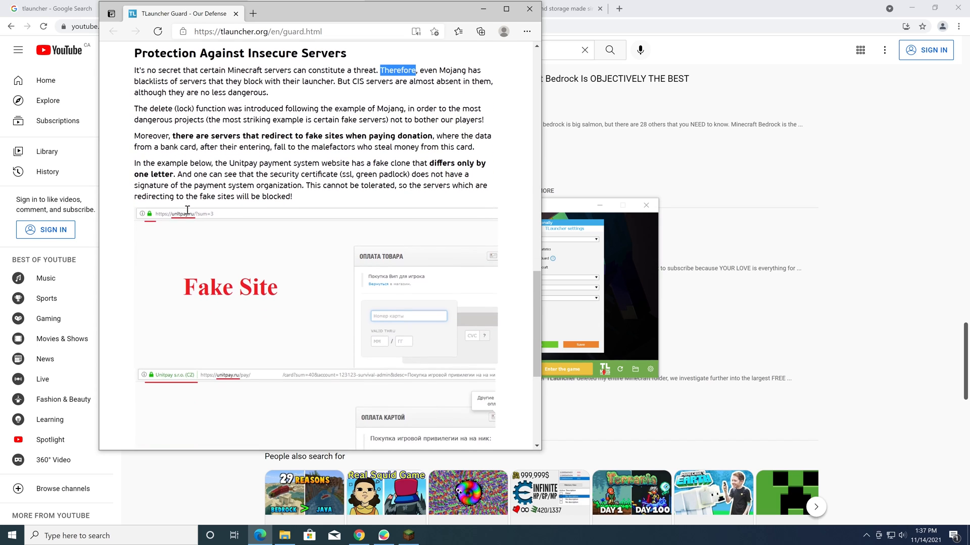
pyautogui.scroll(-3)
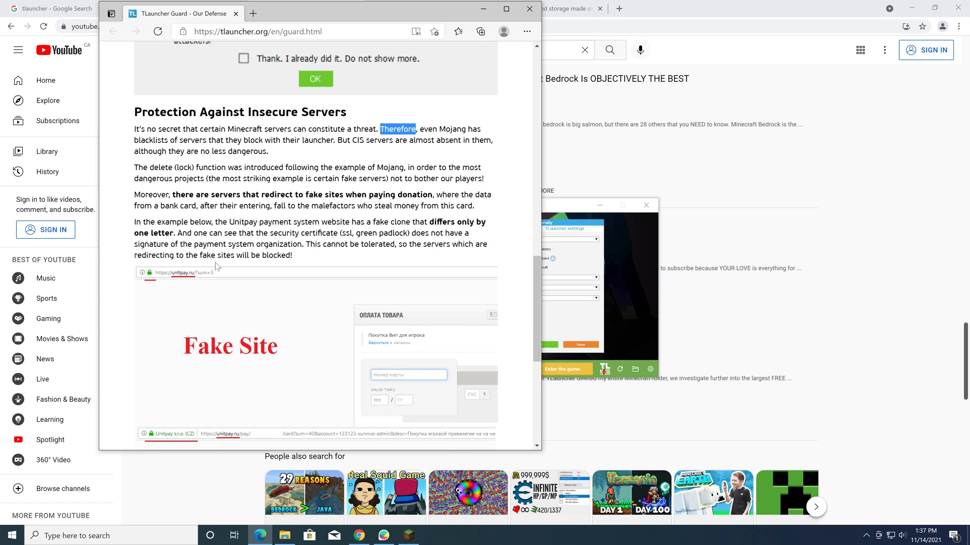
pyautogui.moveTo(357, 299)
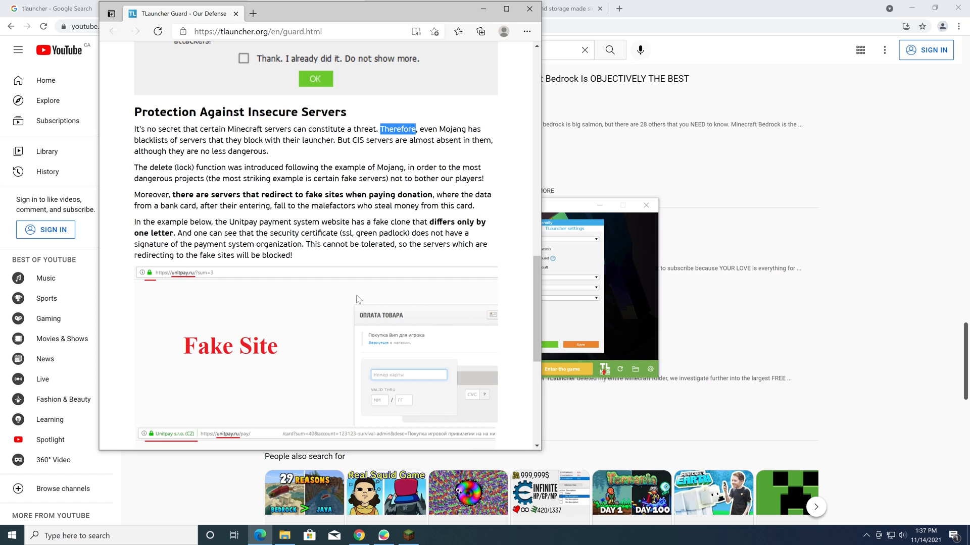
pyautogui.scroll(-3)
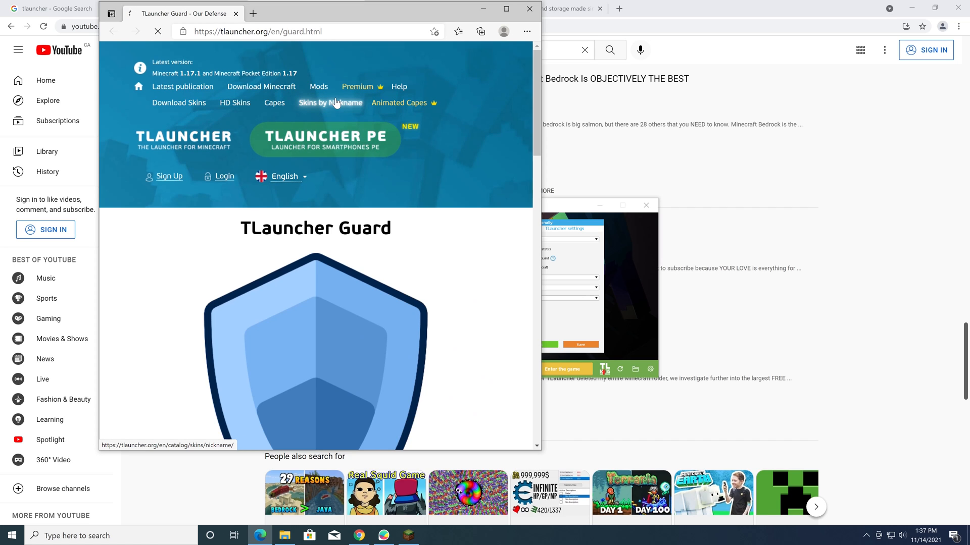
# Visit TLauncher's Premium information page, then close the TLauncher site tab.
pyautogui.click(357, 86)
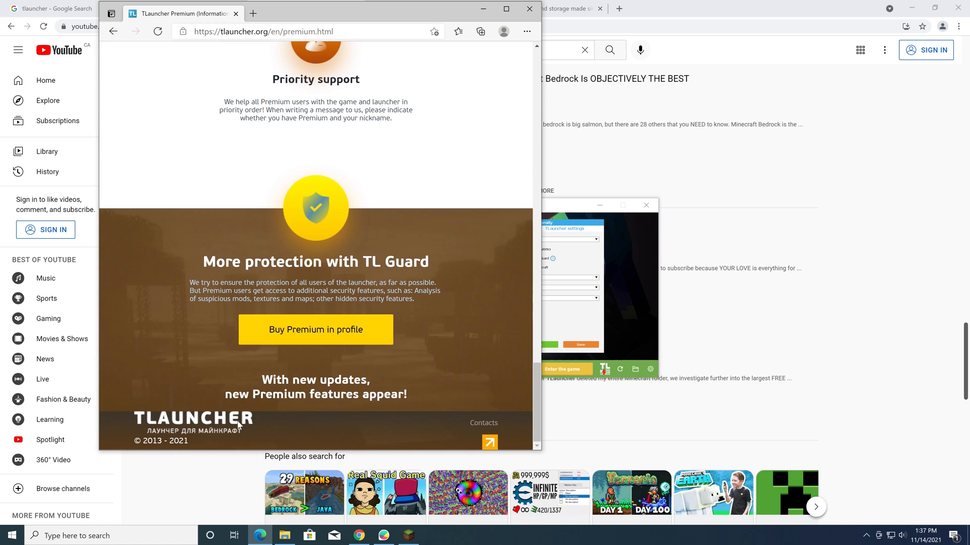
pyautogui.click(297, 31)
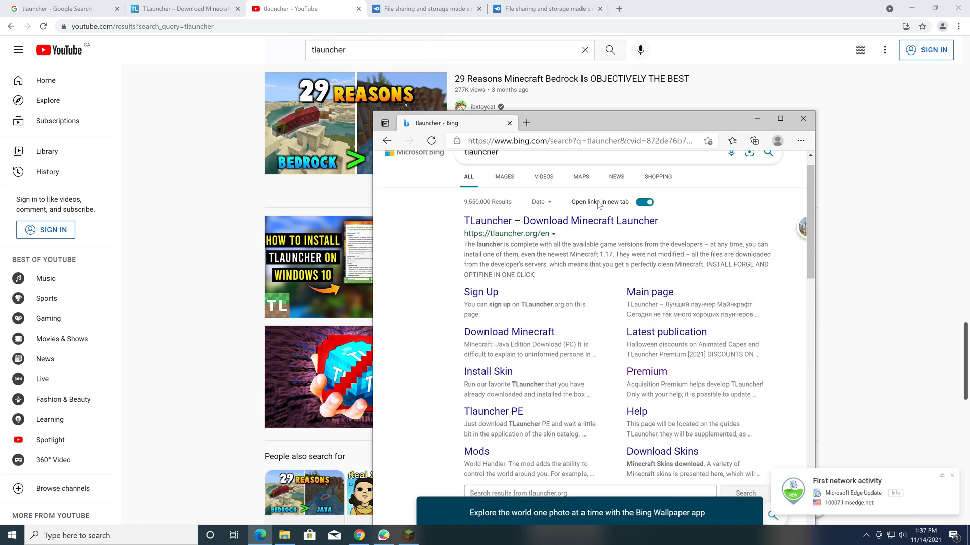
# Open the 'TLauncher 2.8 (Release) Download' Bing result on tlauncher.co.com.
pyautogui.scroll(-3)
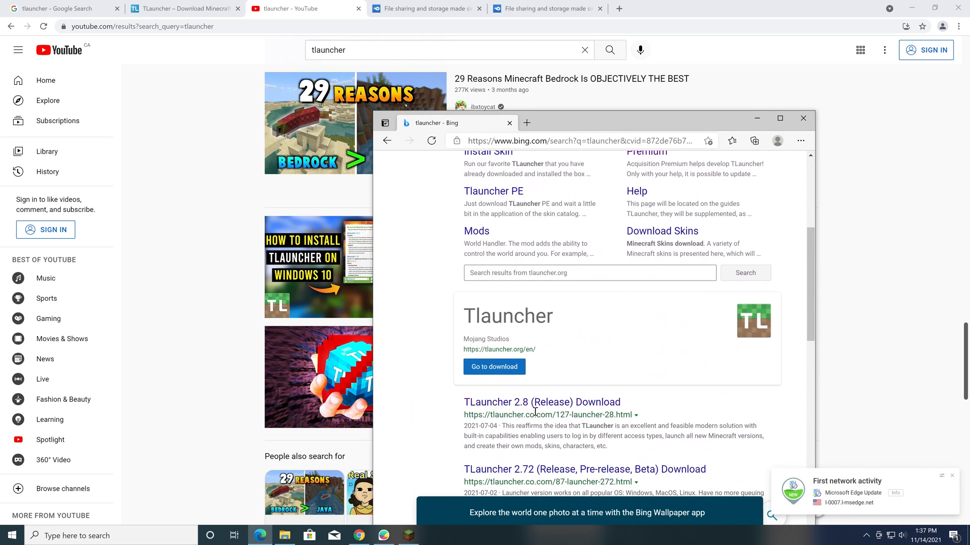
pyautogui.click(540, 402)
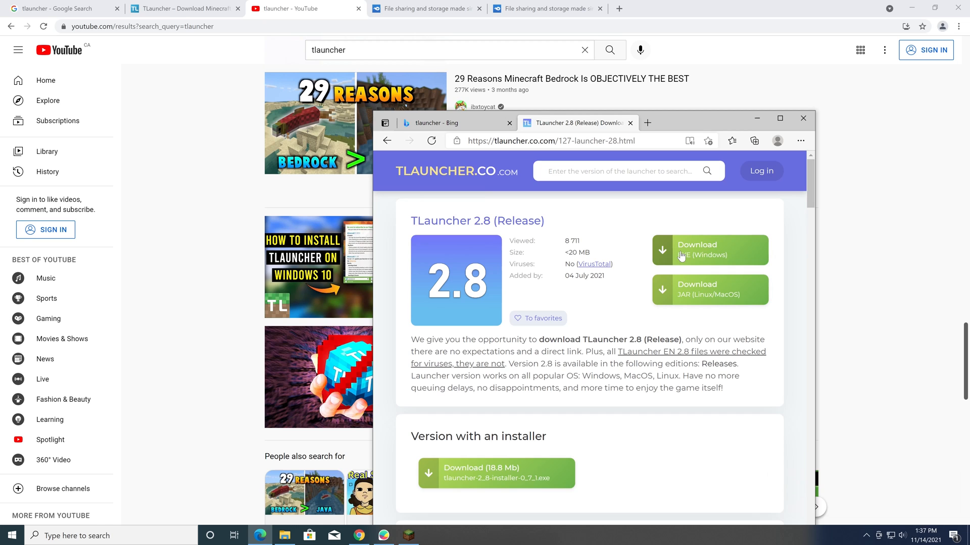
pyautogui.moveTo(688, 271)
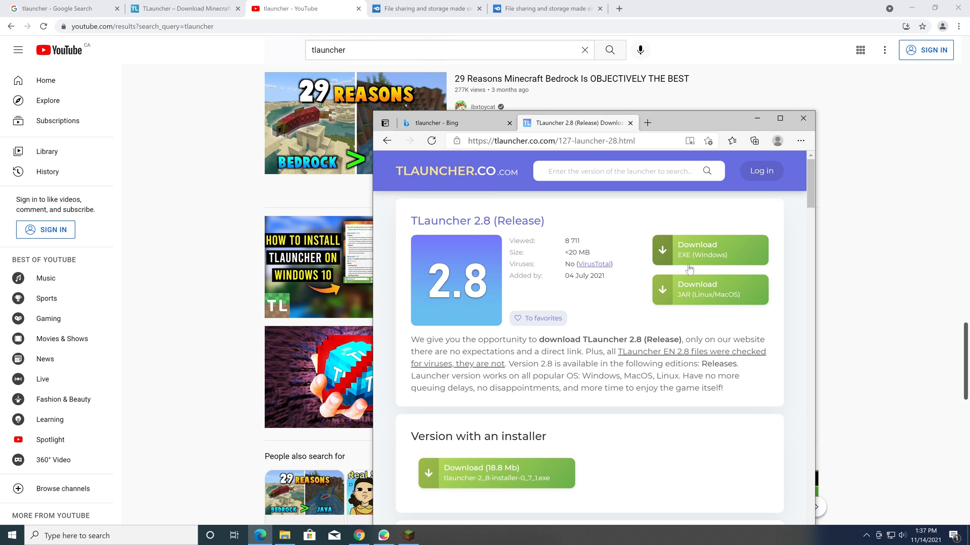
pyautogui.scroll(-3)
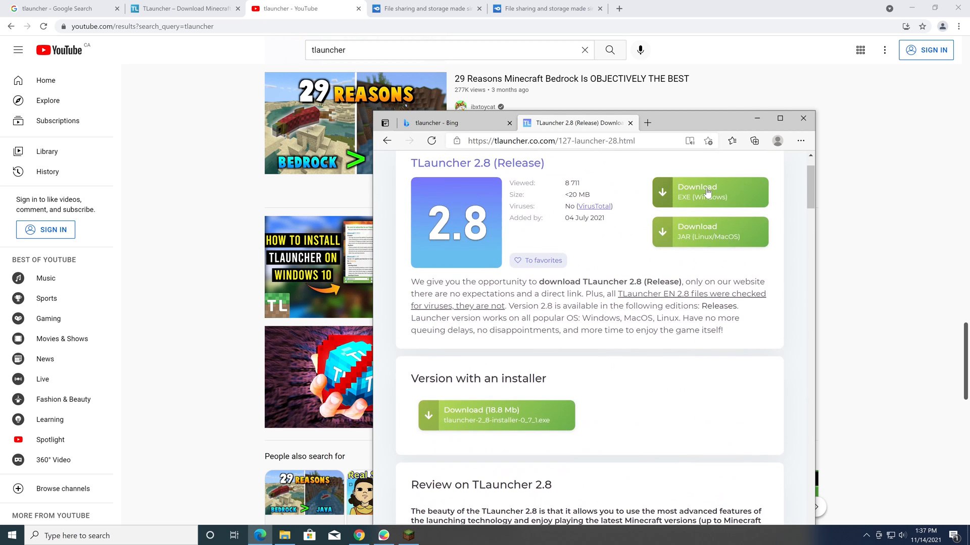
# Download the Windows EXE of TLauncher 2.8 and start a fresh tab for another search.
pyautogui.click(709, 191)
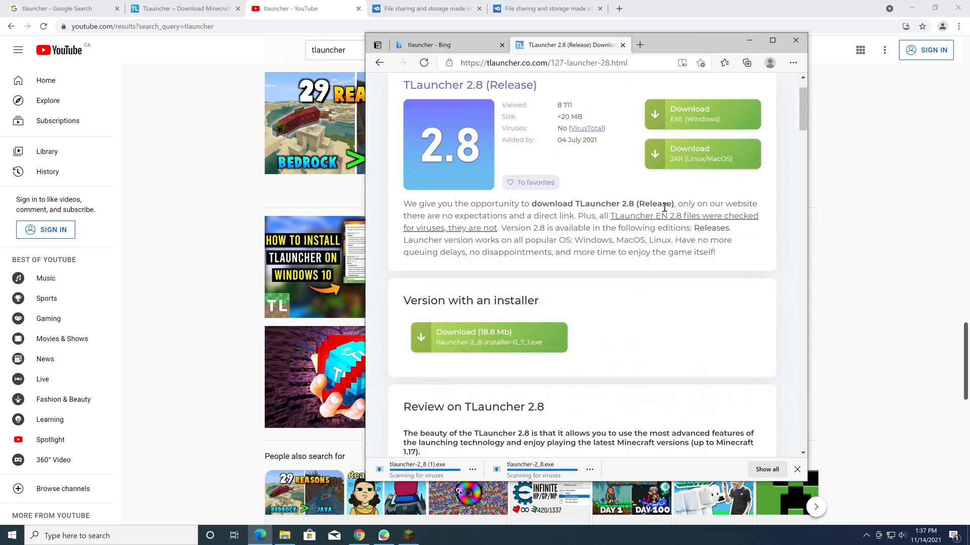
pyautogui.scroll(-3)
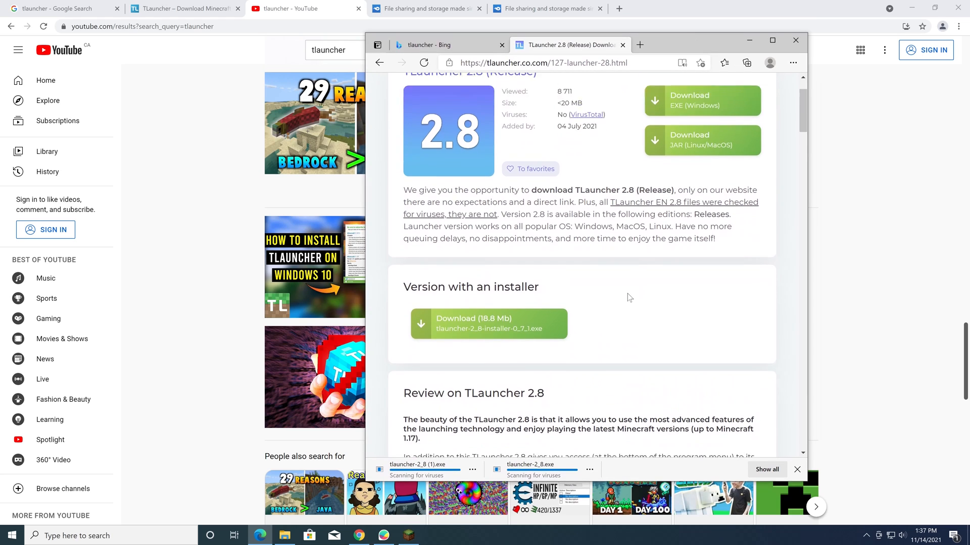
pyautogui.click(589, 470)
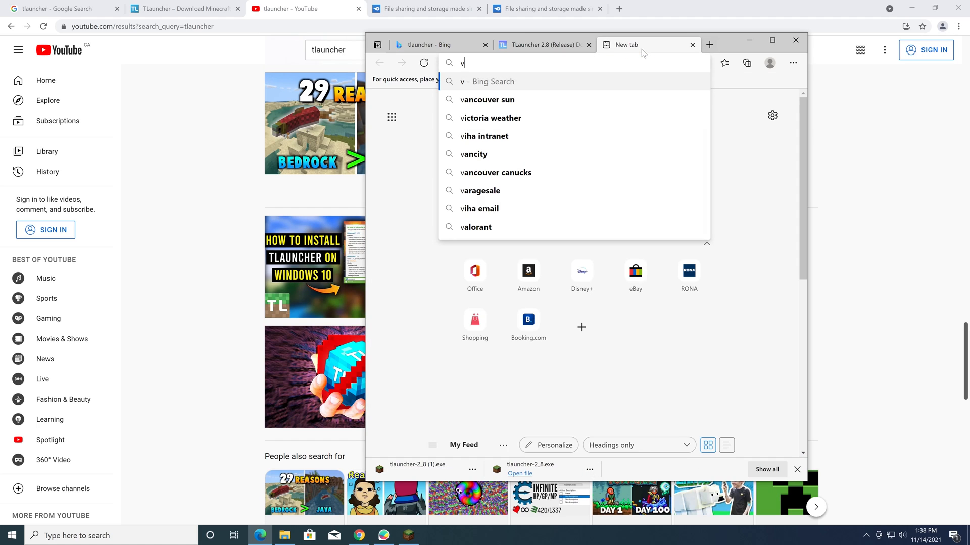
# Search virustotal, go to VirusTotal and submit the downloaded tlauncher exe for scanning.
pyautogui.write('virustotal&cvid=35e67506ee...')
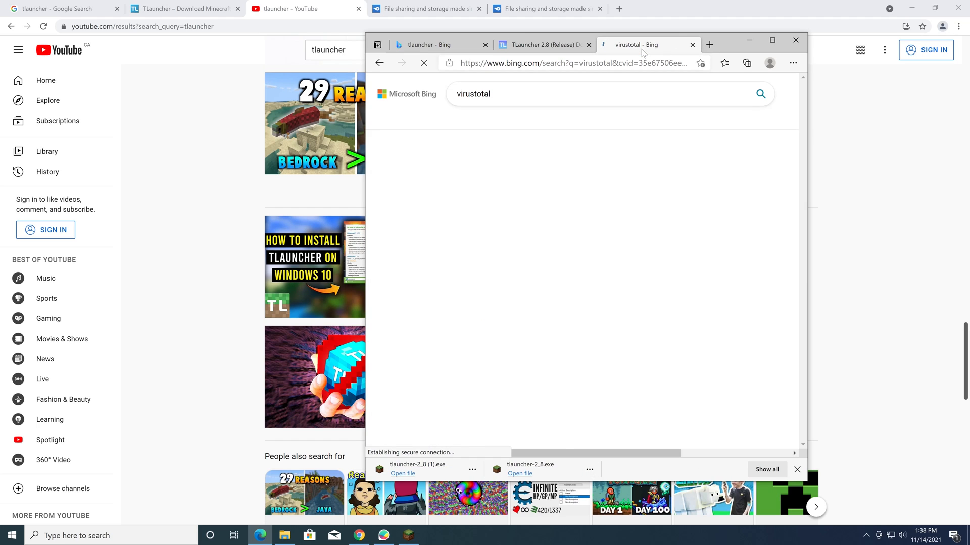
pyautogui.click(709, 44)
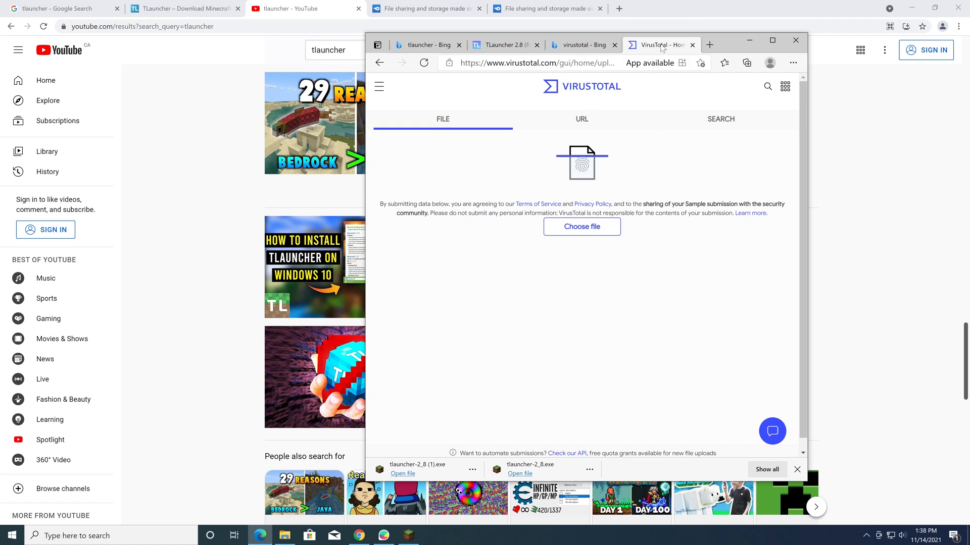
pyautogui.click(581, 226)
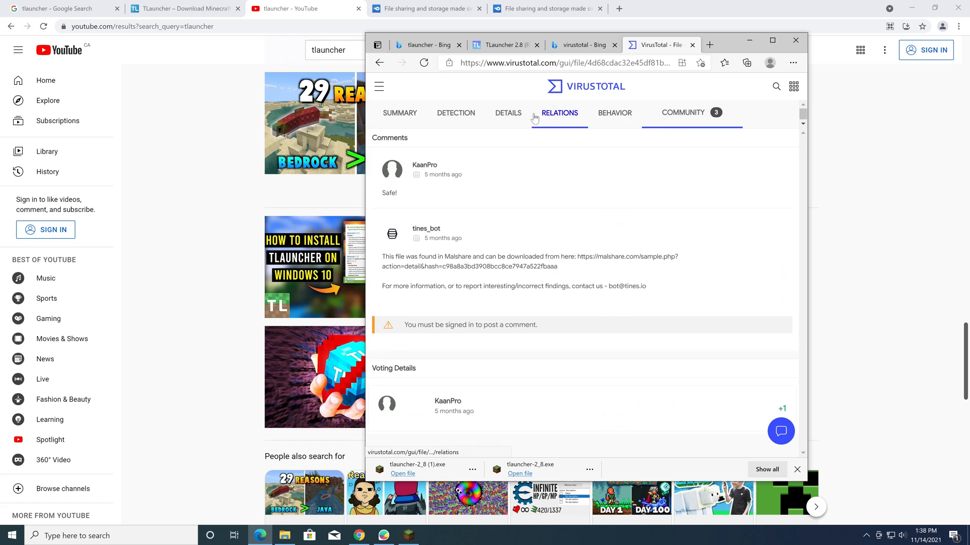
# View the report's Community comments, then return to the tlauncher Bing results.
pyautogui.click(683, 112)
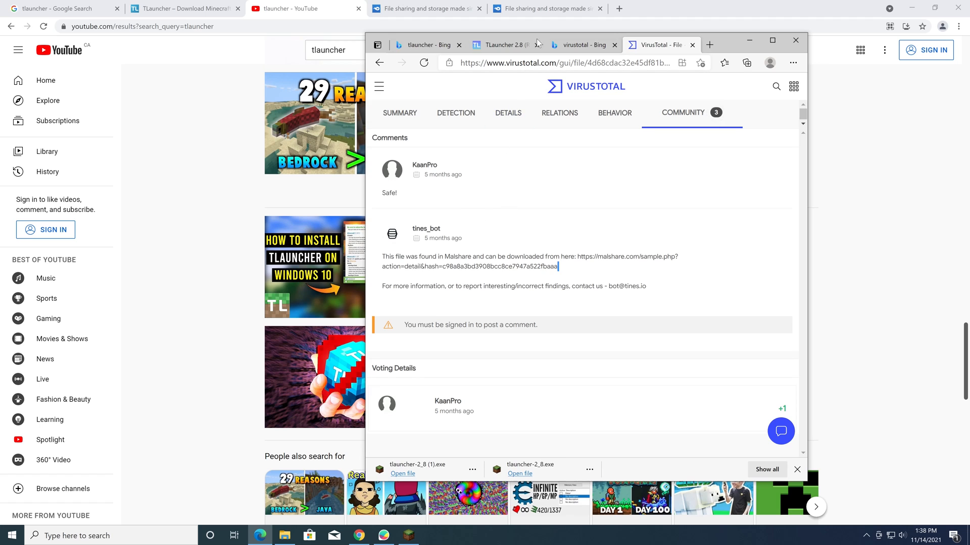
pyautogui.click(578, 44)
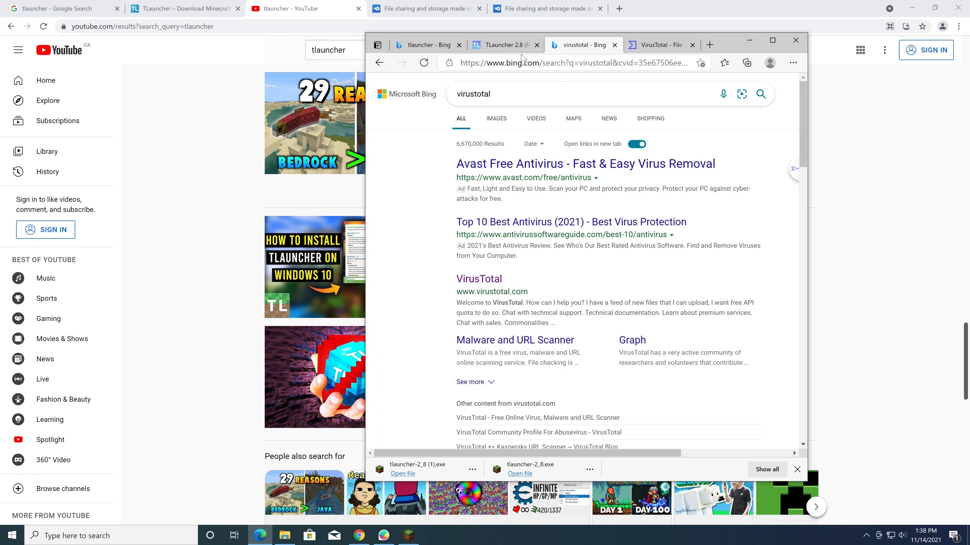
pyautogui.click(426, 45)
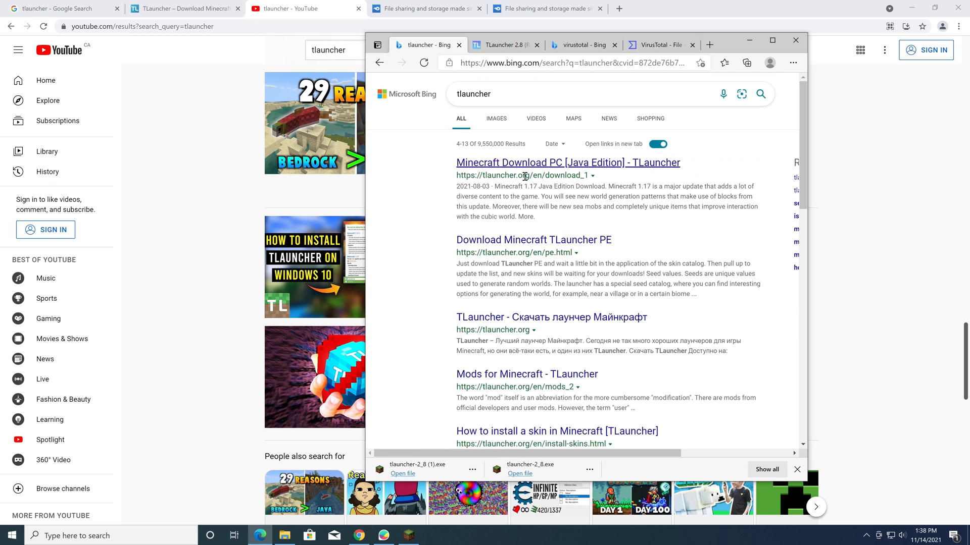
# Go to page 2 of the tlauncher Bing results and open 'TLauncher for Windows PC' on UpMyChrome.
pyautogui.scroll(-3)
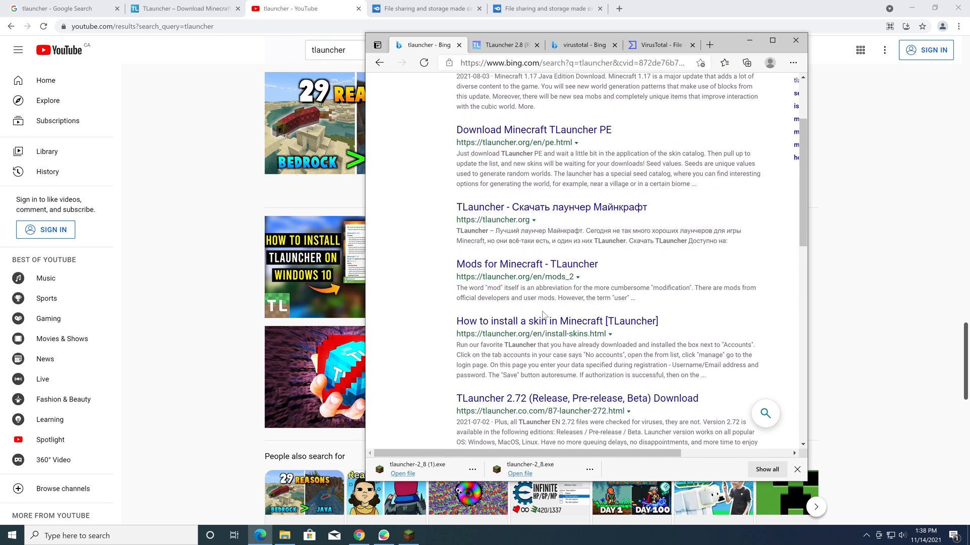
pyautogui.scroll(-3)
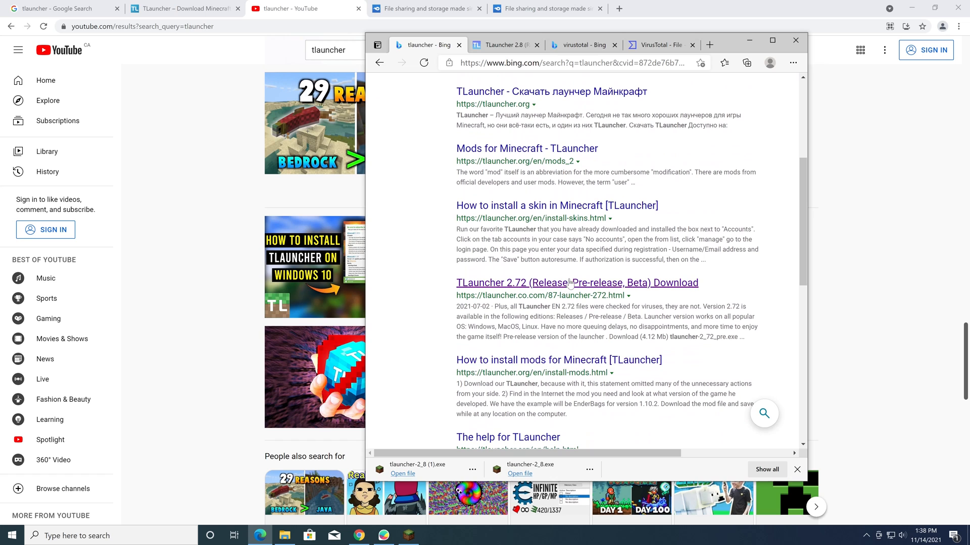
pyautogui.scroll(-3)
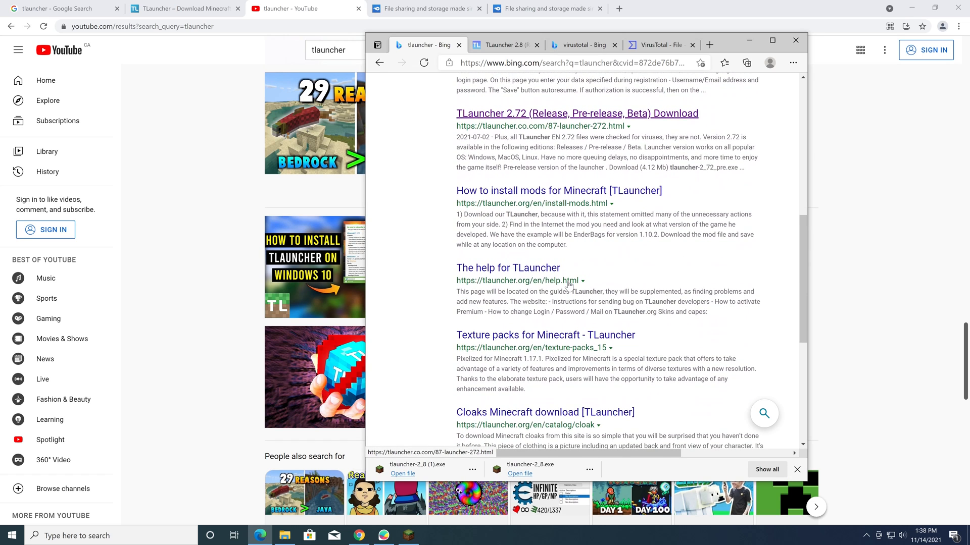
pyautogui.scroll(-3)
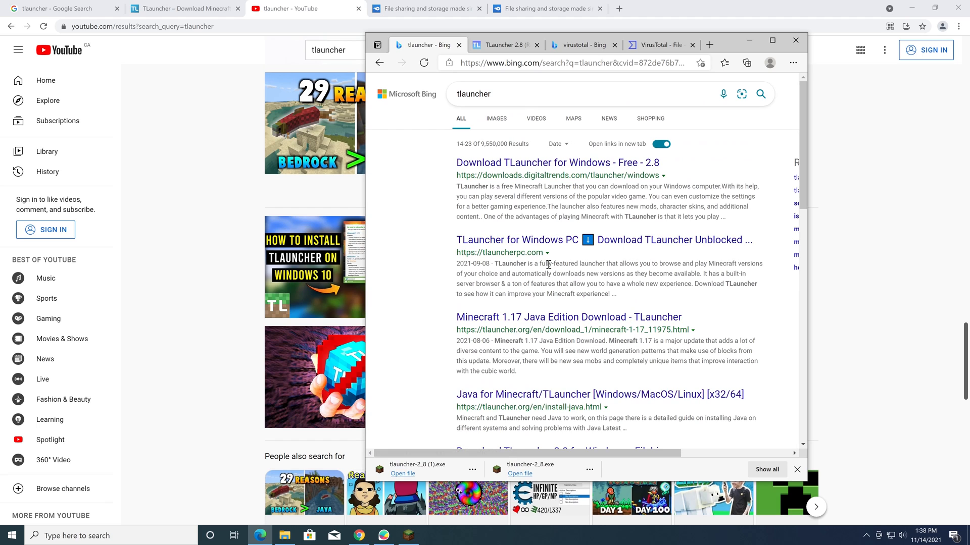
pyautogui.click(516, 241)
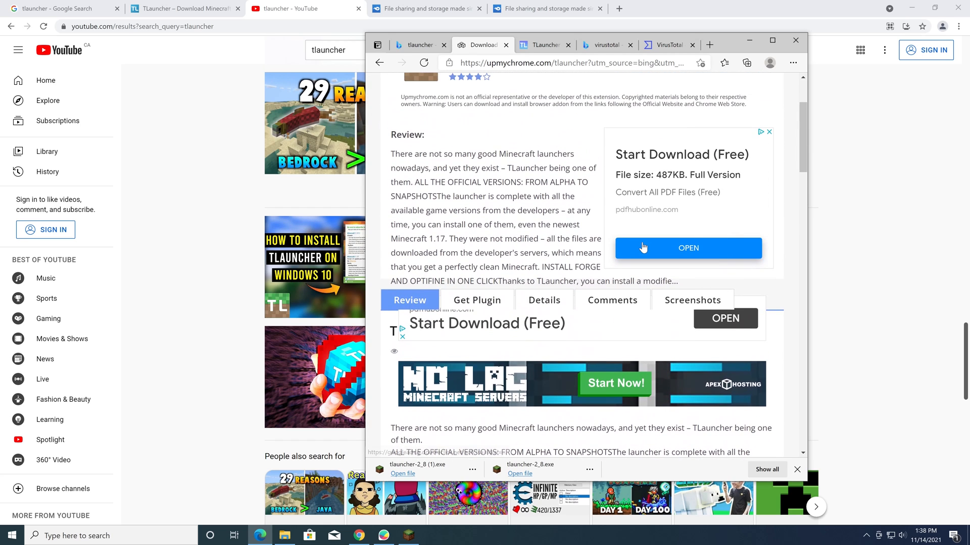
# Read down through the ad-filled UpMyChrome TLauncher review page.
pyautogui.scroll(-3)
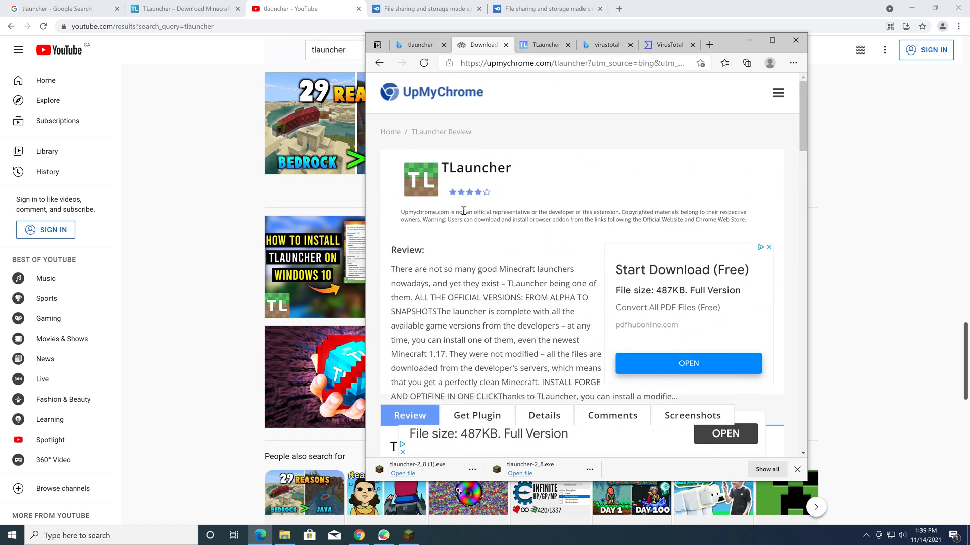
pyautogui.scroll(-3)
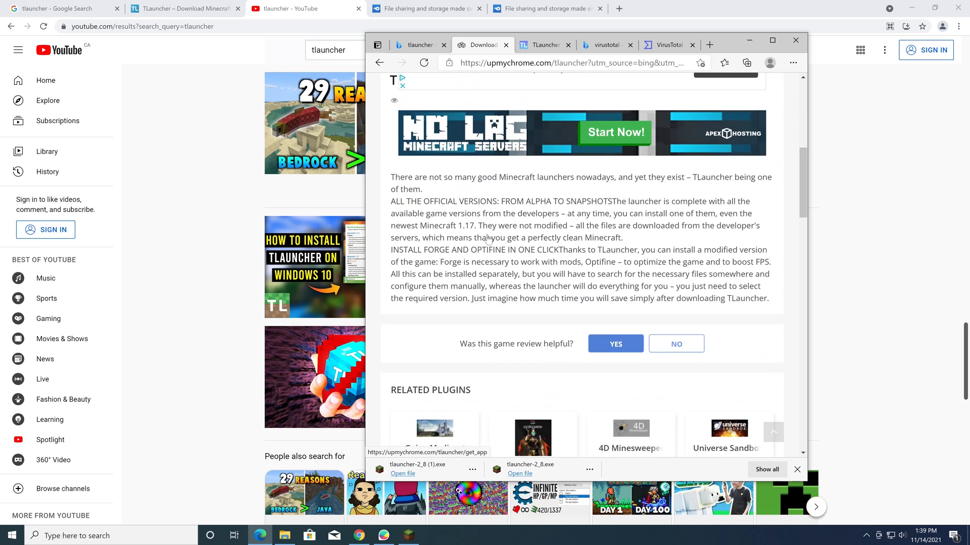
pyautogui.scroll(-3)
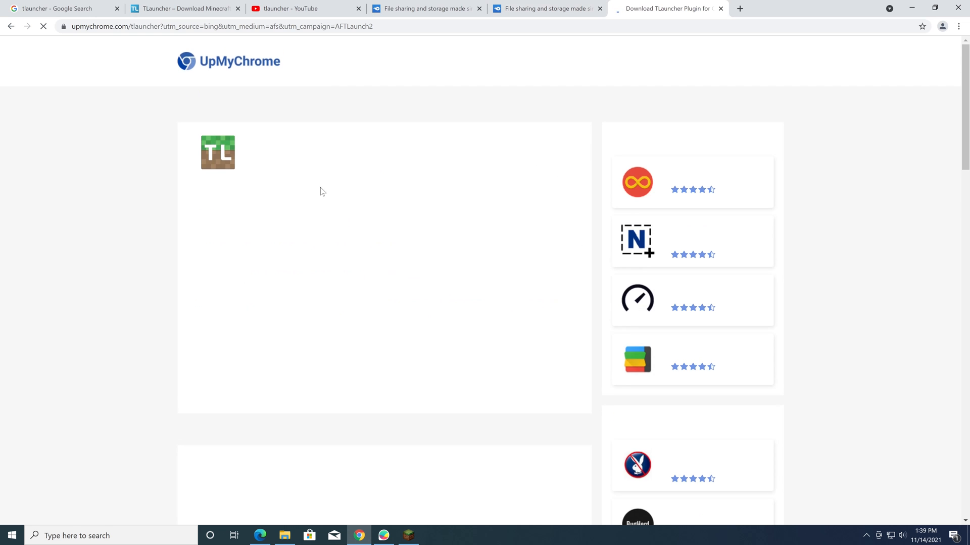
# Follow UpMyChrome's Get Plugin link to its plugin download page.
pyautogui.scroll(-3)
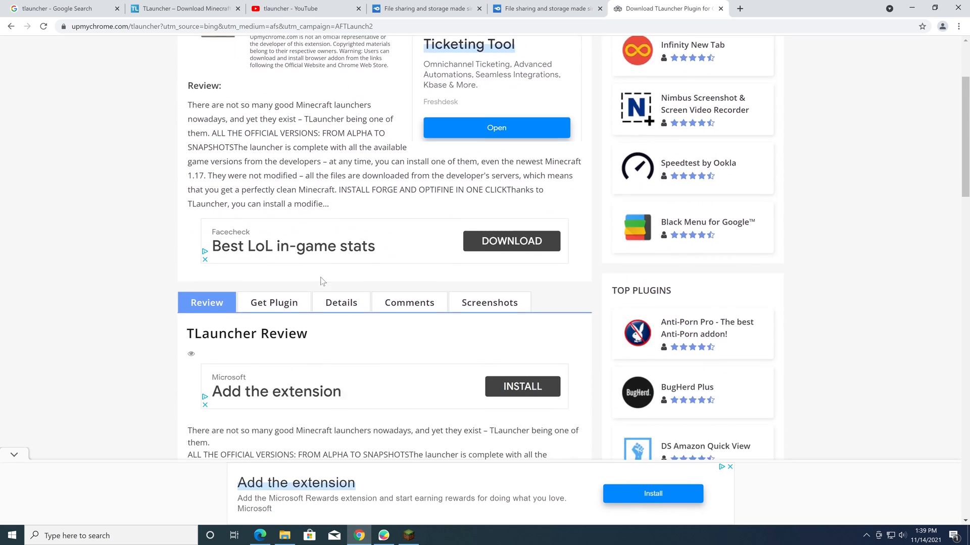
pyautogui.scroll(-3)
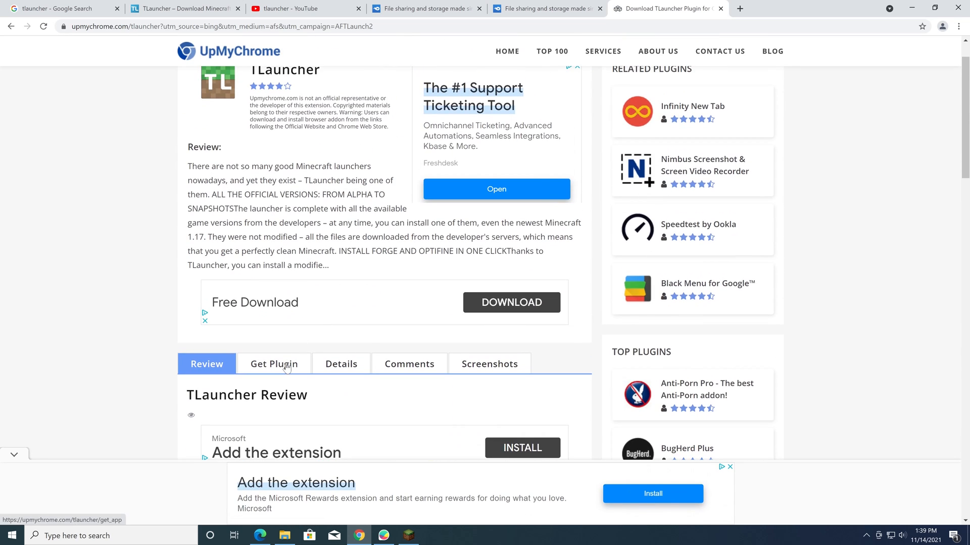
pyautogui.click(273, 364)
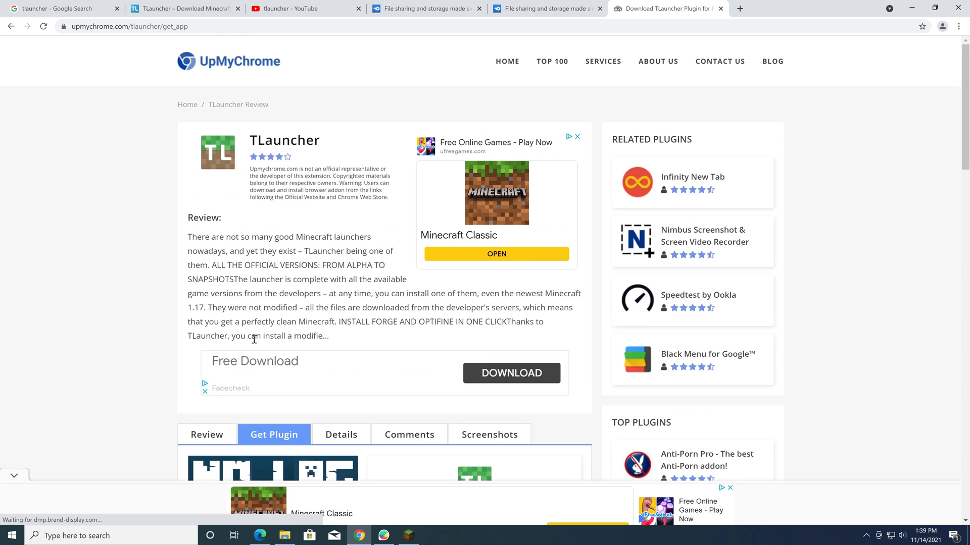
pyautogui.scroll(-3)
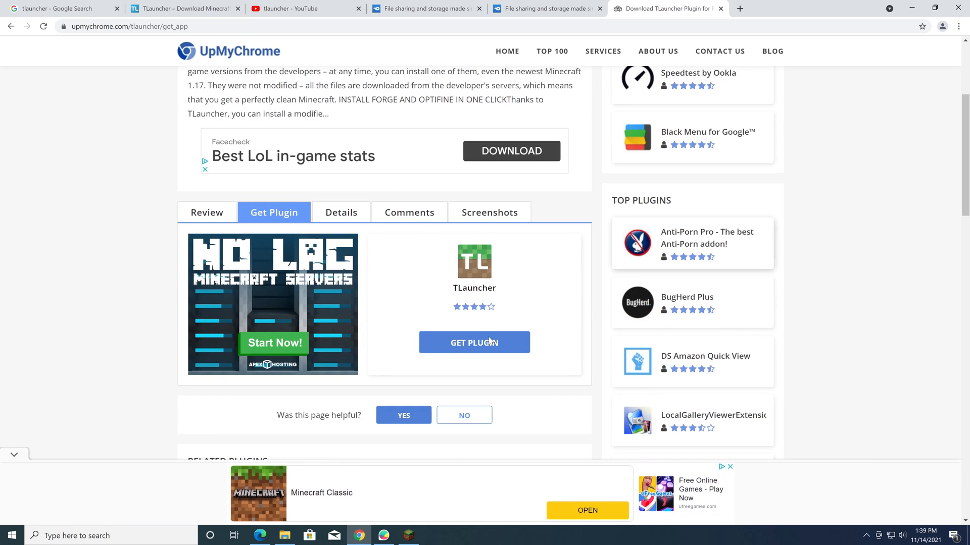
pyautogui.click(475, 342)
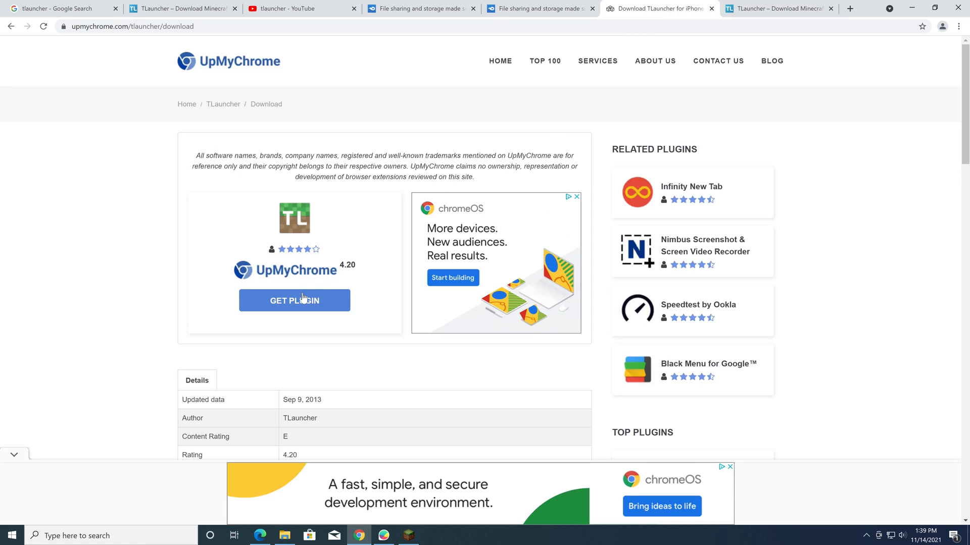
# Look over the download page and follow the ufreegames.com Minecraft Classic ad.
pyautogui.scroll(-3)
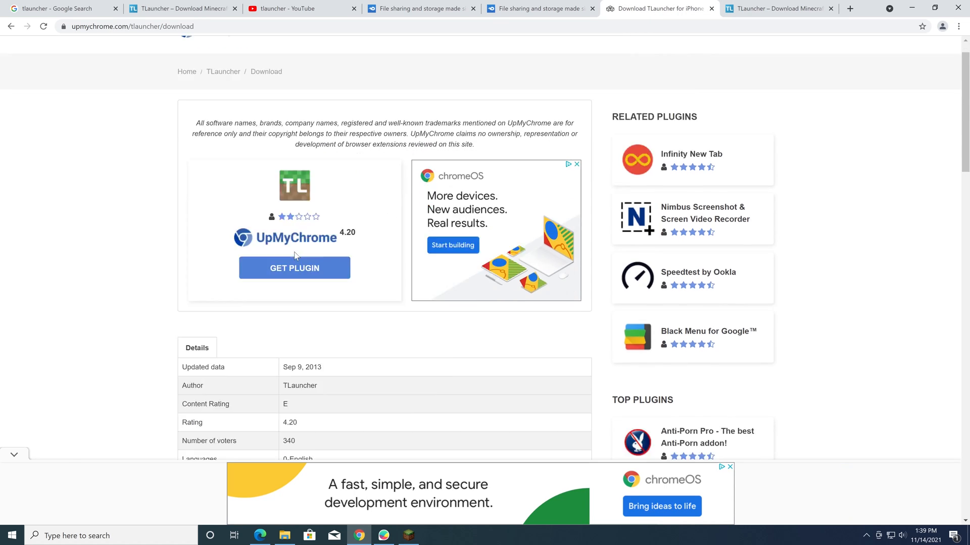
pyautogui.scroll(-3)
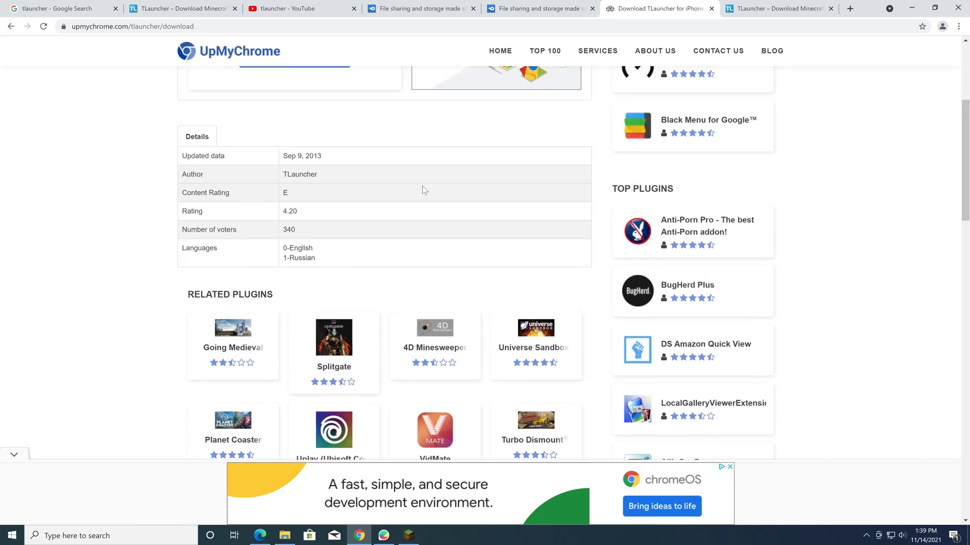
pyautogui.scroll(3)
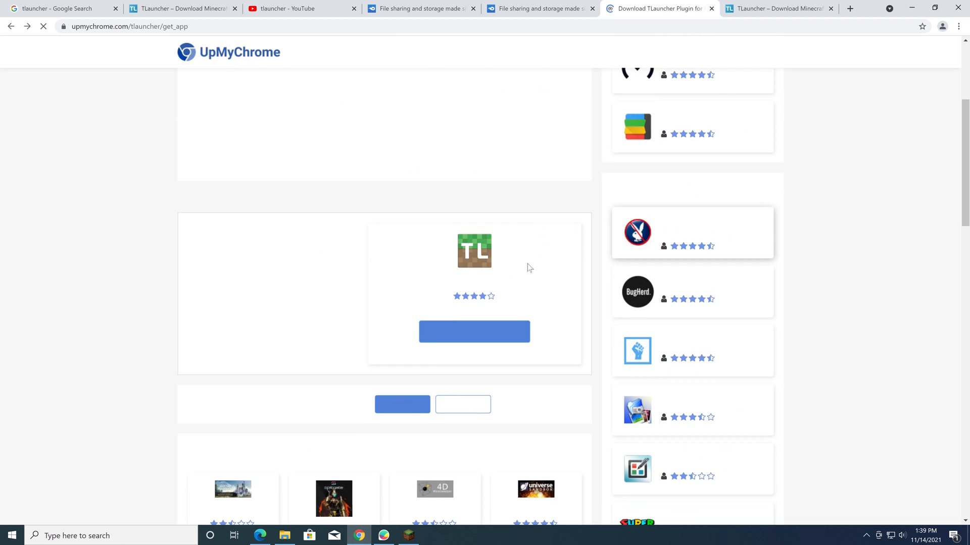
pyautogui.scroll(3)
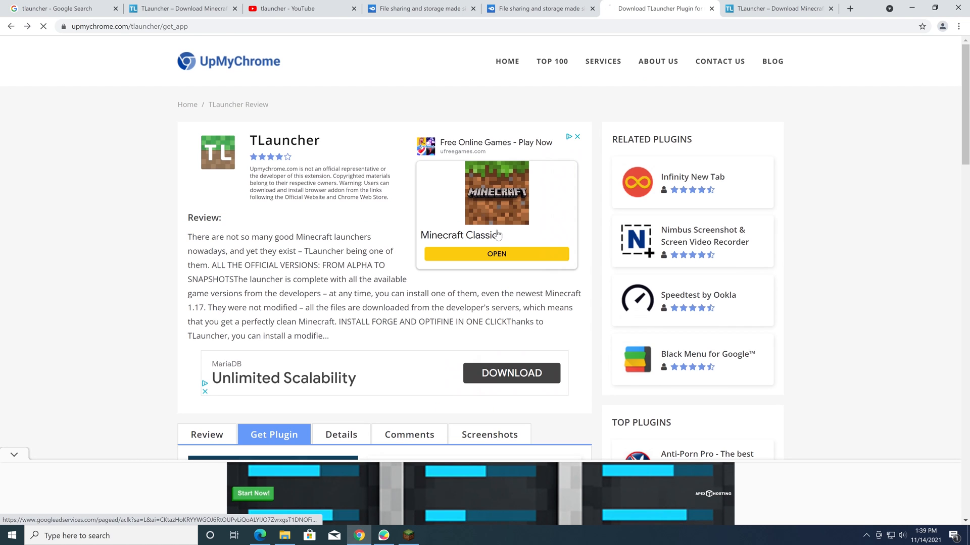
pyautogui.click(496, 253)
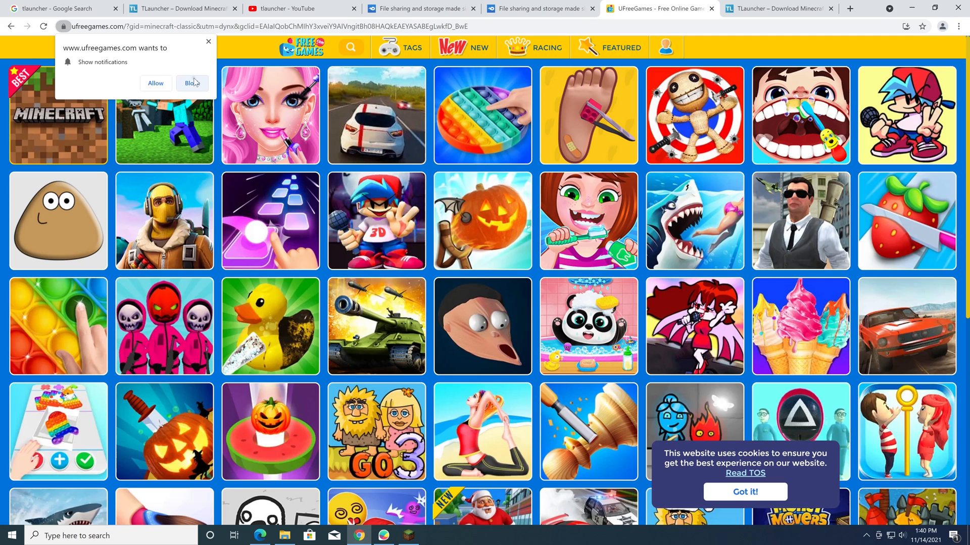
# Block UFreeGames notifications and start Minecraft Classic with Play Now.
pyautogui.click(58, 115)
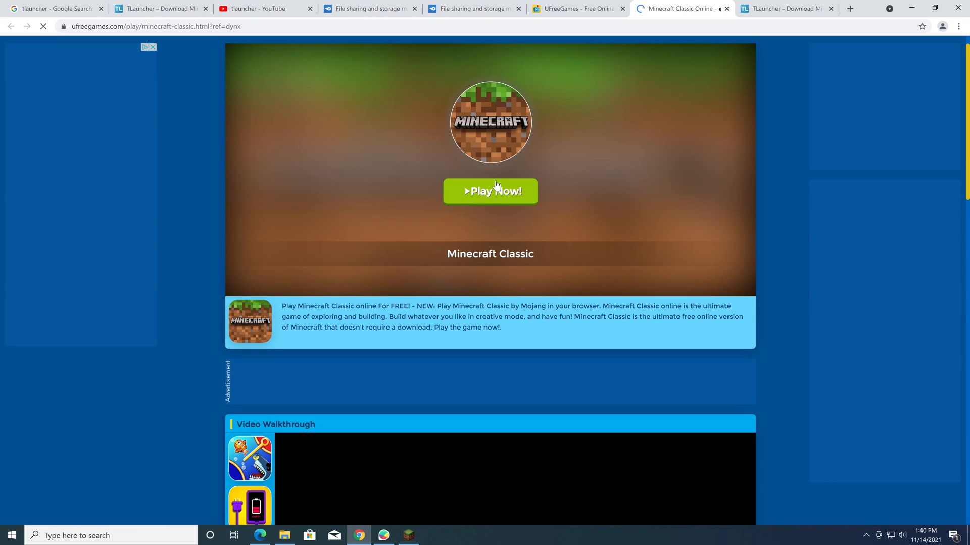
pyautogui.click(490, 191)
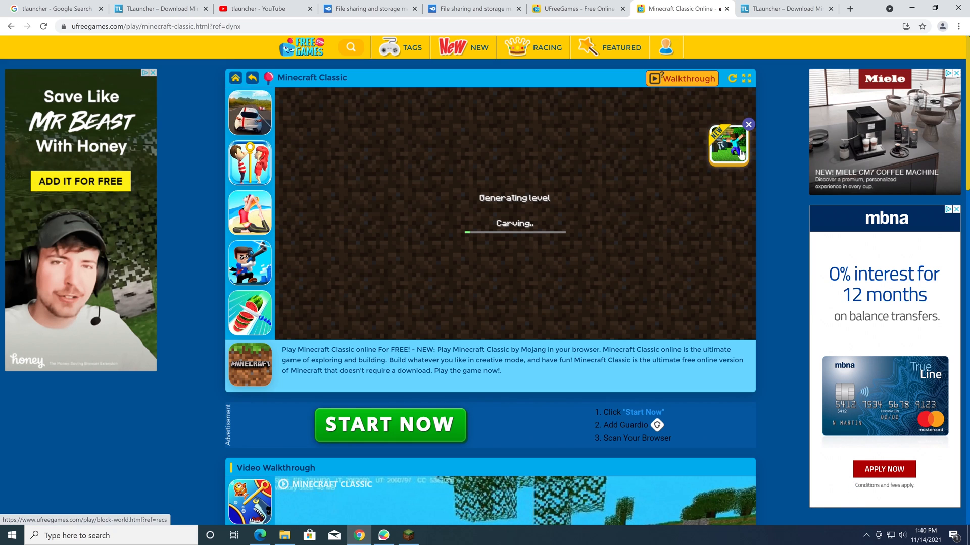
pyautogui.scroll(-3)
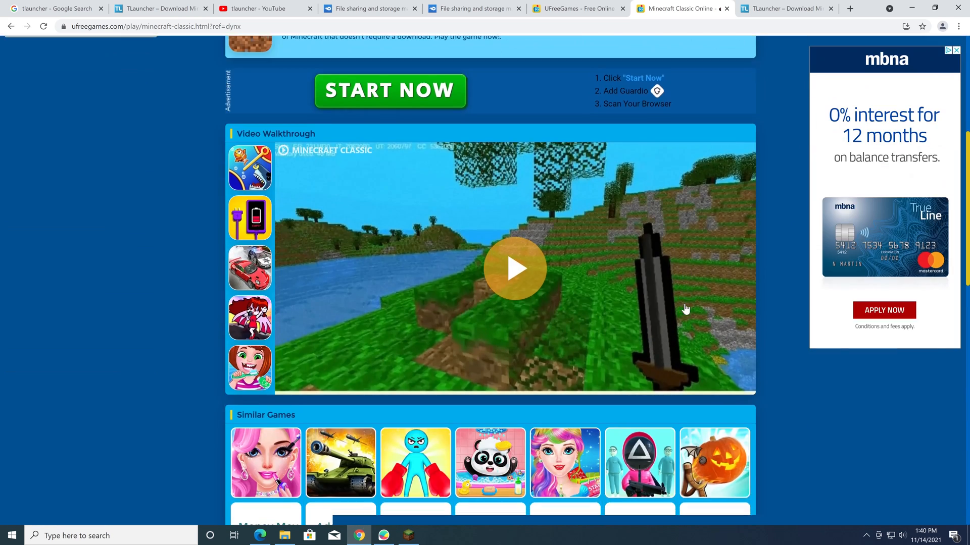
pyautogui.scroll(-3)
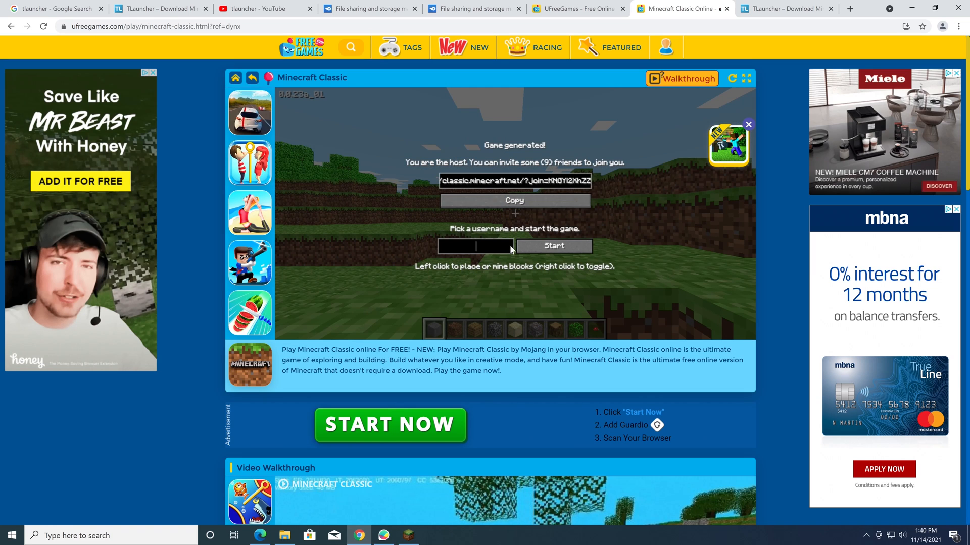
# Enter the generated world, walk around, and bring up the game menu with Esc.
pyautogui.click(553, 246)
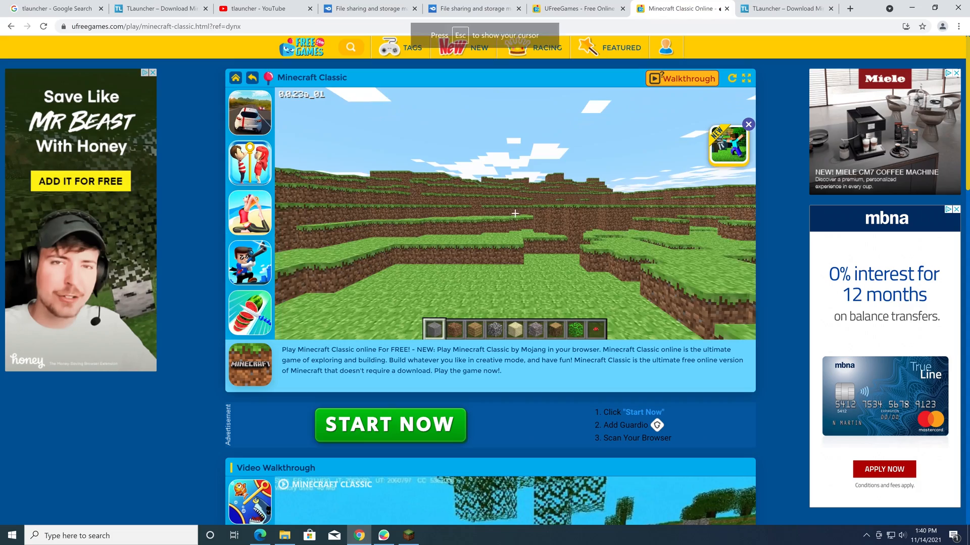
pyautogui.scroll(-3)
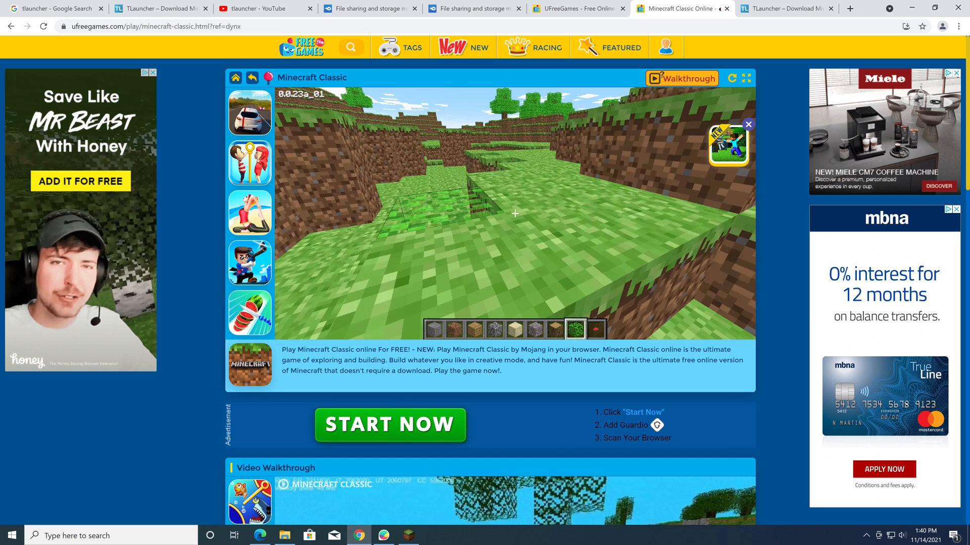
pyautogui.press('Escape')
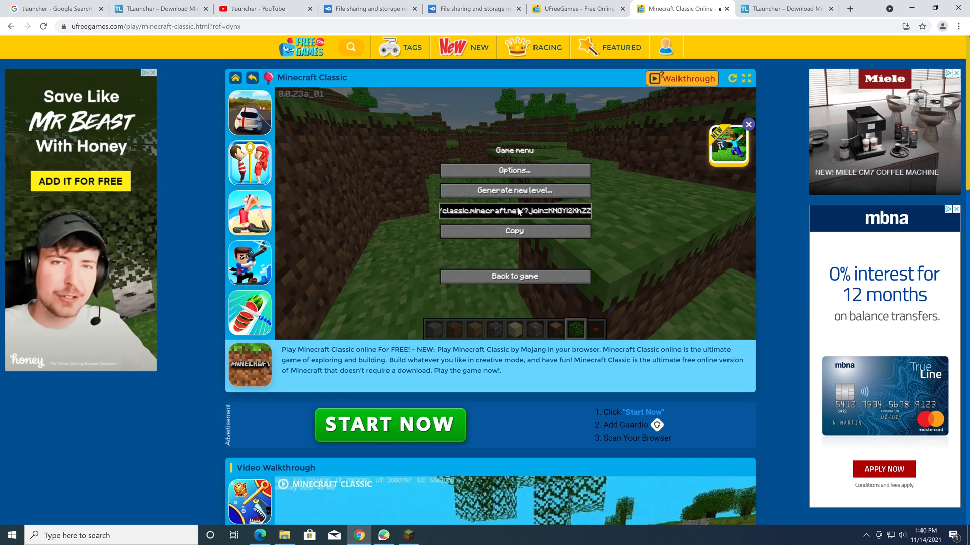
# Navigate the TLauncher tab to classic.minecraft.net so the official game starts generating a level.
pyautogui.click(786, 8)
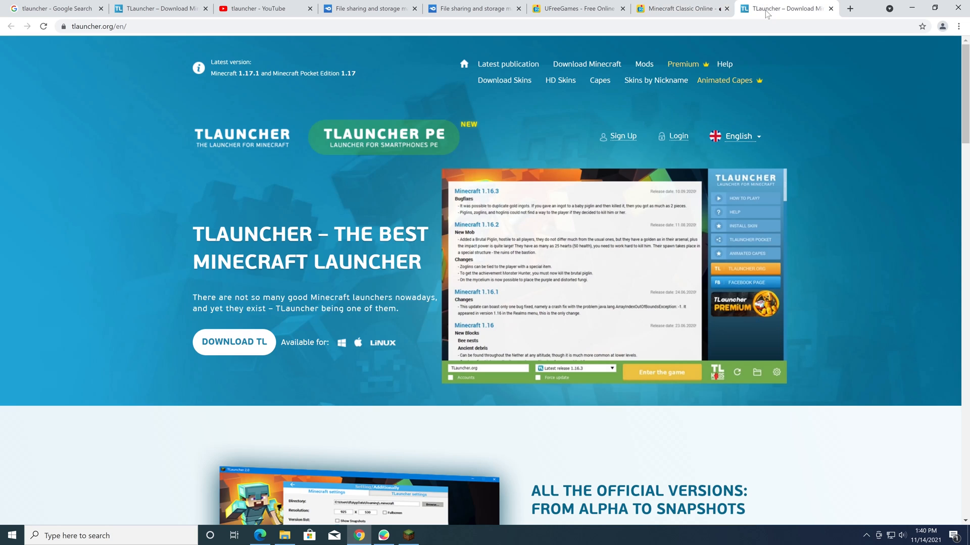
pyautogui.moveTo(809, 52)
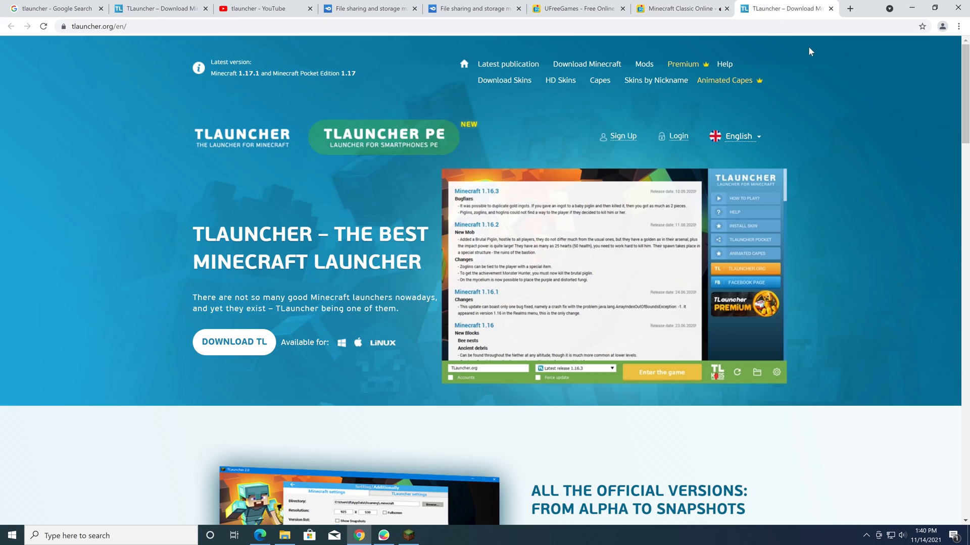
pyautogui.write('classic.minecraft.net/?join=QXRC-4WU-r6hl-vi')
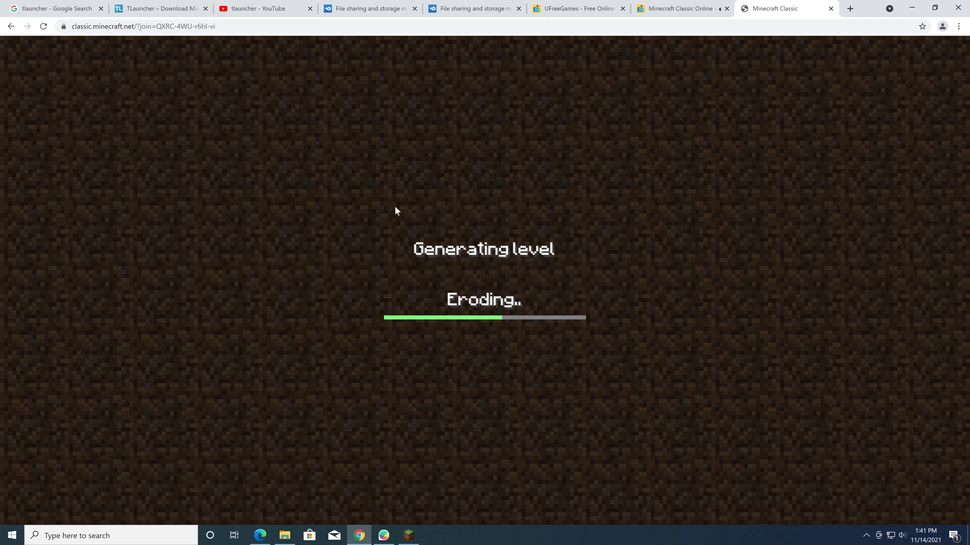
pyautogui.moveTo(606, 219)
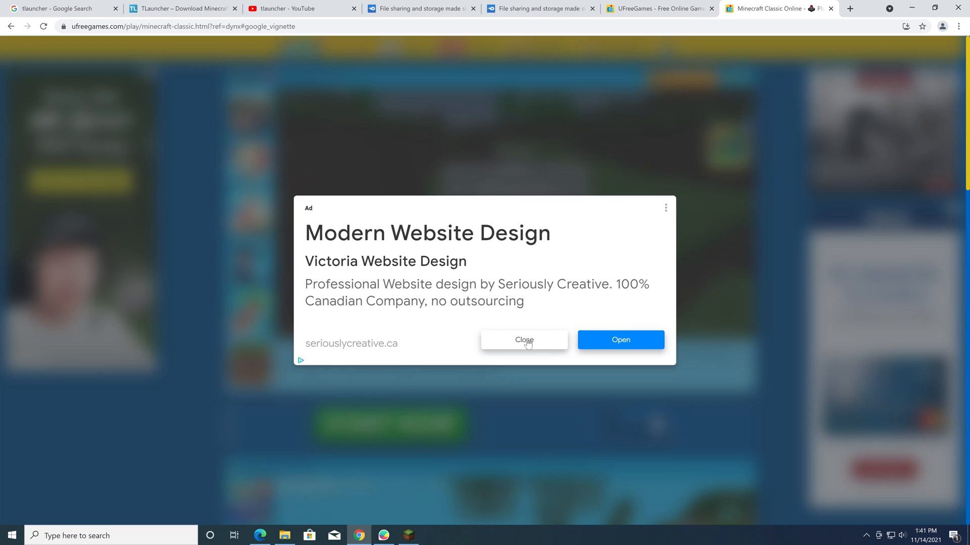
# Close the full-screen vignette ad, confirm leaving Minecraft Classic, and browse the UFreeGames home grid.
pyautogui.click(523, 339)
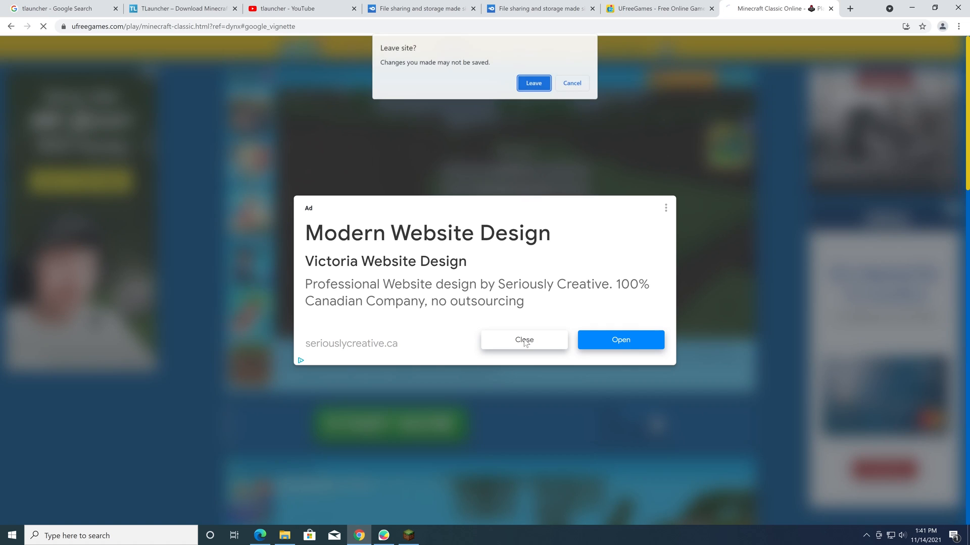
pyautogui.click(523, 339)
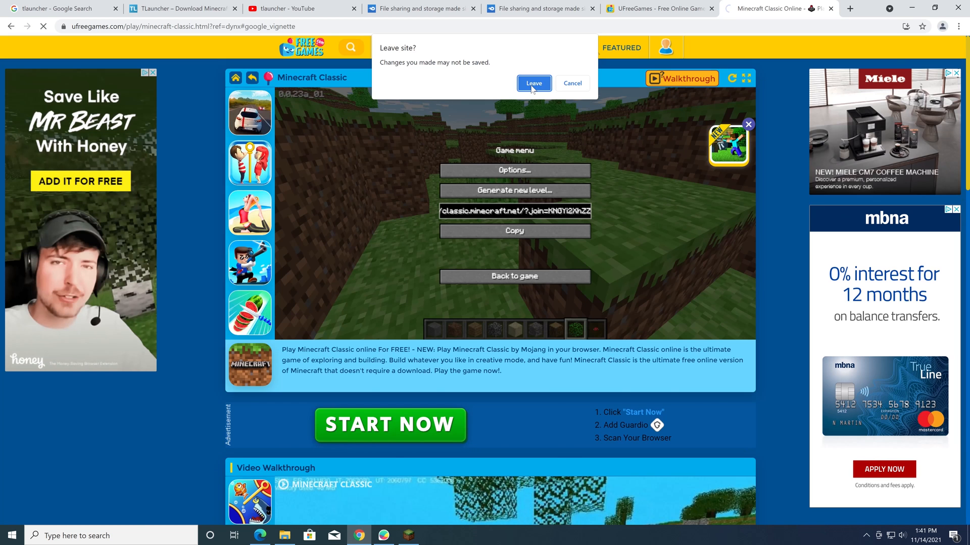
pyautogui.click(533, 83)
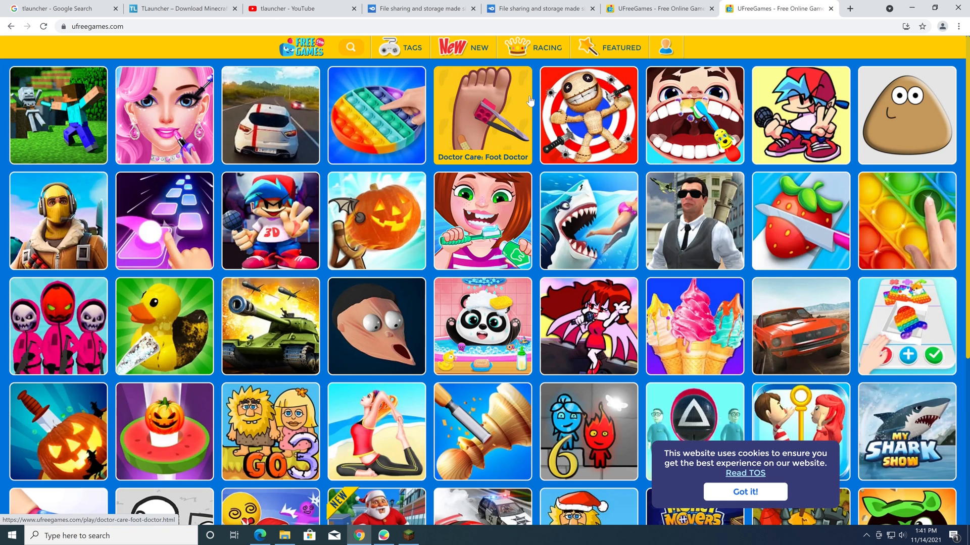
pyautogui.scroll(-3)
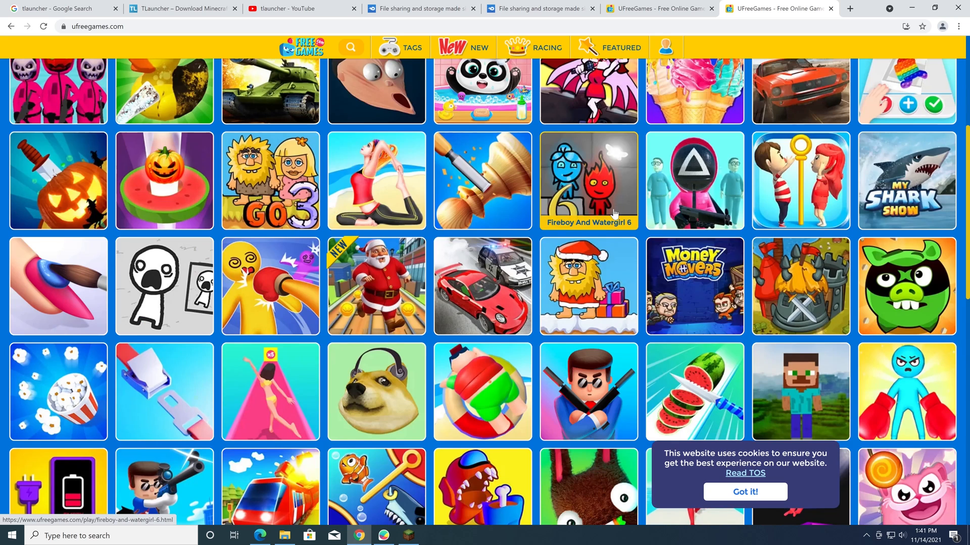
pyautogui.scroll(3)
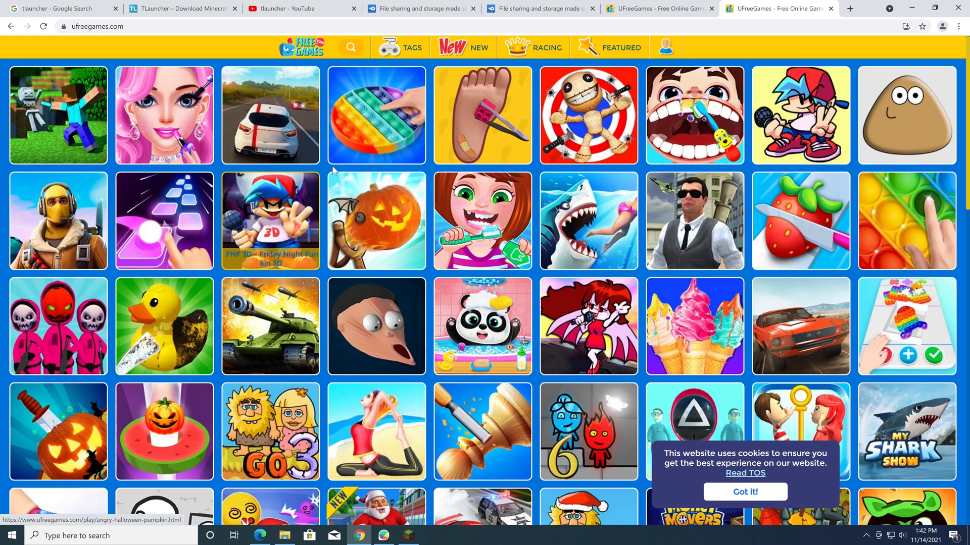
pyautogui.moveTo(588, 221)
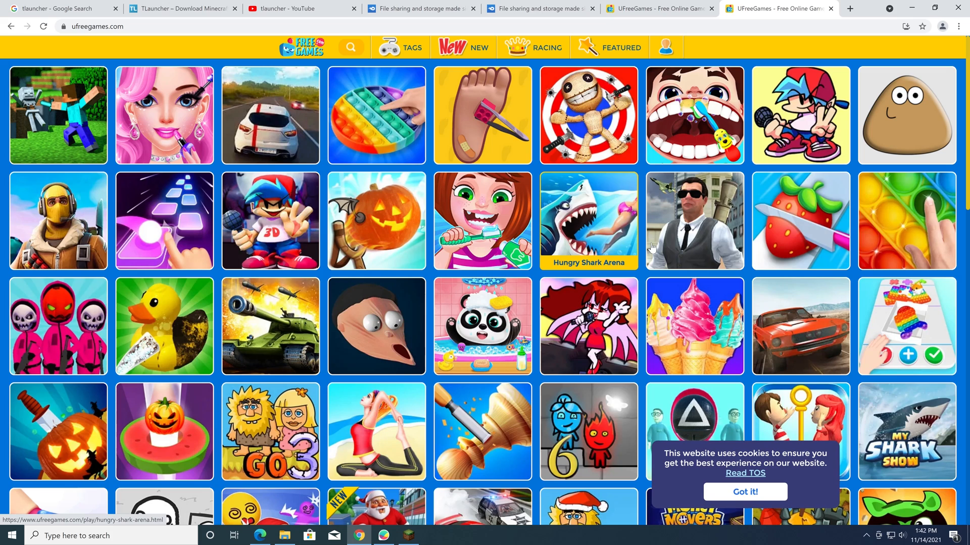
pyautogui.moveTo(711, 225)
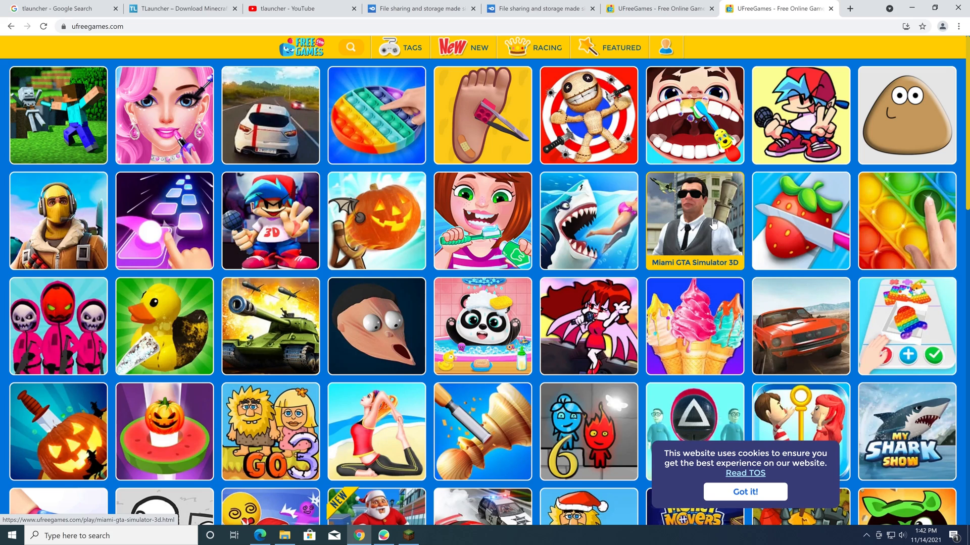
# Launch Miami GTA Simulator 3D via Play Now and start the game after its ad.
pyautogui.click(693, 221)
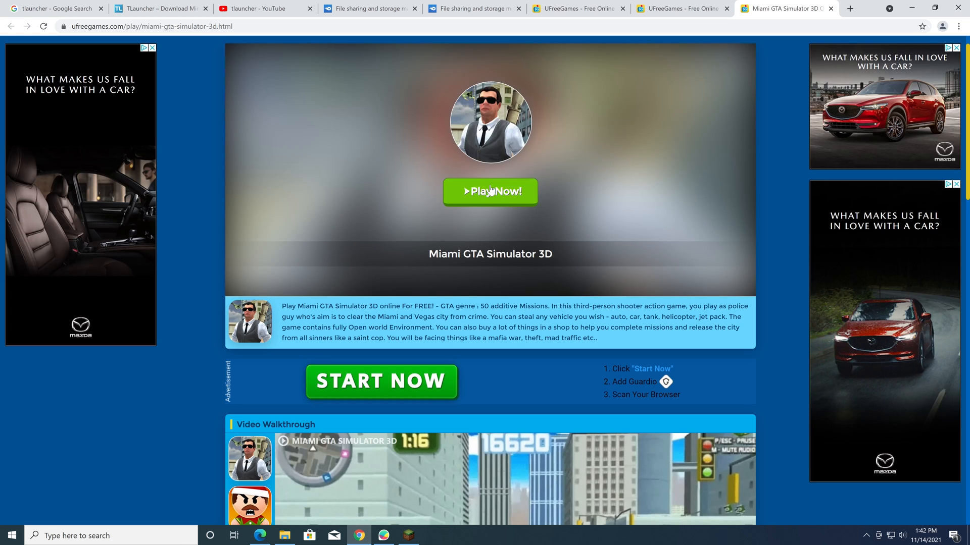
pyautogui.click(490, 191)
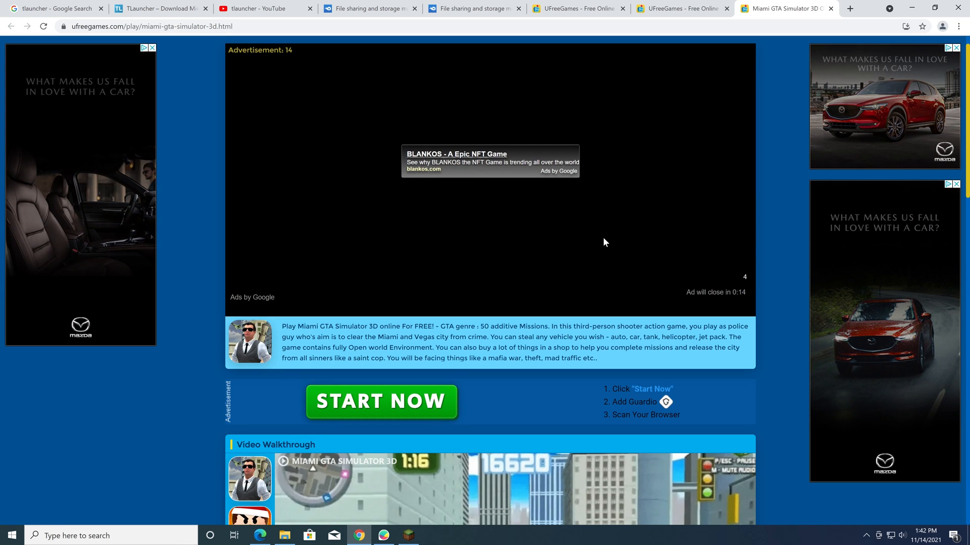
pyautogui.moveTo(434, 255)
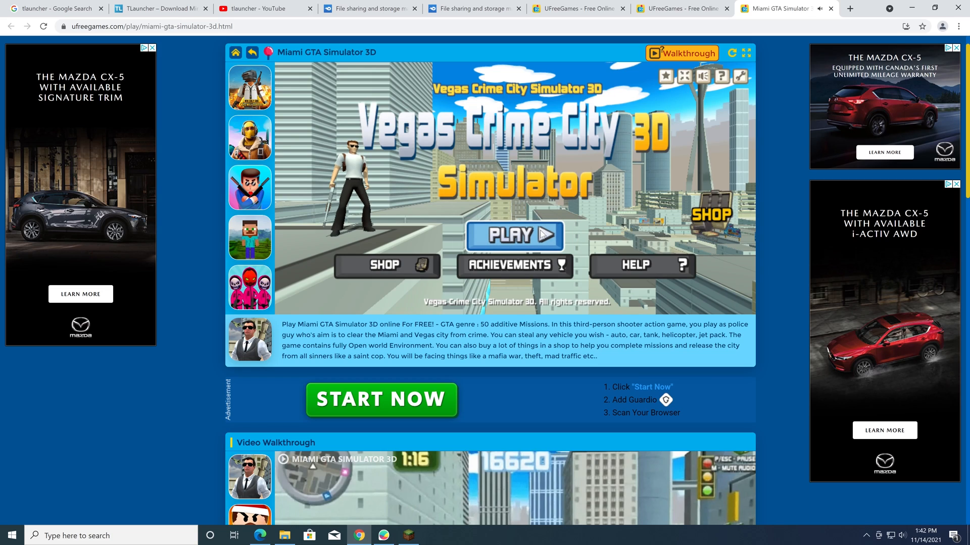
pyautogui.click(513, 236)
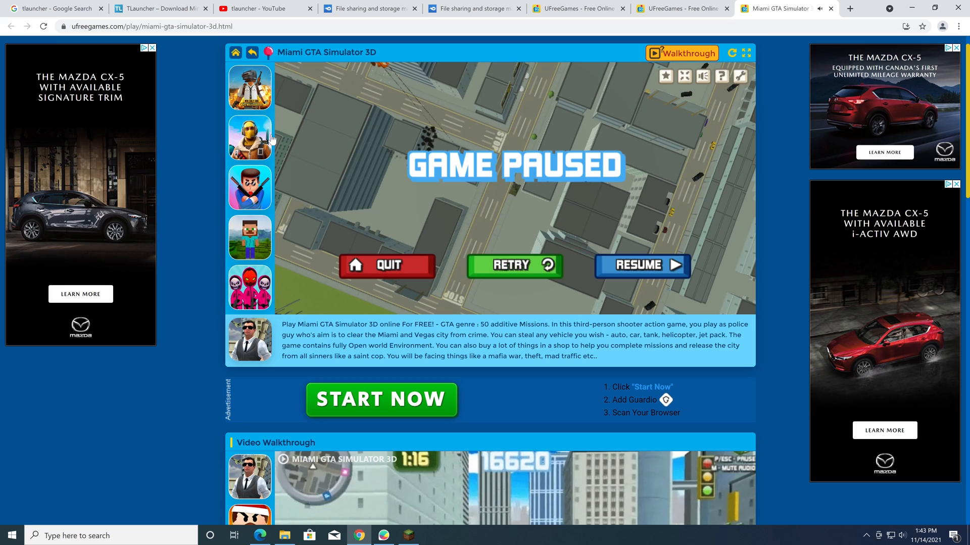
# Launch Minecraft Survival Online via Play Now, scrolling past the Blankos ad tab to its title screen.
pyautogui.scroll(-3)
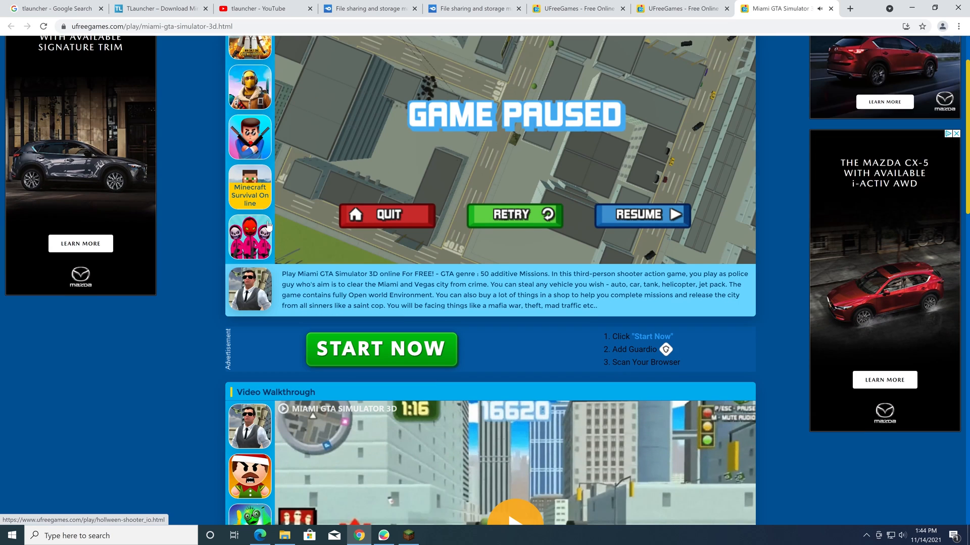
pyautogui.click(250, 186)
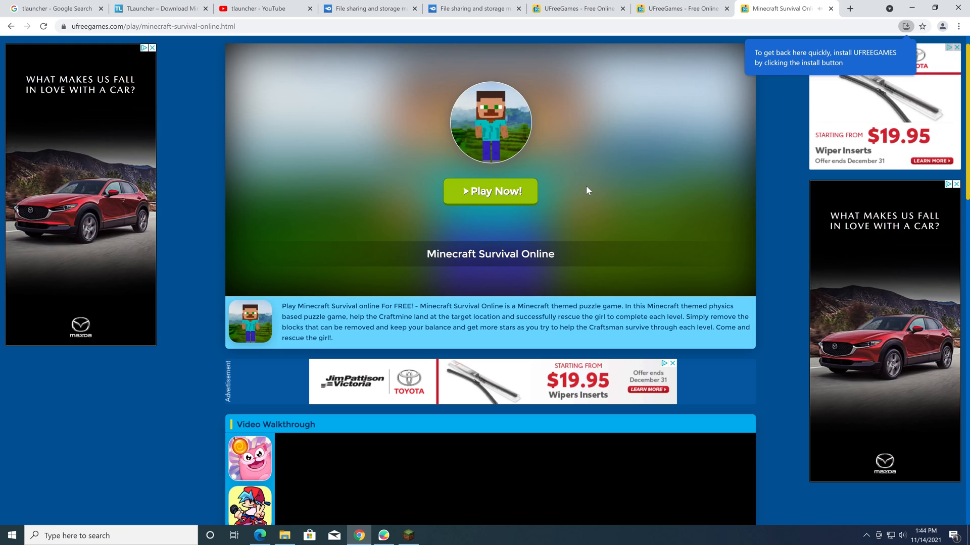
pyautogui.click(490, 191)
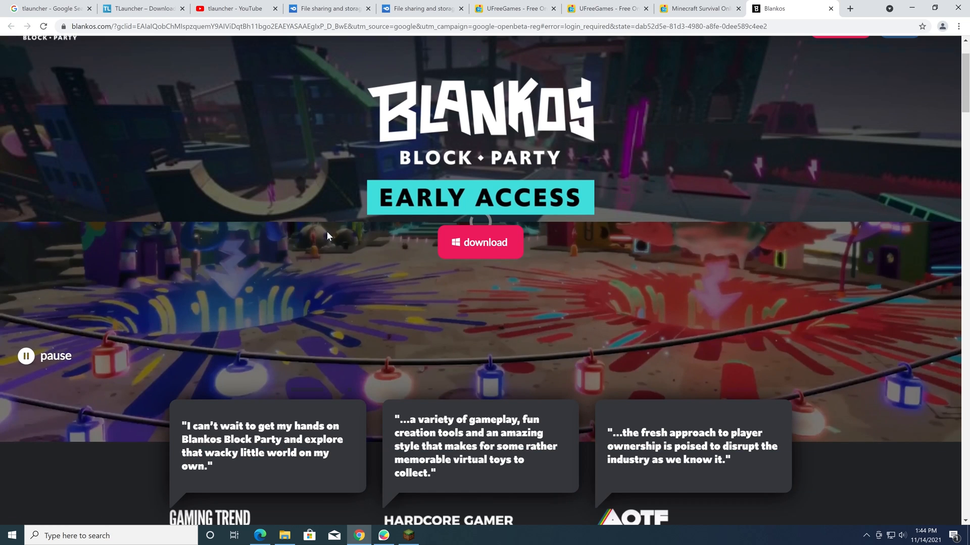
pyautogui.scroll(-3)
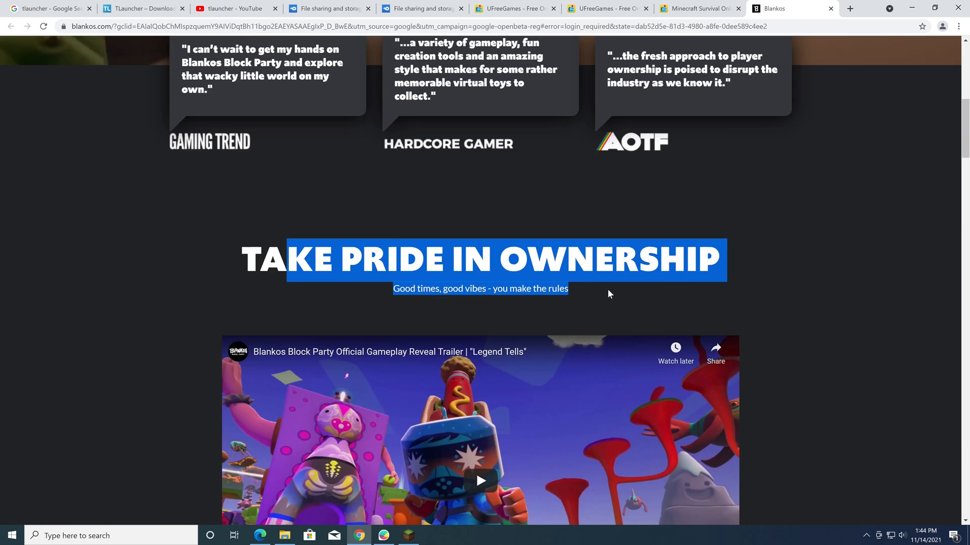
pyautogui.scroll(-3)
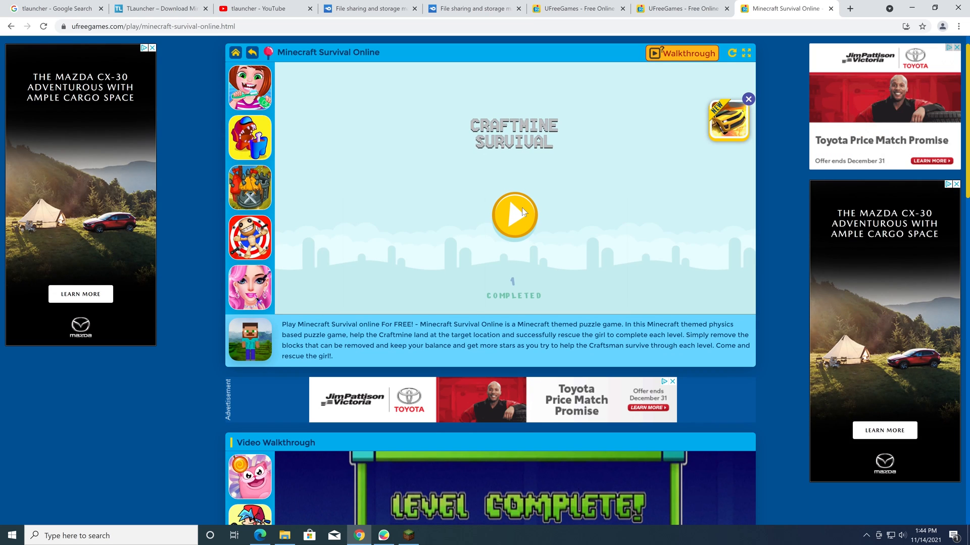
pyautogui.moveTo(468, 198)
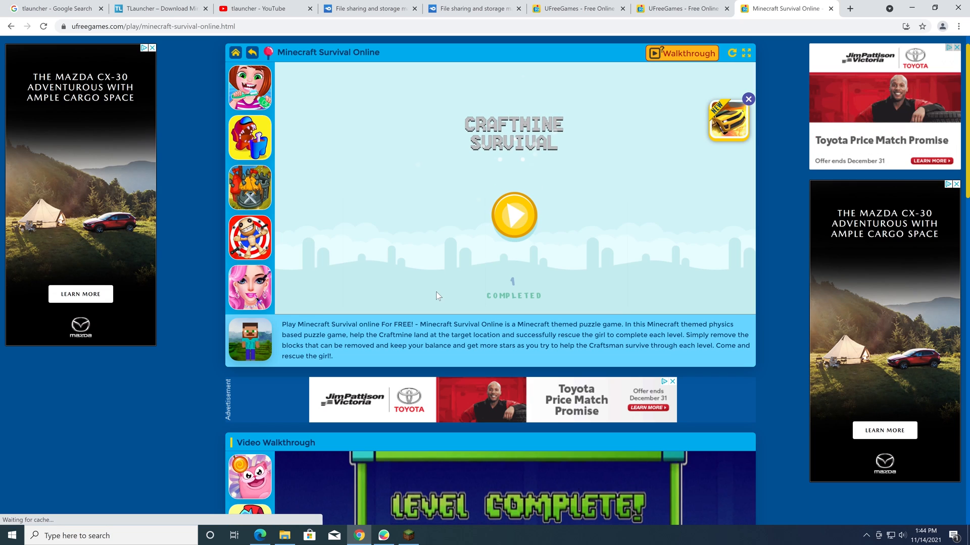
# Start level 1 of Craftmine Survival and knock out tower blocks so the hero drops to the girl.
pyautogui.click(513, 216)
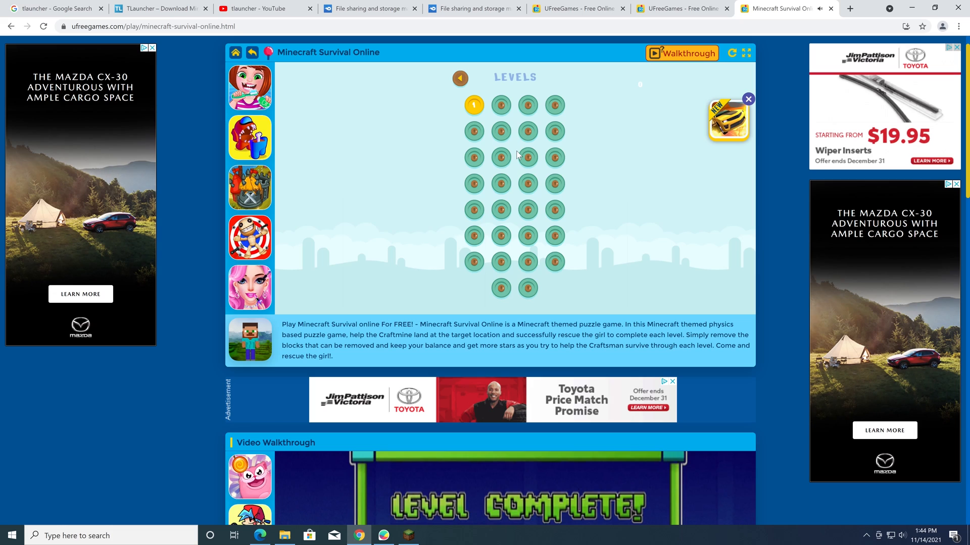
pyautogui.click(474, 105)
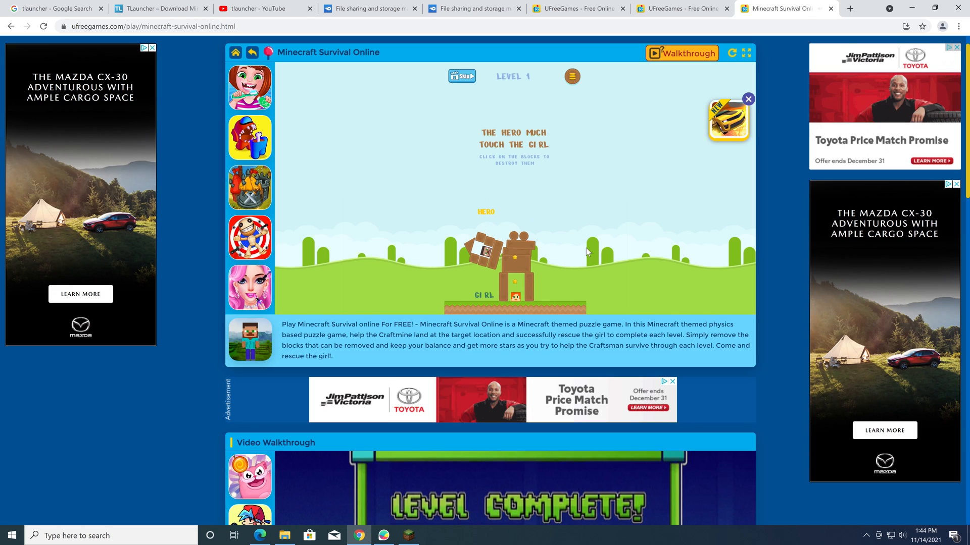
pyautogui.click(489, 251)
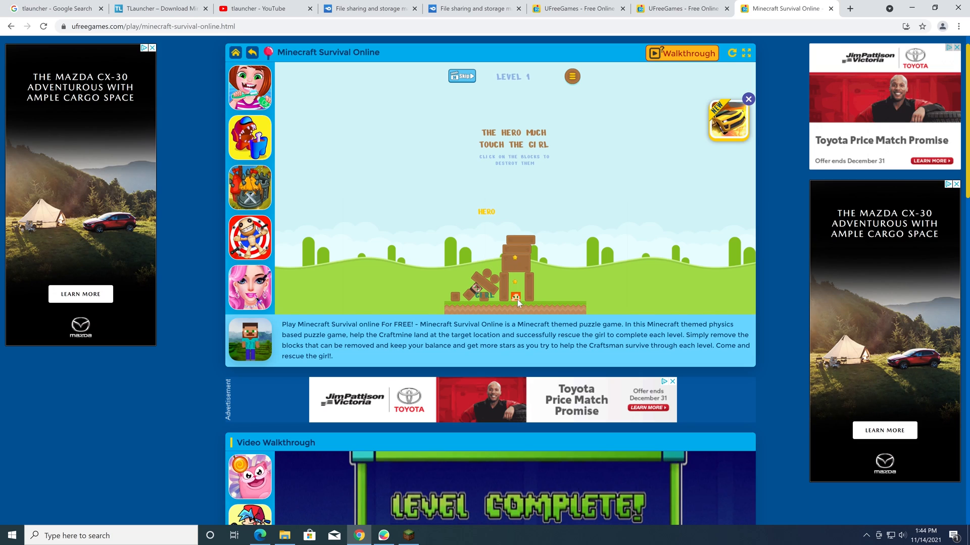
pyautogui.click(516, 303)
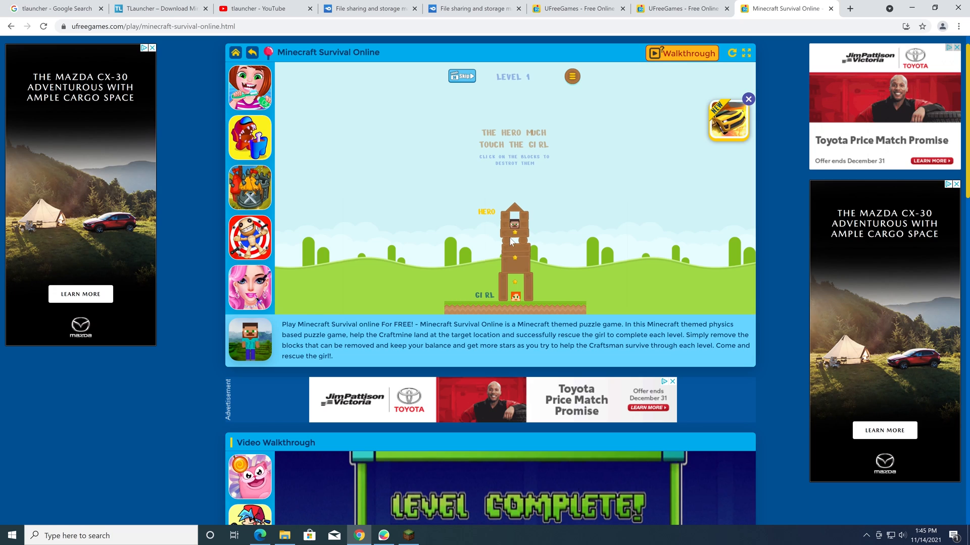
pyautogui.click(512, 244)
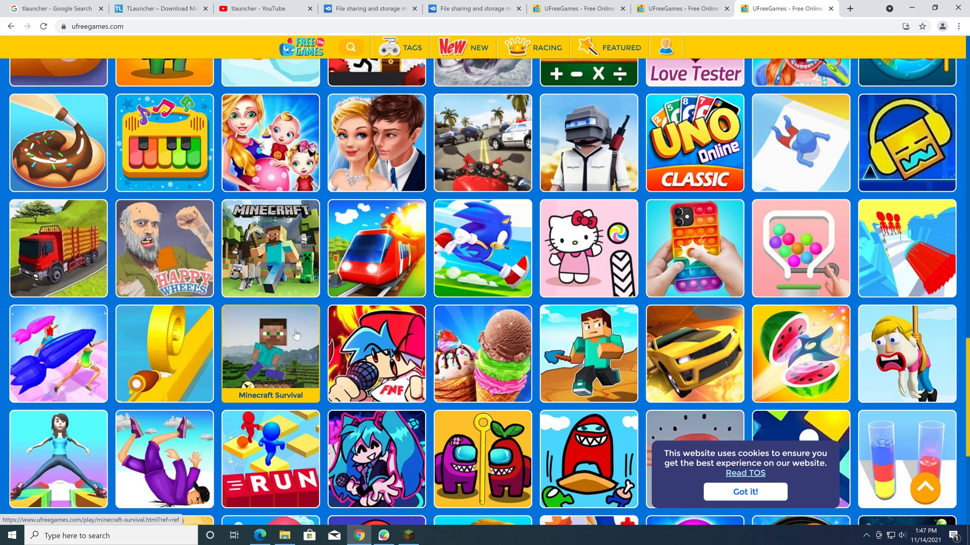
pyautogui.moveTo(376, 353)
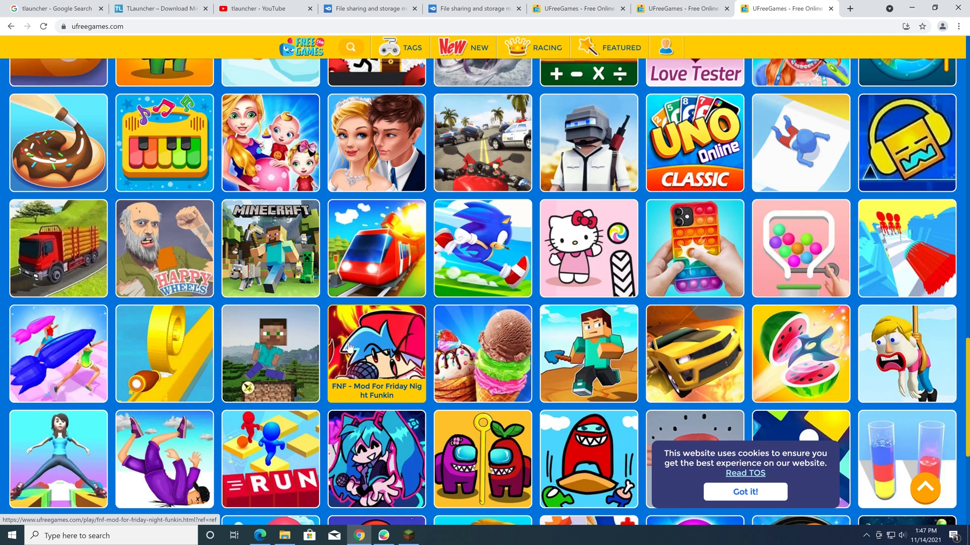
# Scroll down the UFreeGames catalogue grid to reach the Spinner Vs Zombies tile.
pyautogui.scroll(-3)
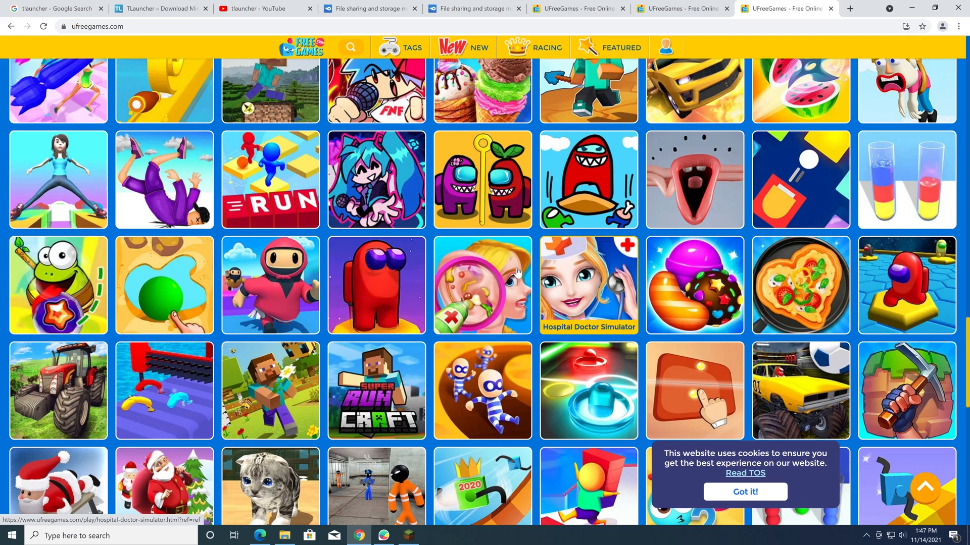
pyautogui.moveTo(270, 285)
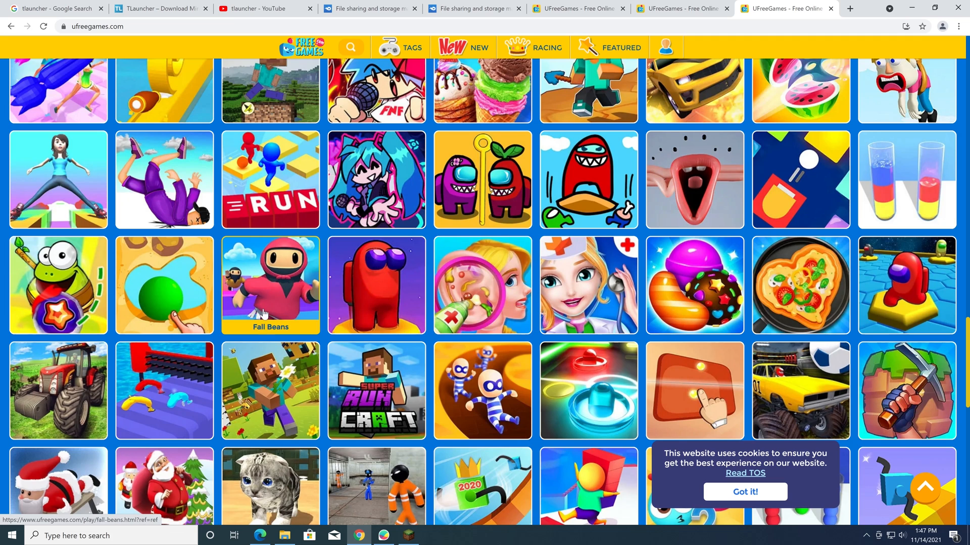
pyautogui.scroll(-3)
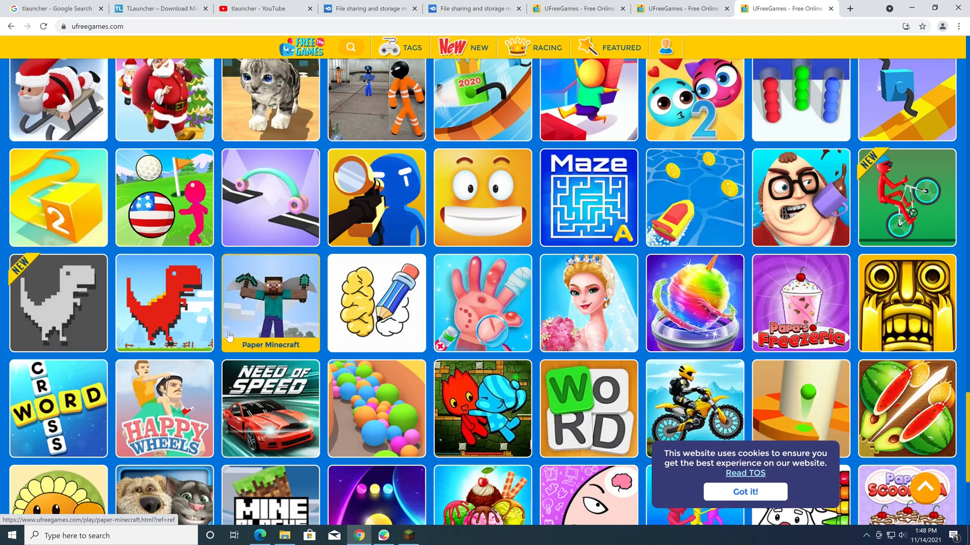
pyautogui.moveTo(58, 303)
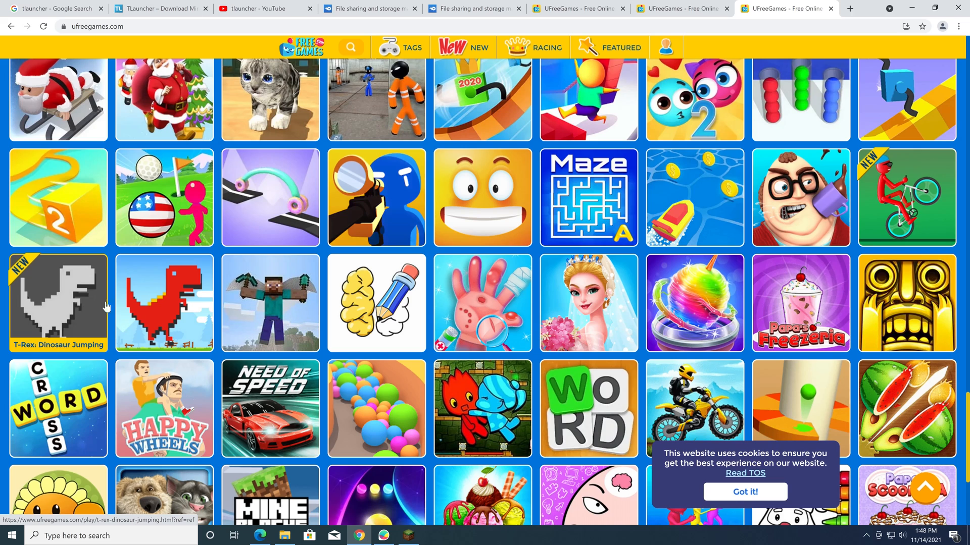
pyautogui.scroll(-3)
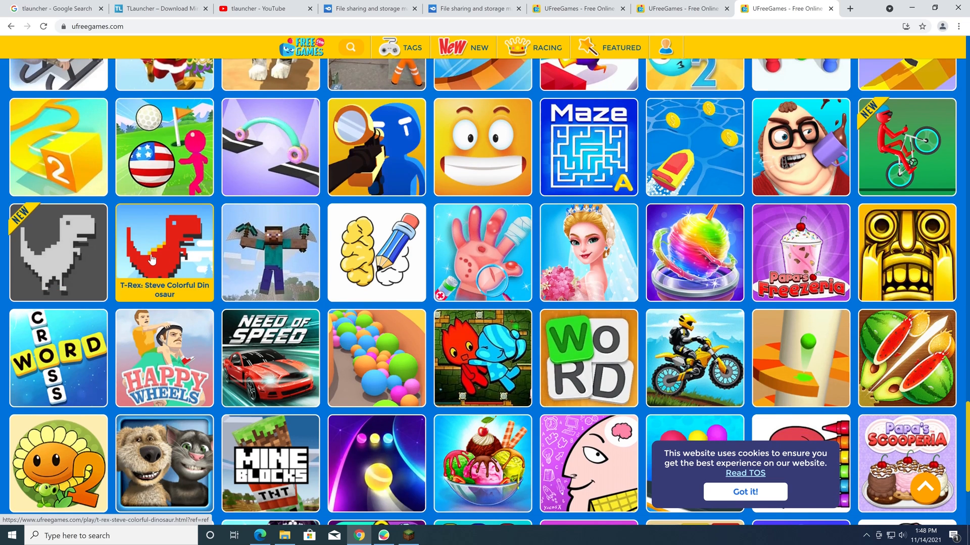
pyautogui.moveTo(482, 252)
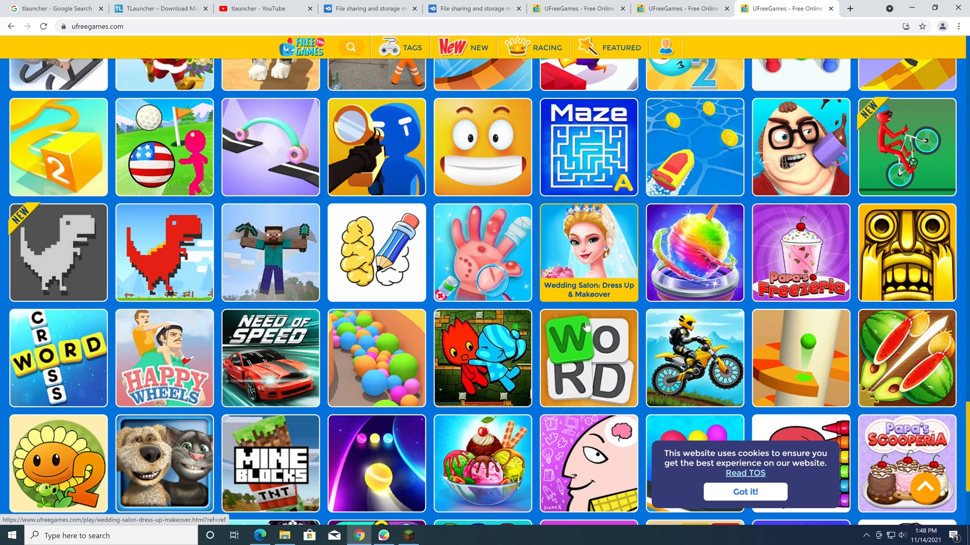
pyautogui.scroll(-3)
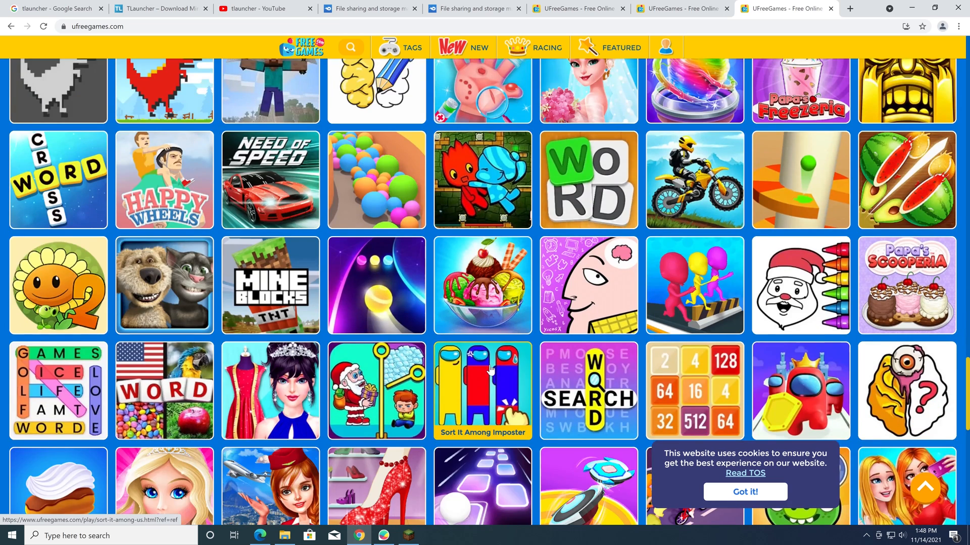
pyautogui.moveTo(494, 379)
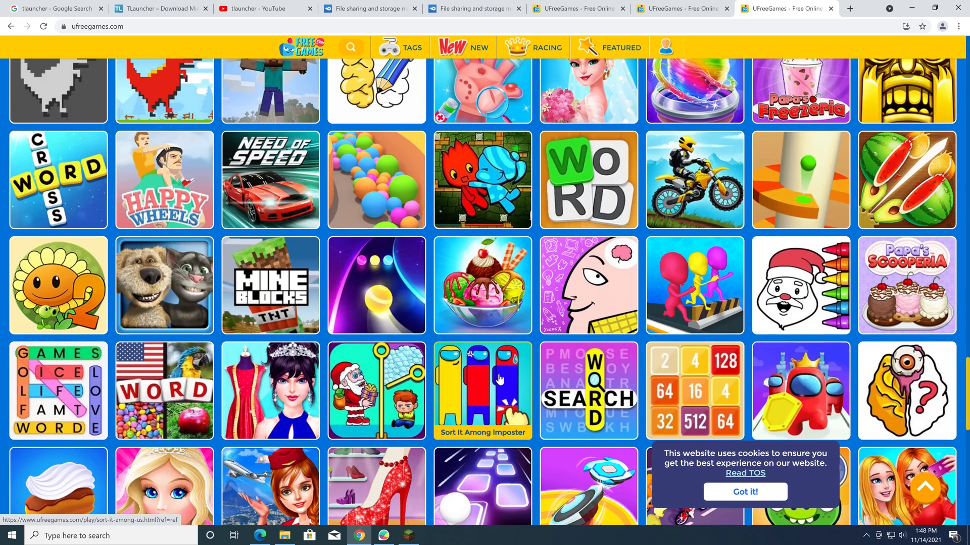
pyautogui.scroll(-3)
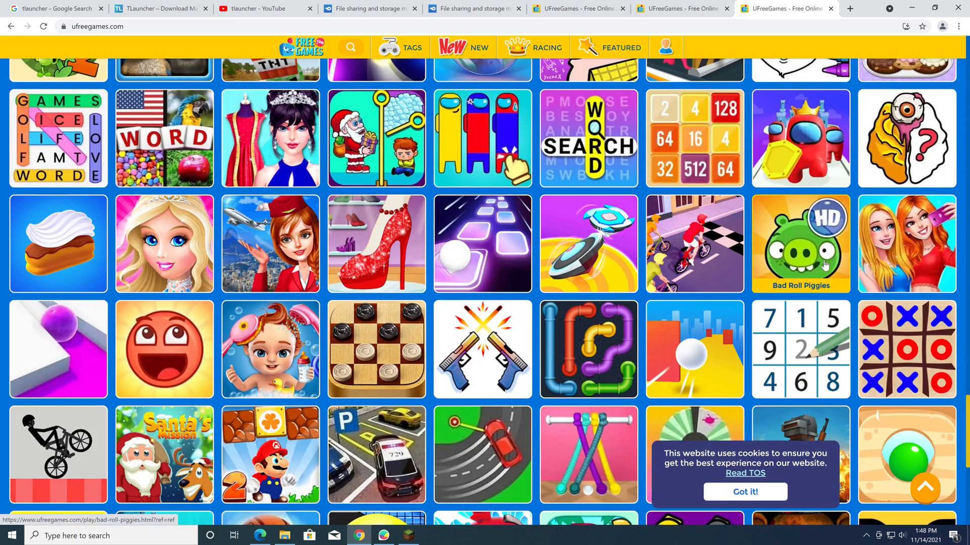
pyautogui.scroll(-3)
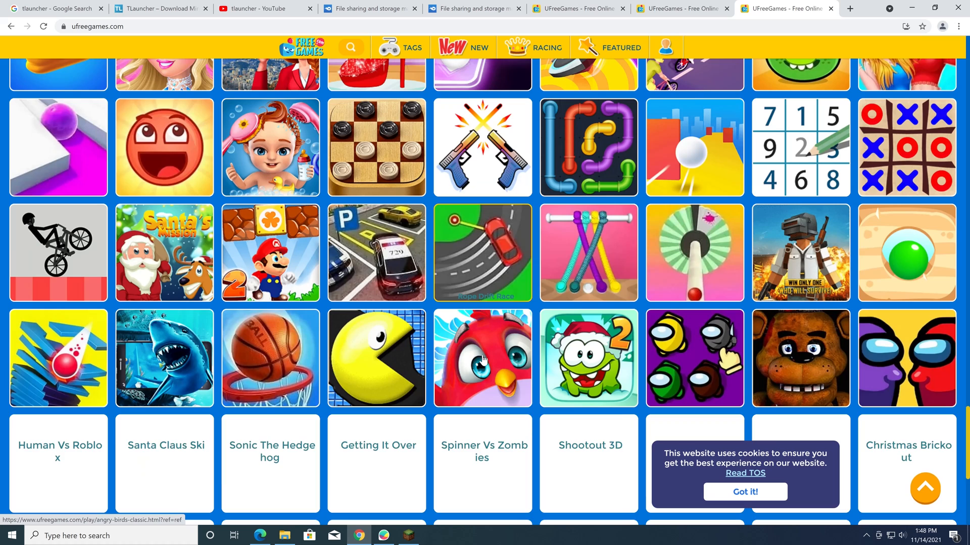
pyautogui.scroll(-3)
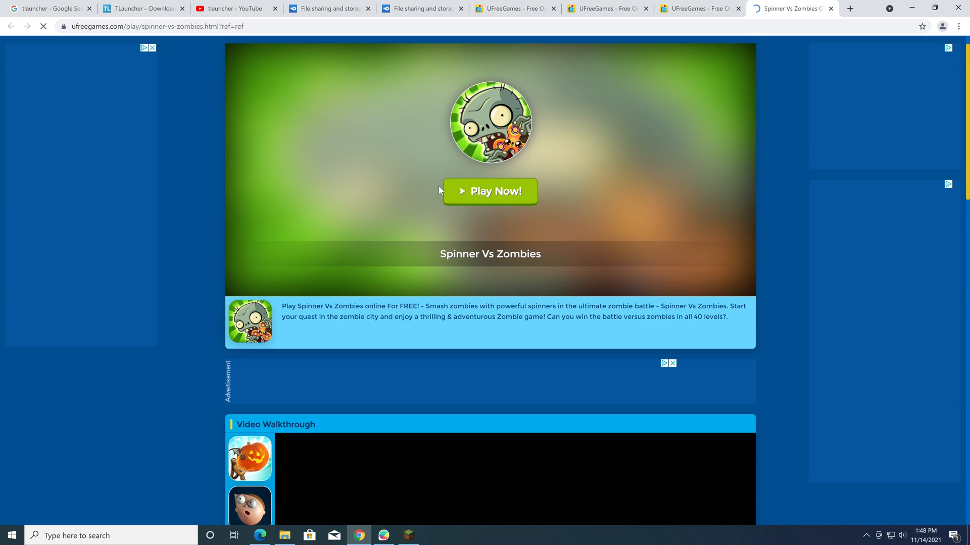
# Start Spinner Vs Zombies, skip its pre-game ad, and begin level 1 with the tutorial spinner.
pyautogui.click(488, 191)
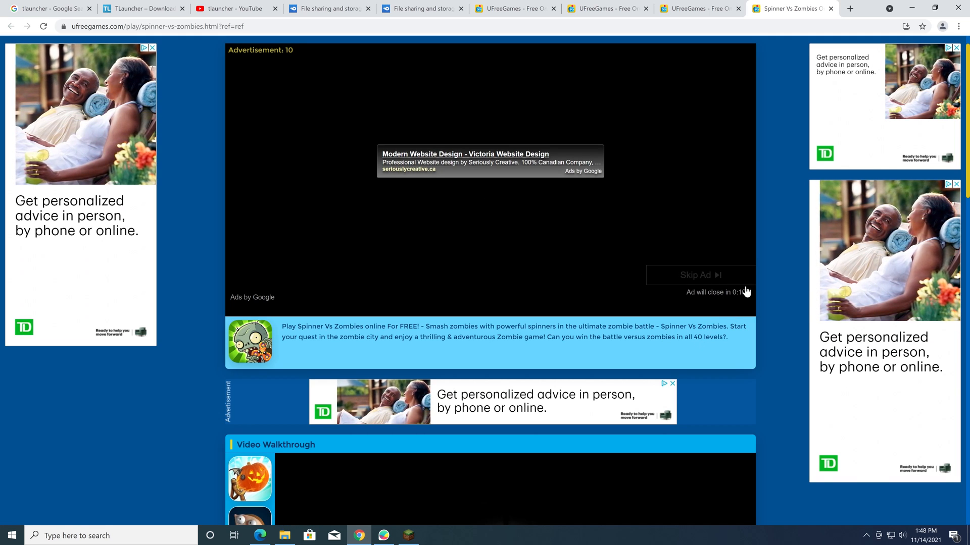
pyautogui.click(695, 275)
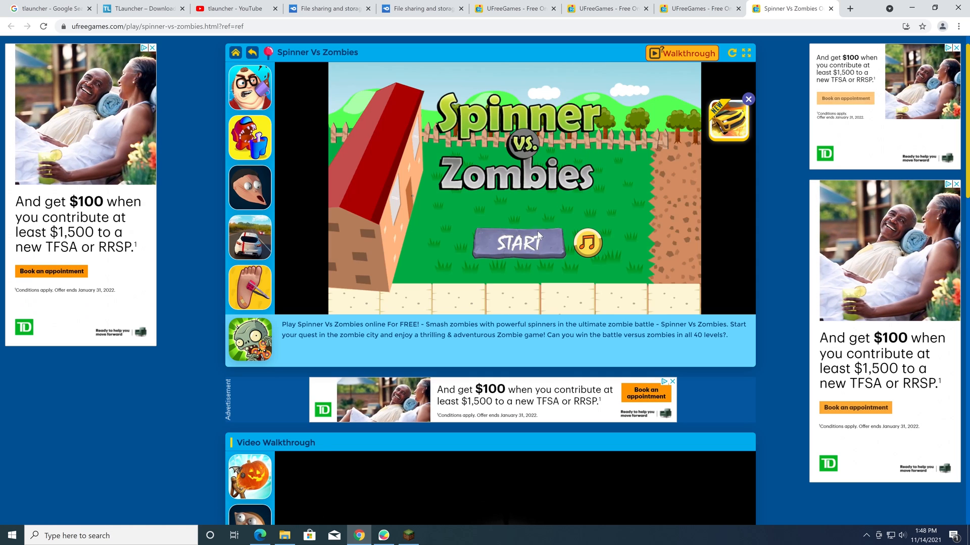
pyautogui.click(520, 243)
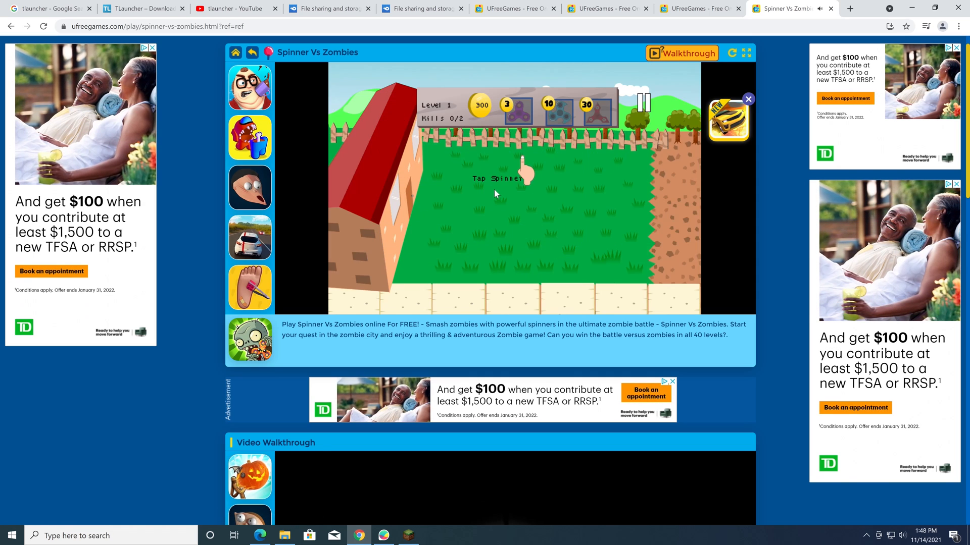
pyautogui.click(519, 108)
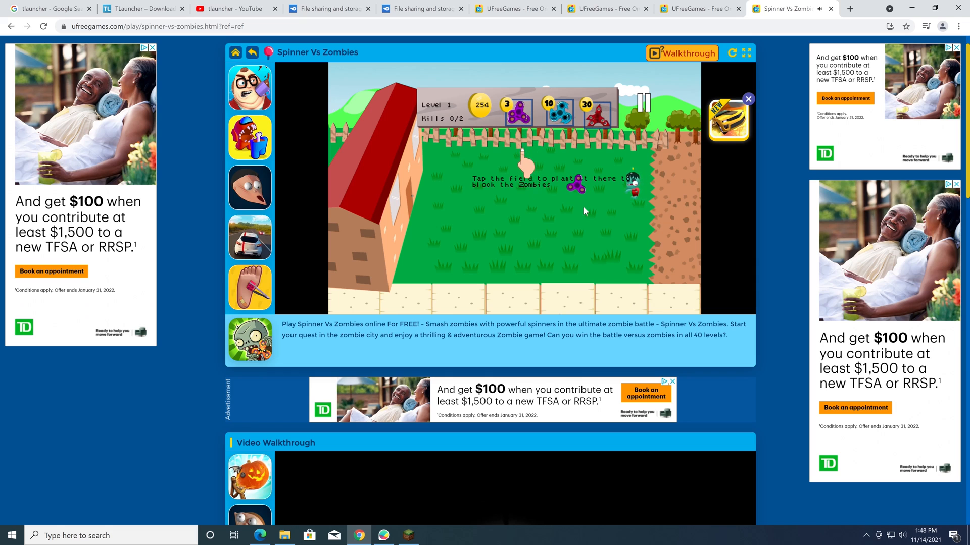
# Place spinners on the field to block the zombies through level 1 and into level 2.
pyautogui.click(580, 210)
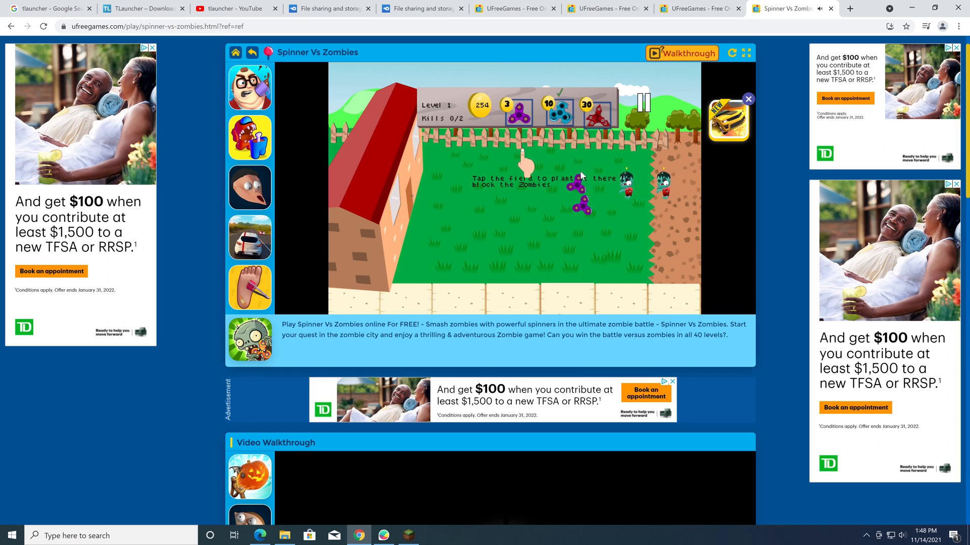
pyautogui.click(578, 210)
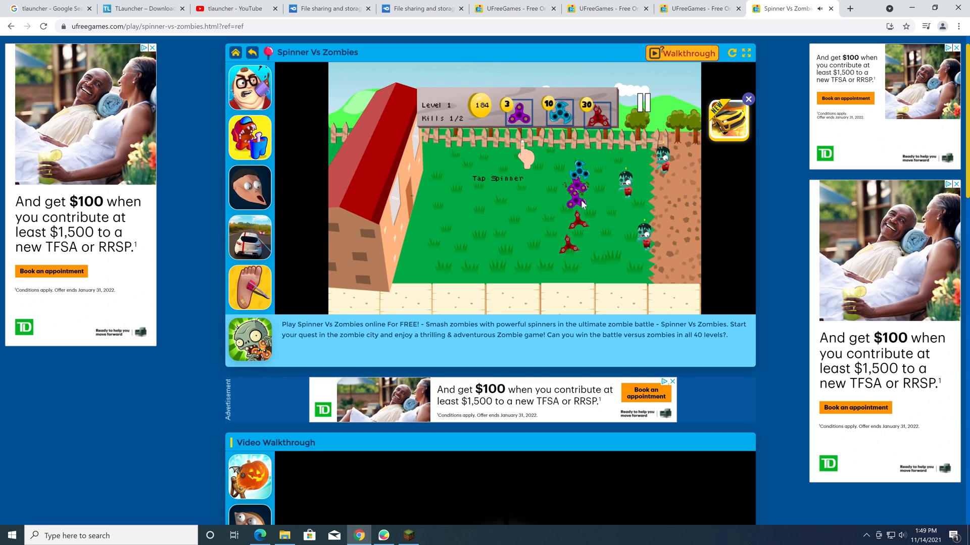
pyautogui.click(577, 186)
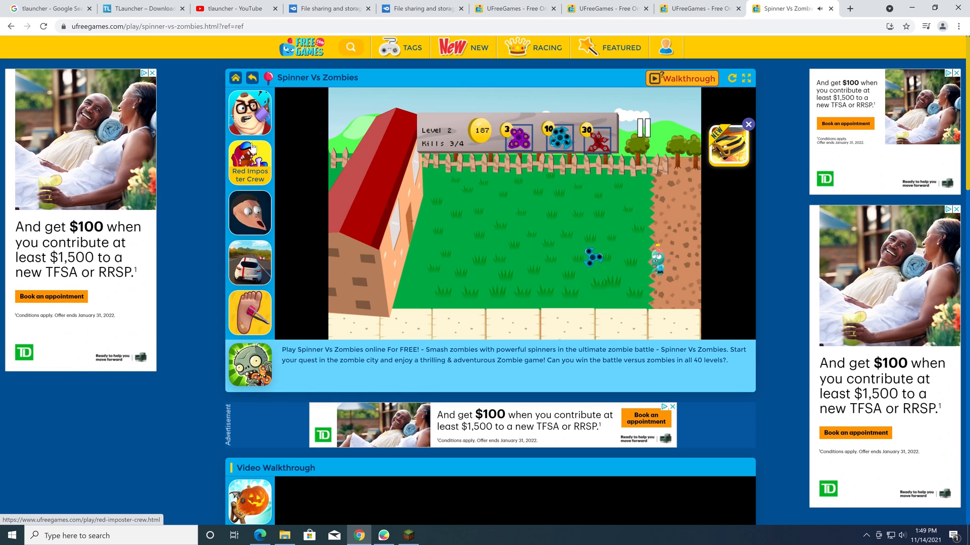
pyautogui.click(249, 163)
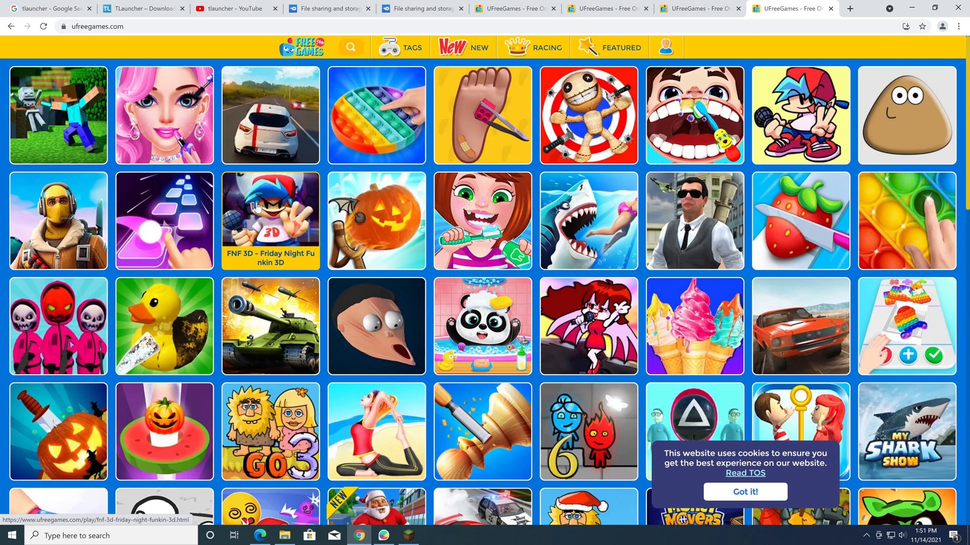
# Launch Squid Survival Game via Play Now, bringing up its pre-game video ad.
pyautogui.scroll(-3)
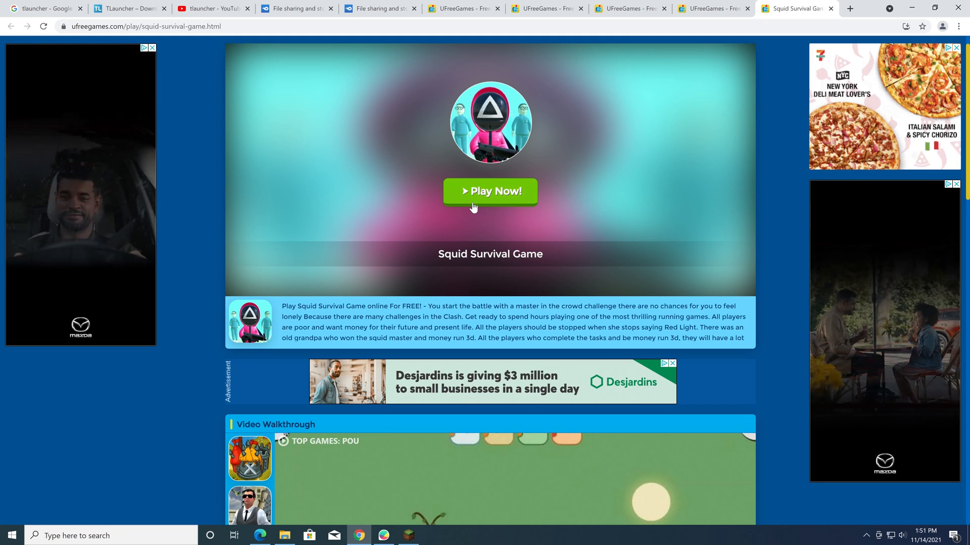
pyautogui.click(489, 191)
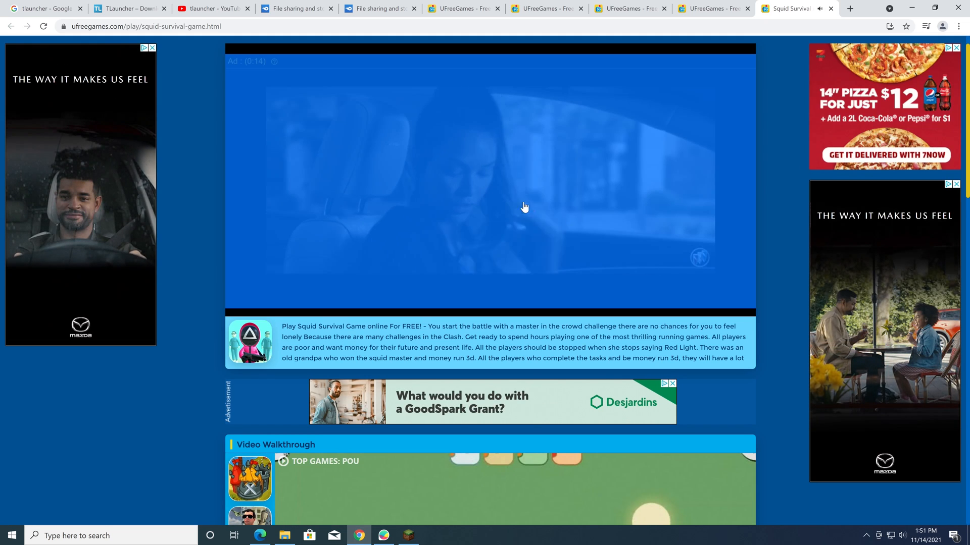